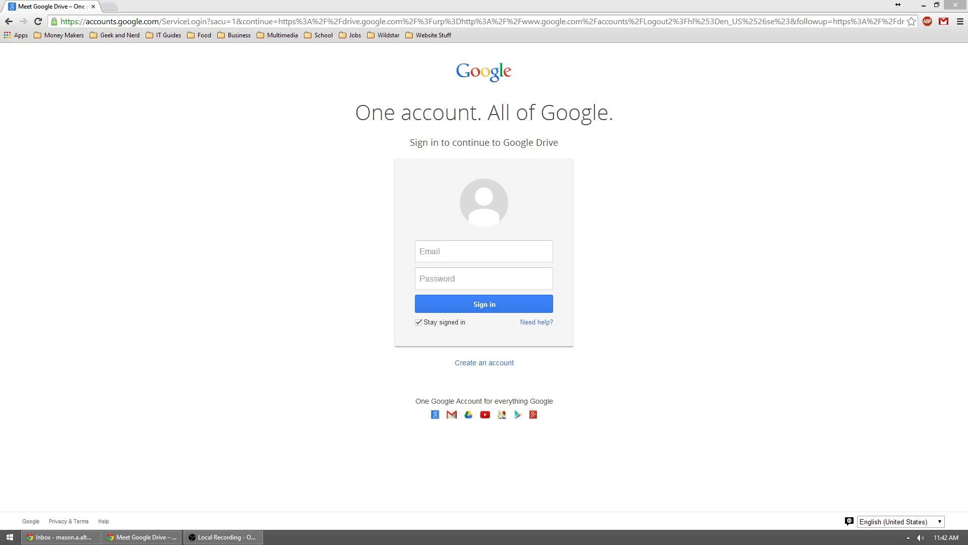
Step: Bring JCreator forward and dismiss the Tip of the Day to show test.java
click(303, 537)
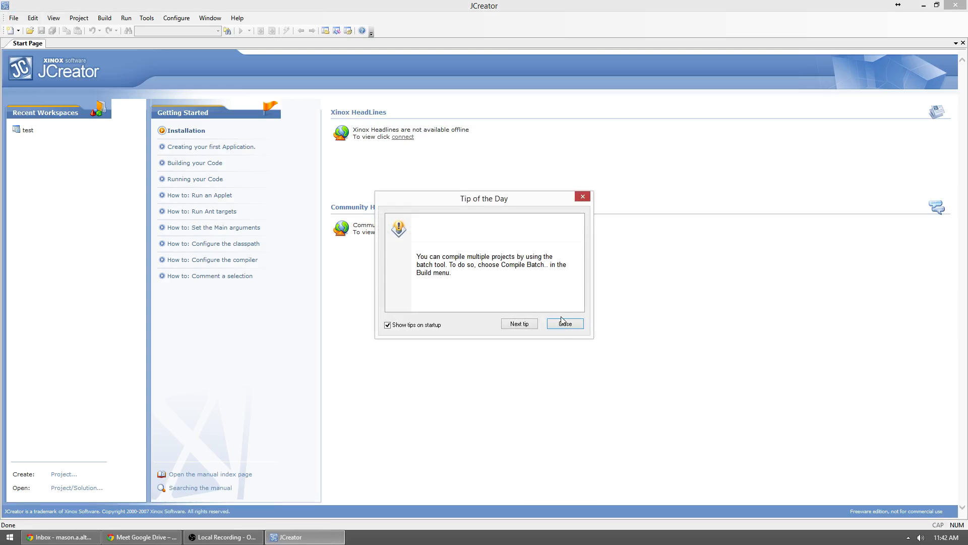
click(563, 323)
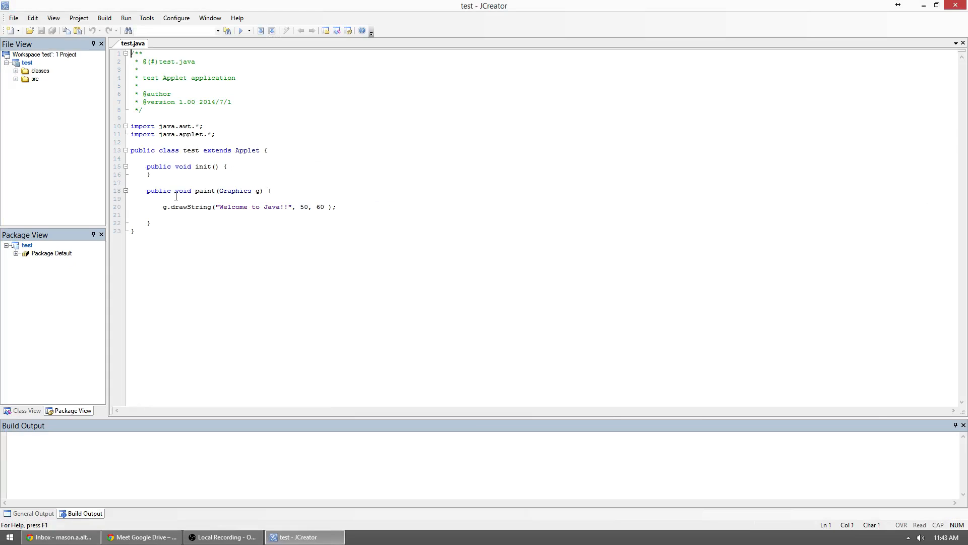
Step: Add 'import javax.swing.*;' on a new line below the existing imports
key(Enter)
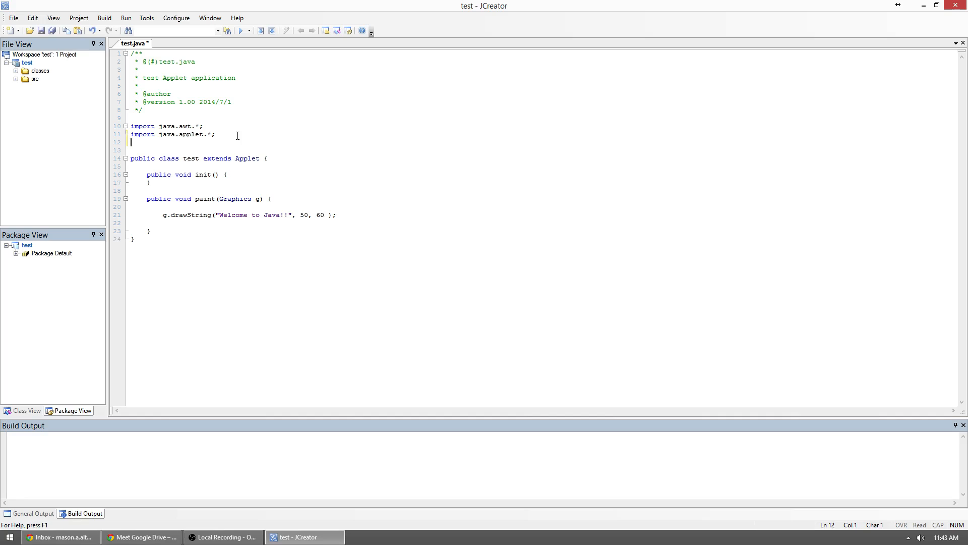
text(import javax)
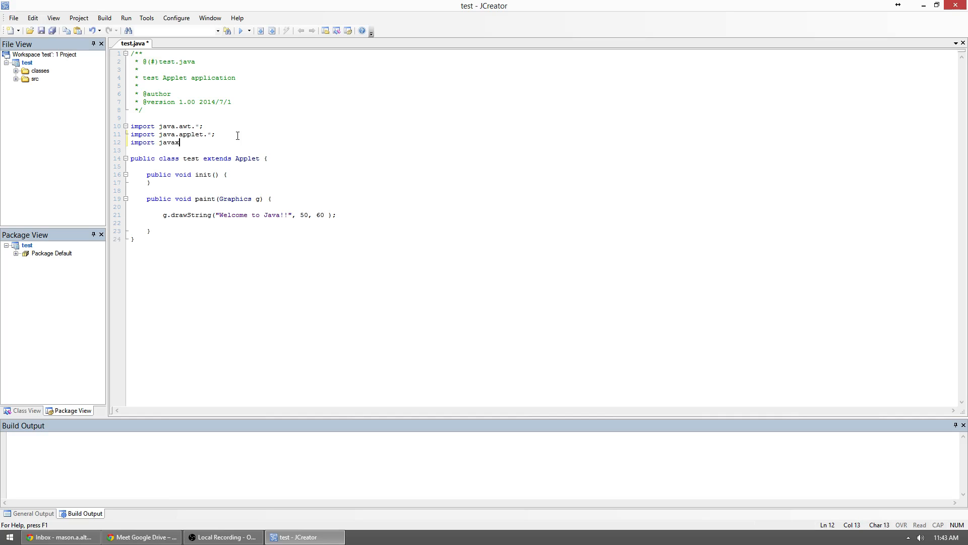
text(.swing.*;)
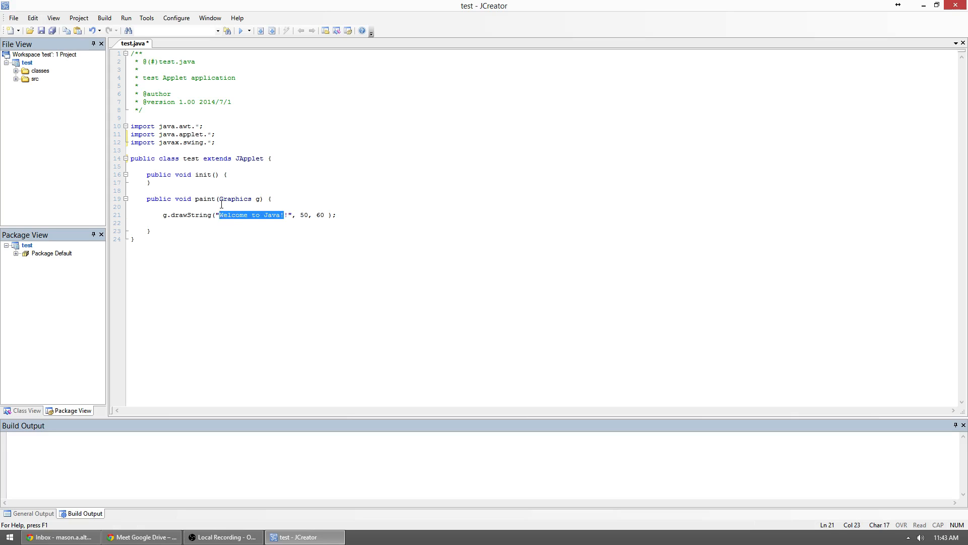
Step: Change the drawn text to 'We are now on the internet!!' and add super.paint(g)
text(We are now on t)
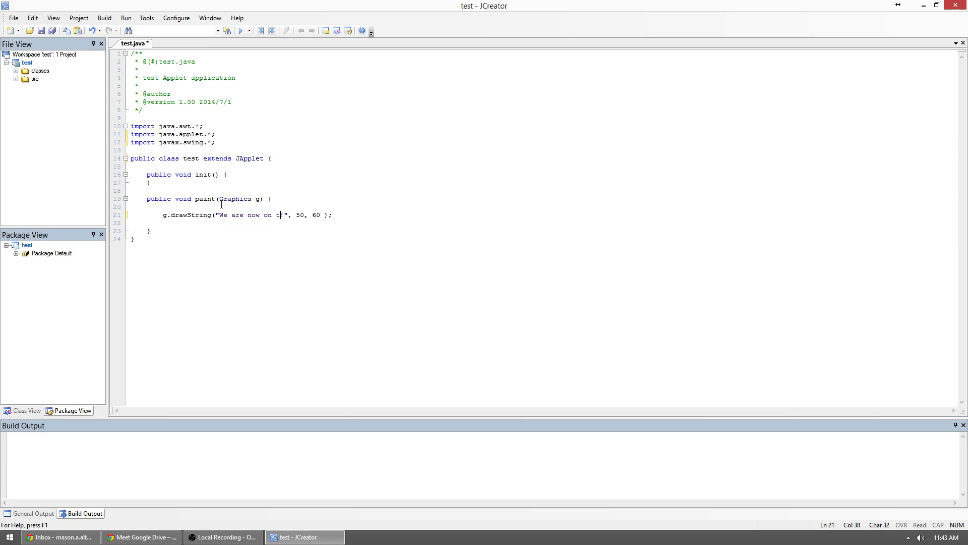
text(he internet!!)
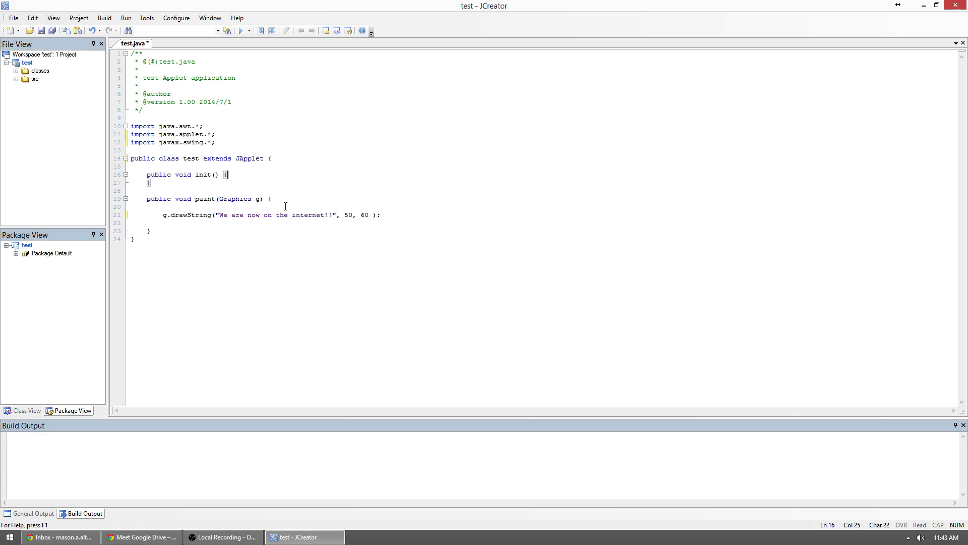
text(sup[e)
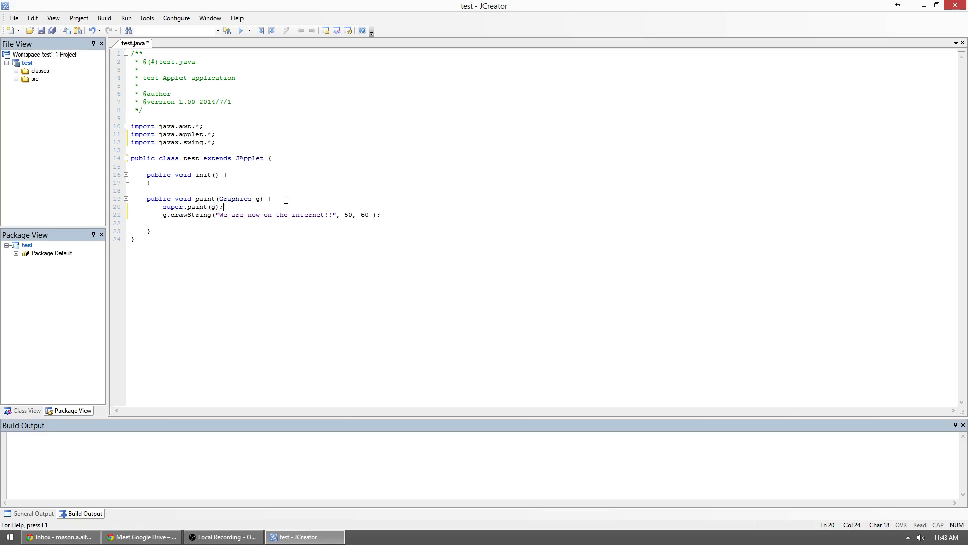
Step: Compile and run the applet, check 'We are now on the internet!!', then close the viewer
click(240, 31)
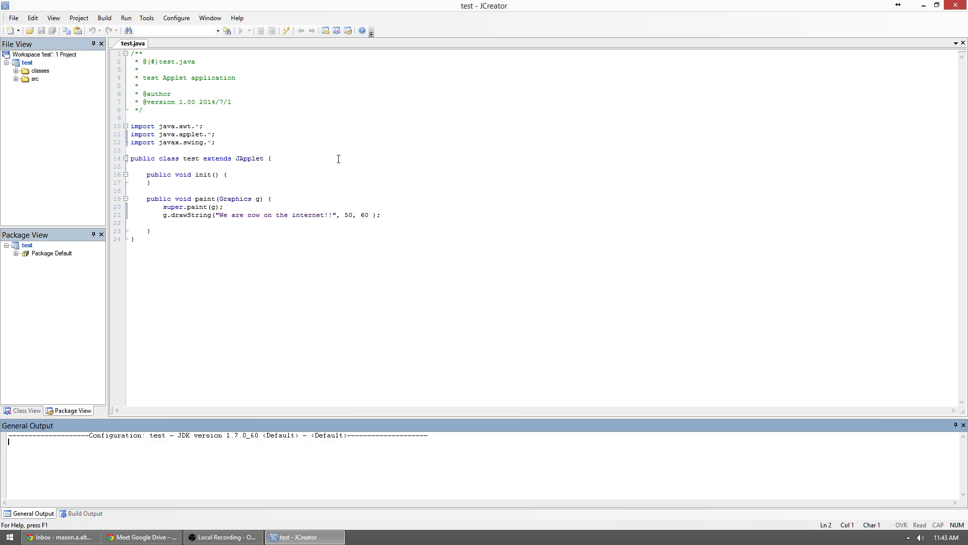
mouse_move(245, 41)
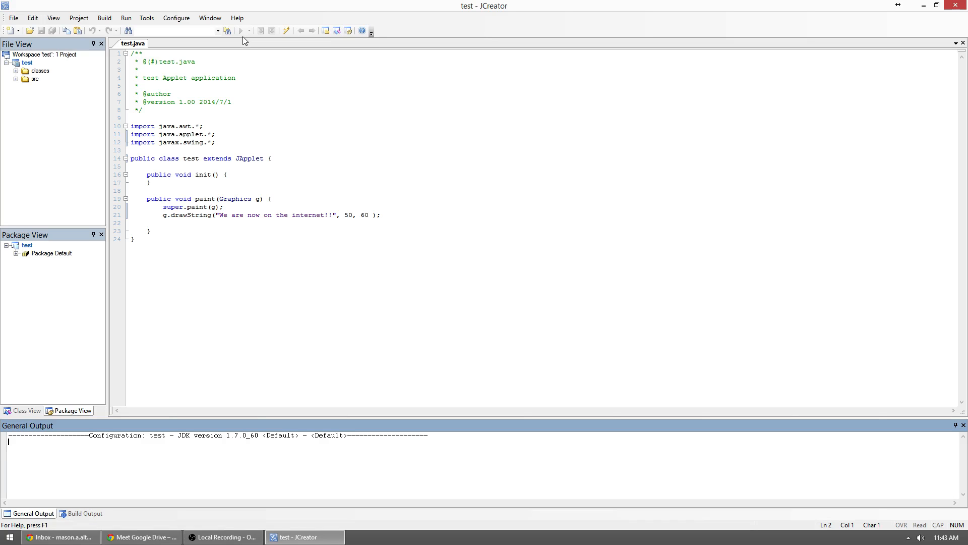
click(141, 536)
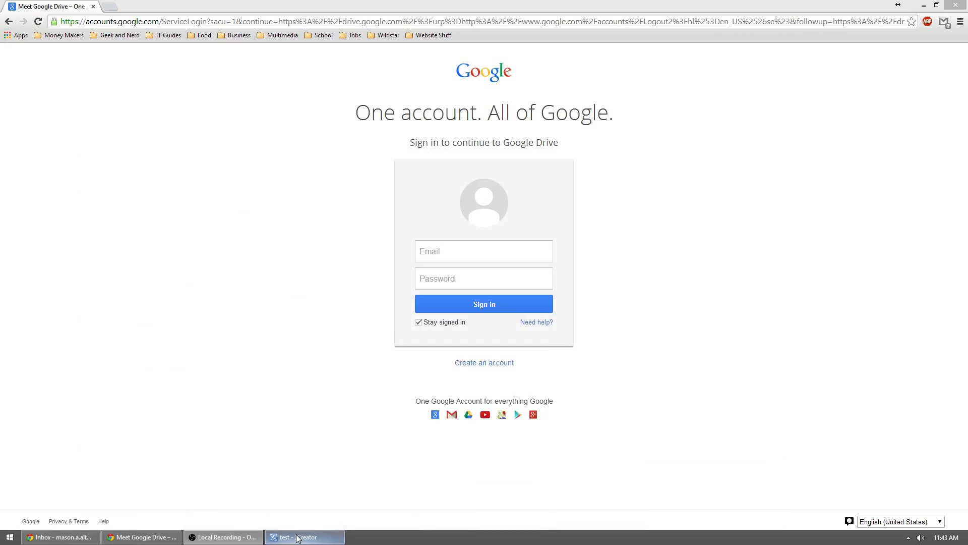
click(303, 537)
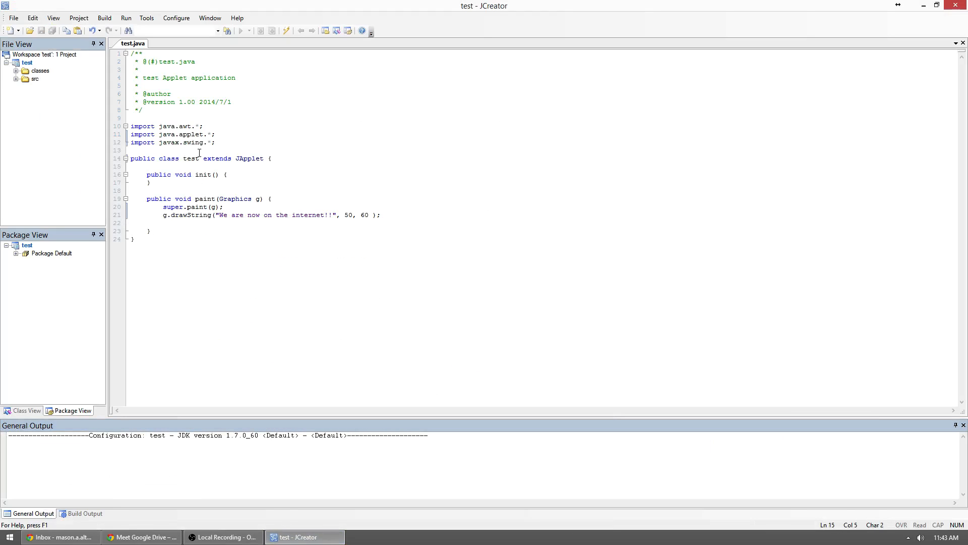
mouse_move(690, 145)
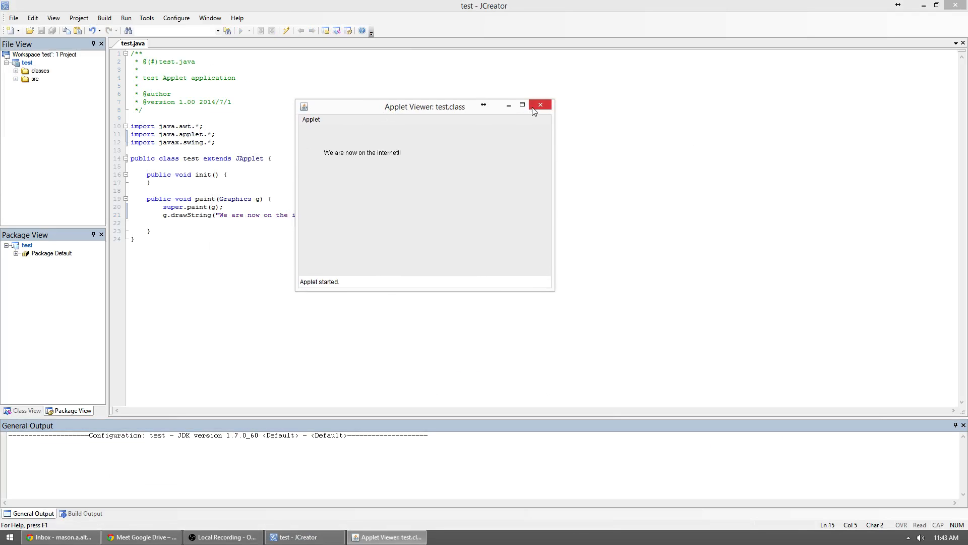
click(540, 105)
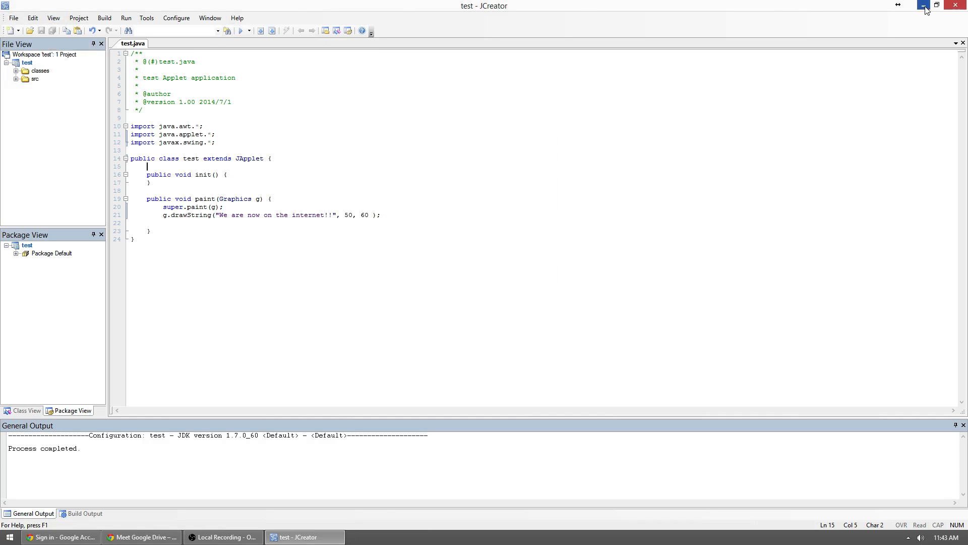
Step: Browse Documents > JCreator LE > MyProjects > test > classes and select test.class
click(140, 537)
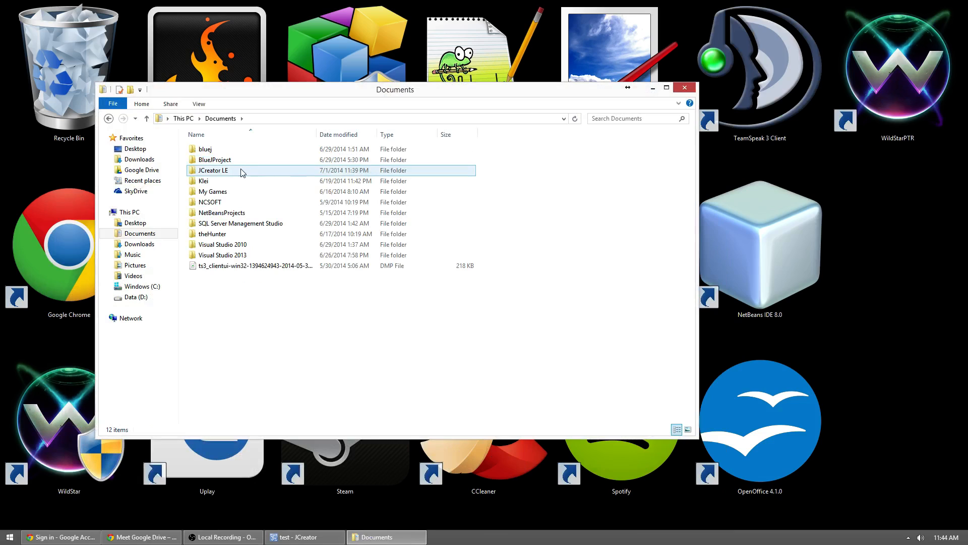
double_click(213, 170)
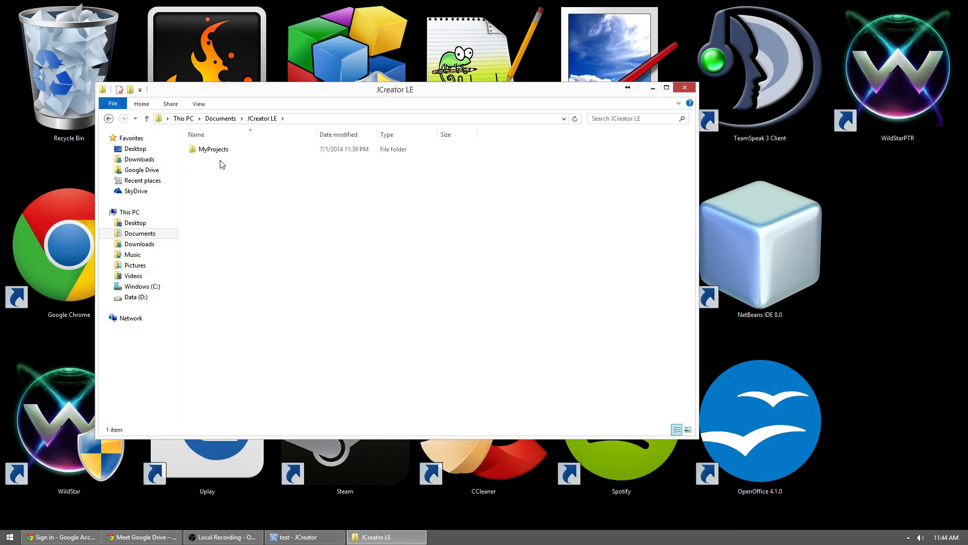
double_click(213, 148)
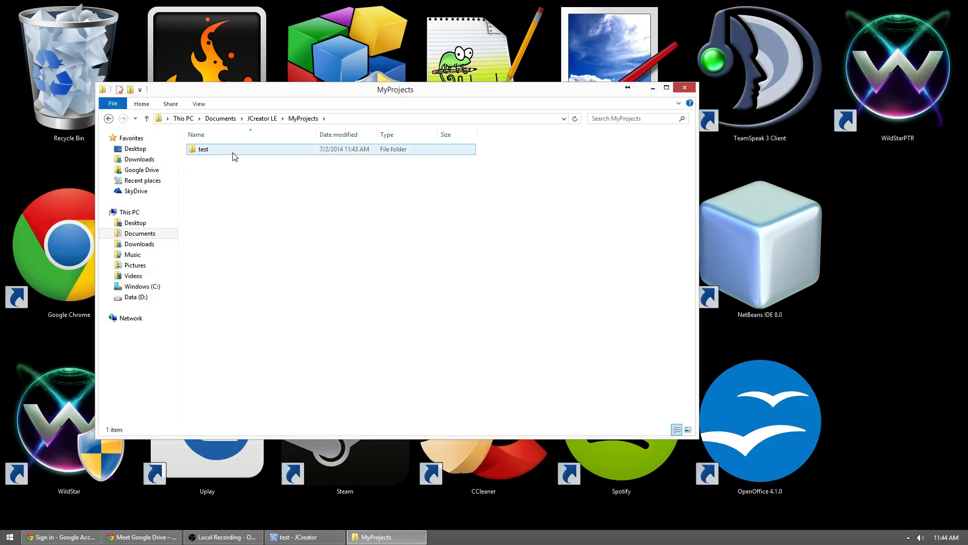
double_click(202, 148)
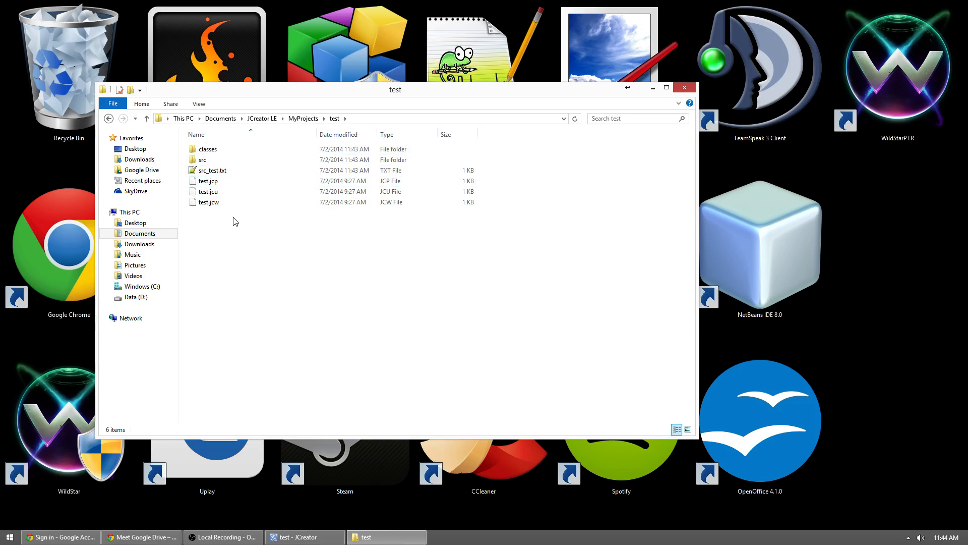
mouse_move(260, 219)
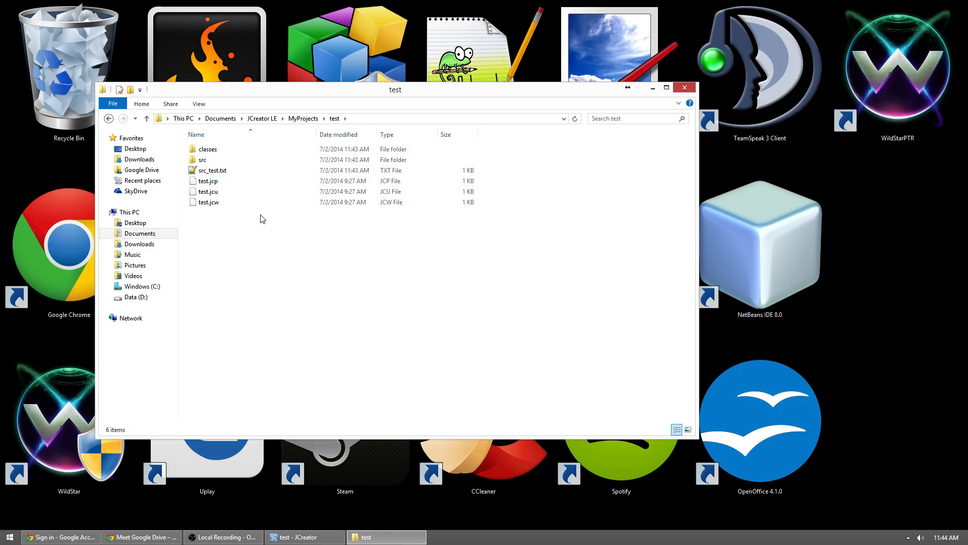
click(209, 202)
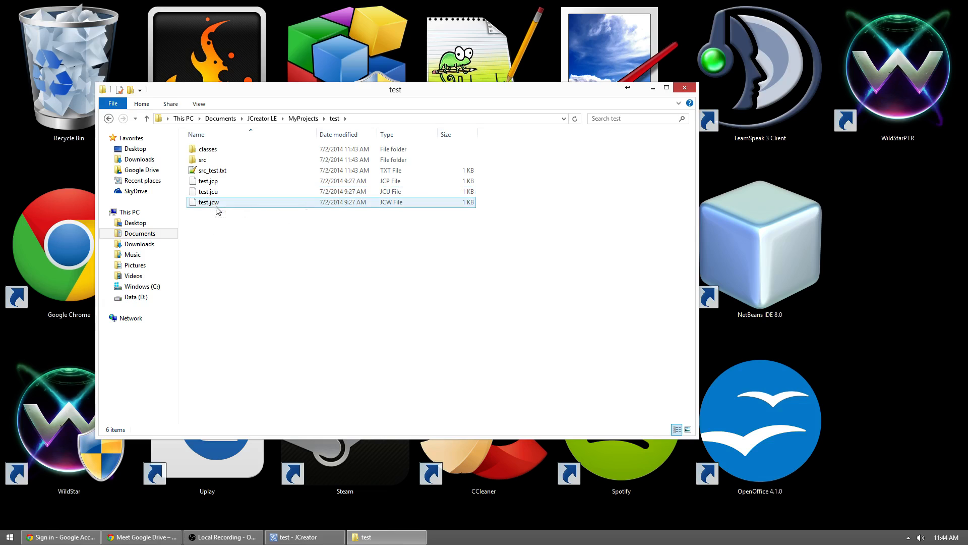
click(203, 160)
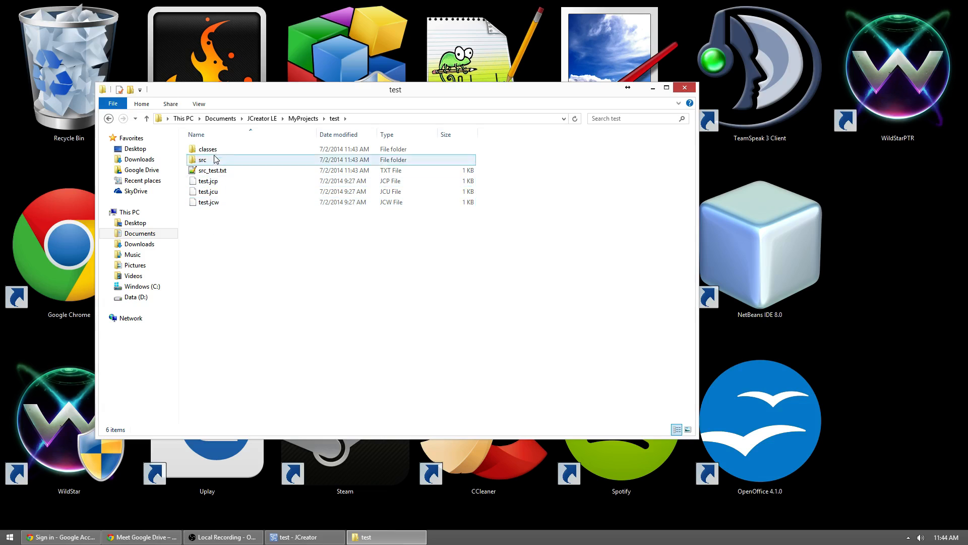
mouse_move(206, 149)
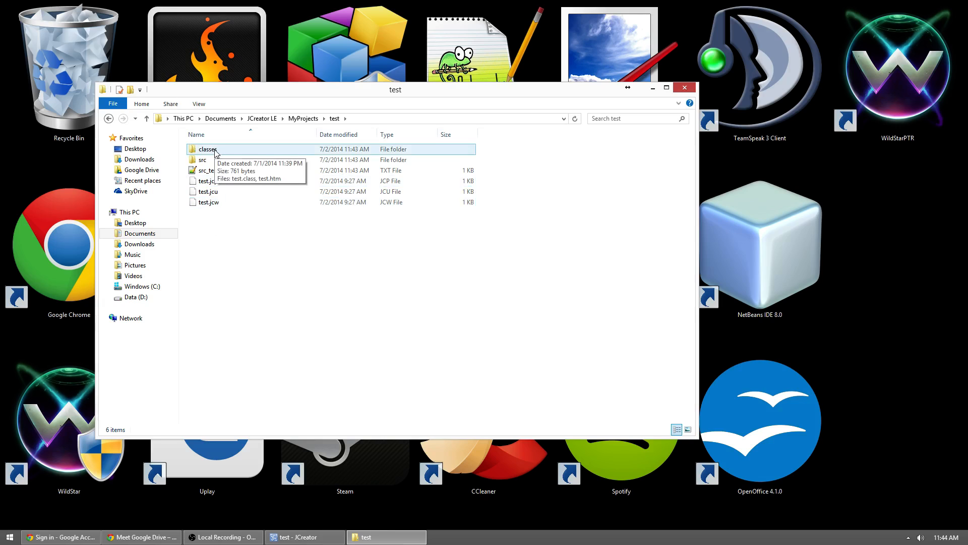
double_click(207, 149)
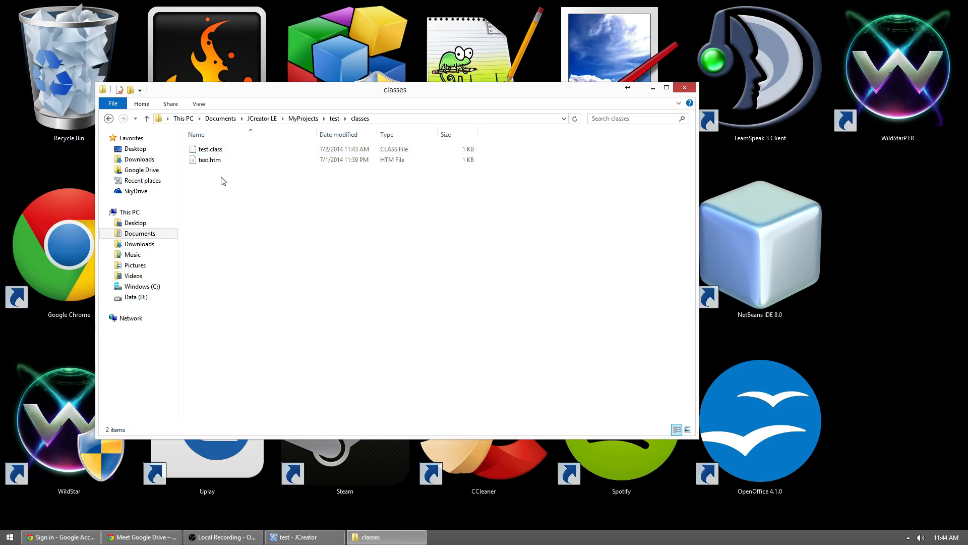
mouse_move(303, 229)
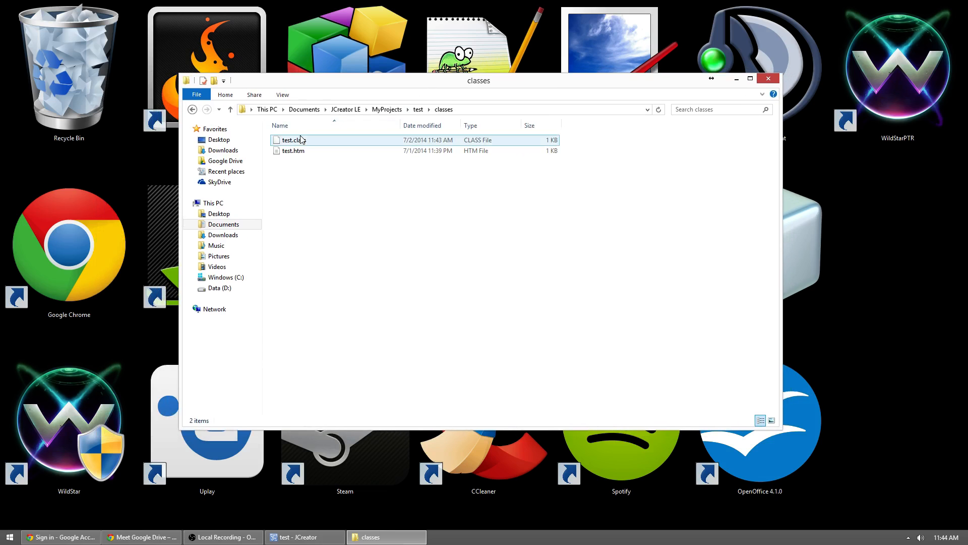
click(292, 151)
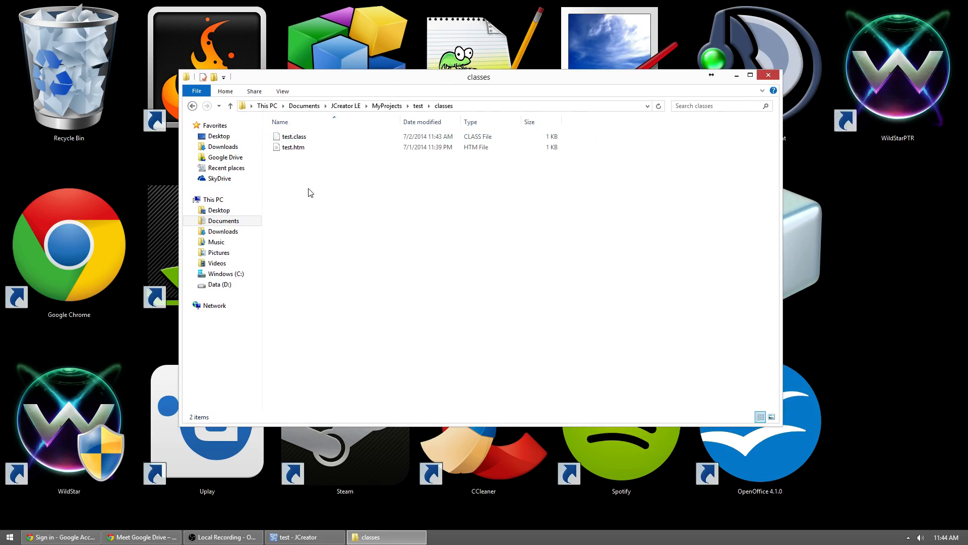
mouse_move(424, 81)
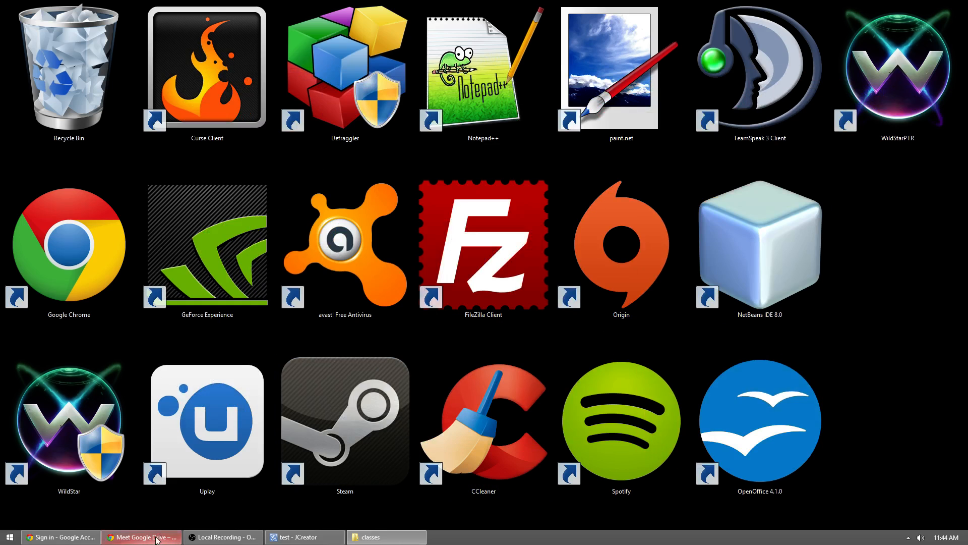
mouse_move(60, 536)
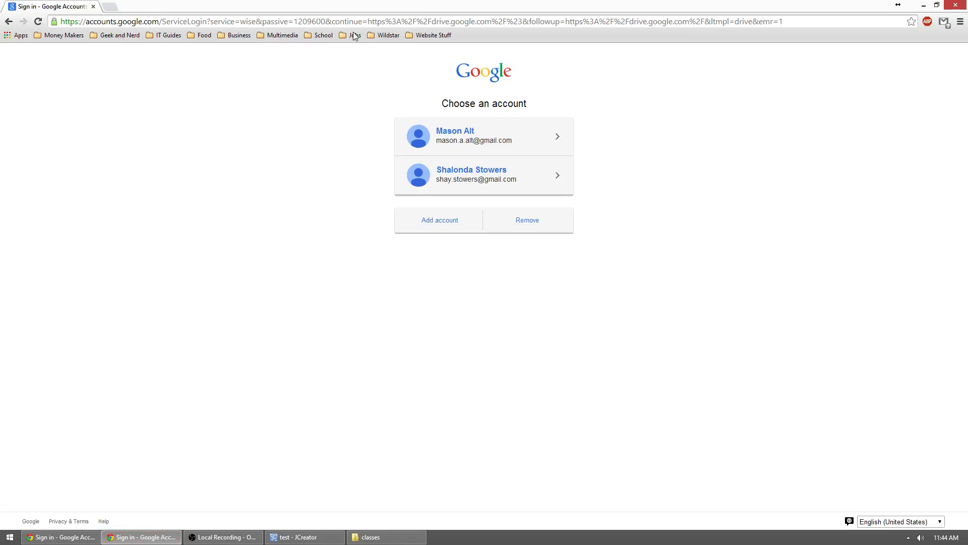
Step: Add a Google account with the 'mason' email and password and sign in
click(440, 220)
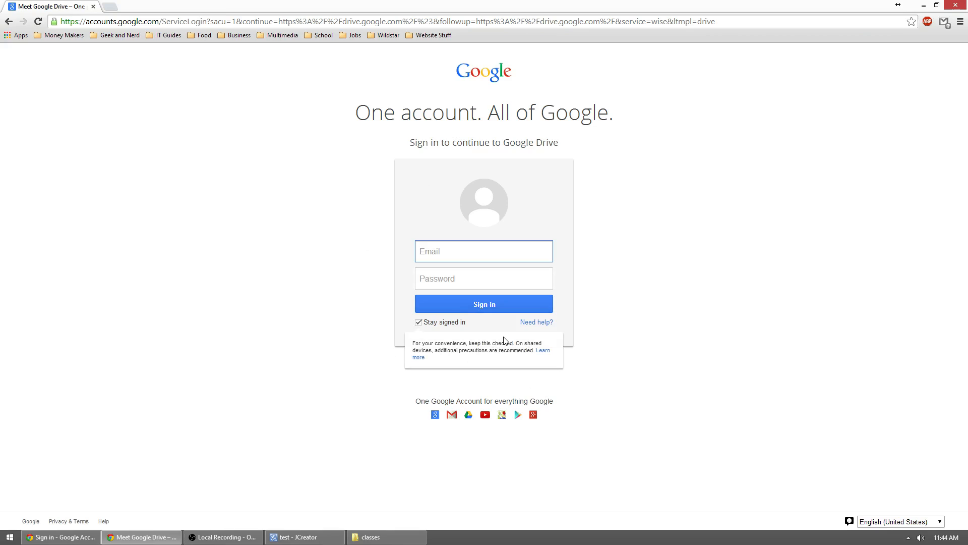
mouse_move(493, 366)
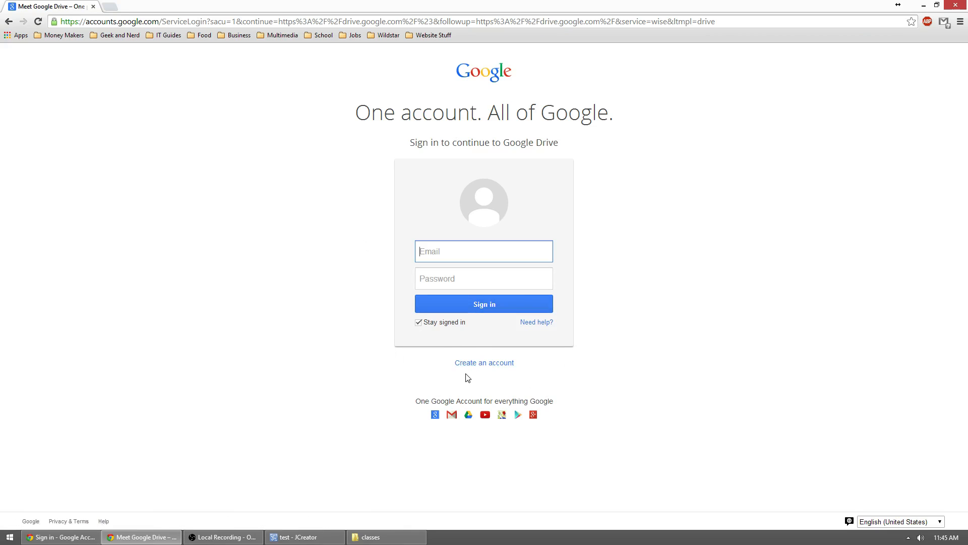
mouse_move(519, 382)
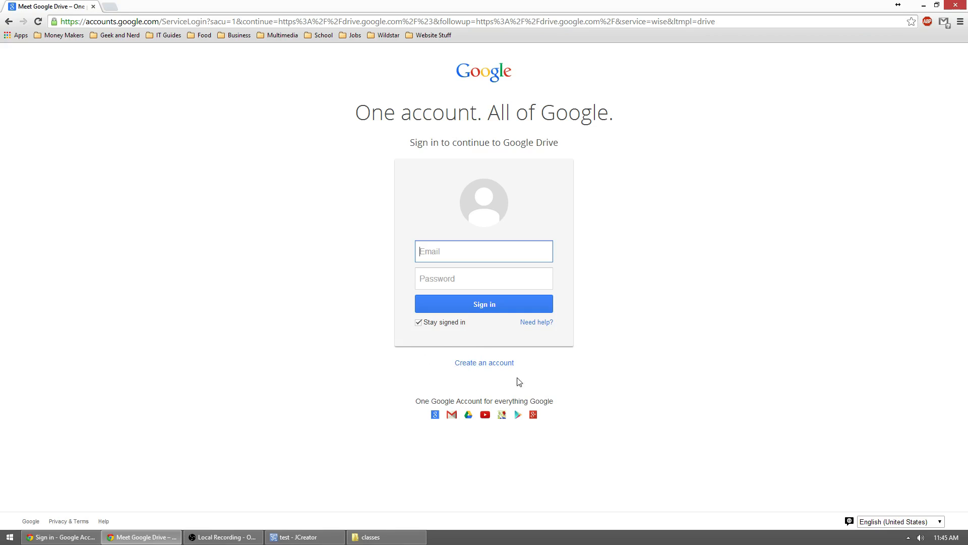
mouse_move(550, 393)
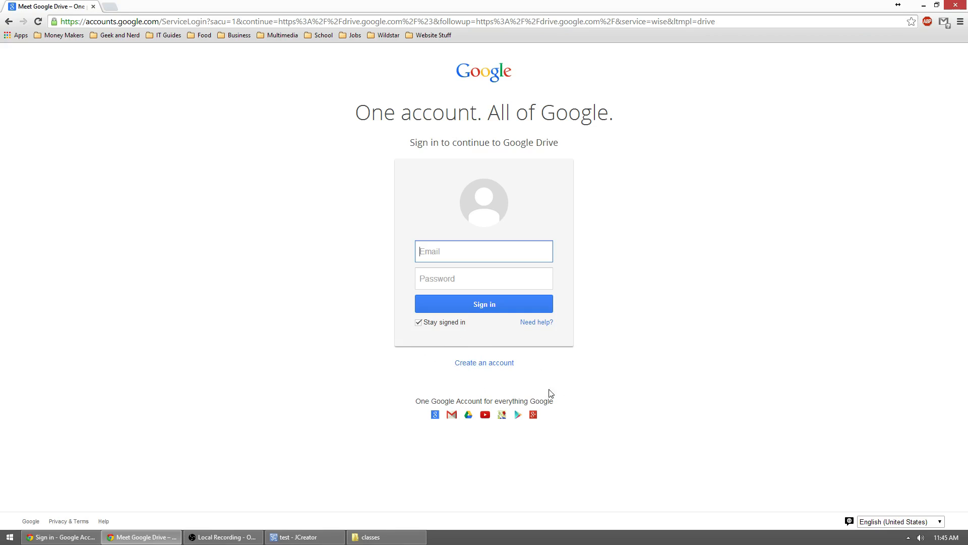
mouse_move(544, 384)
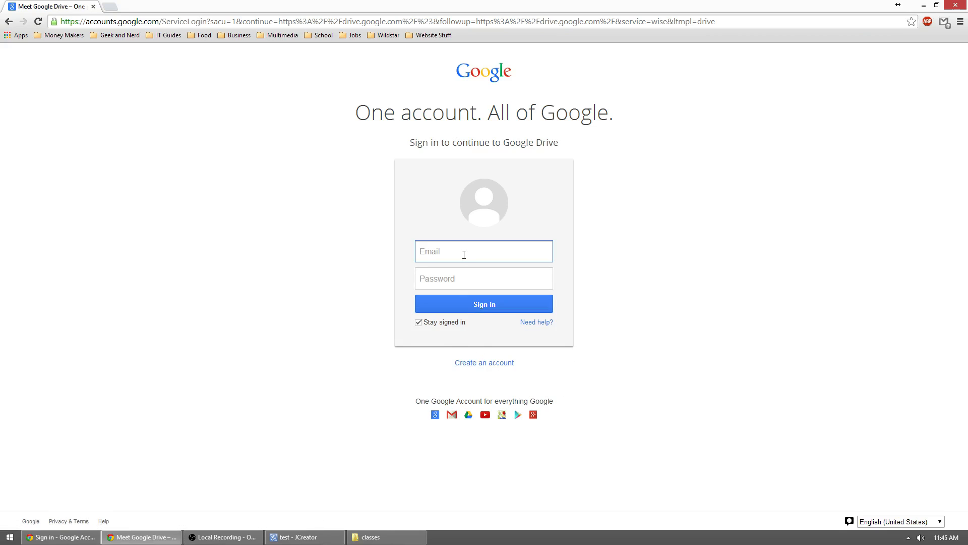
text(mason)
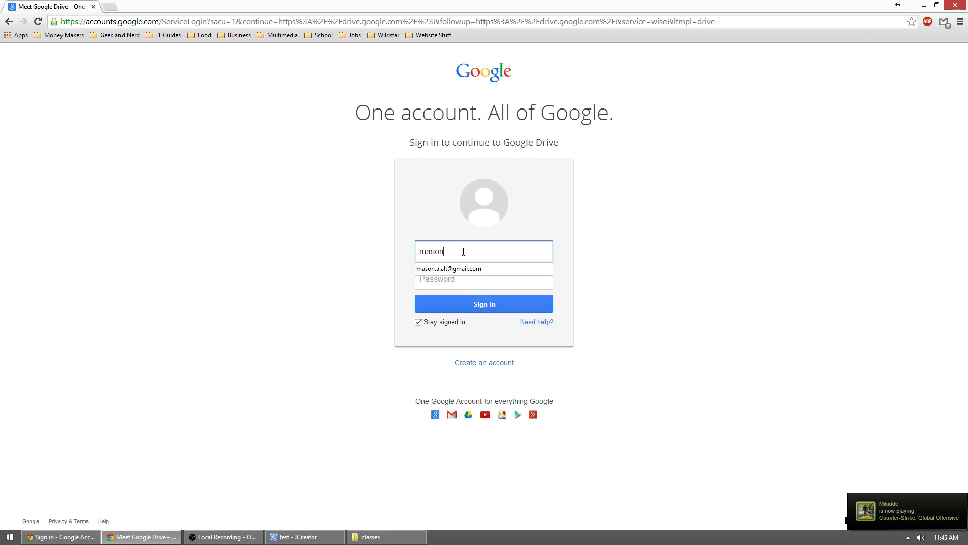
text(•••)
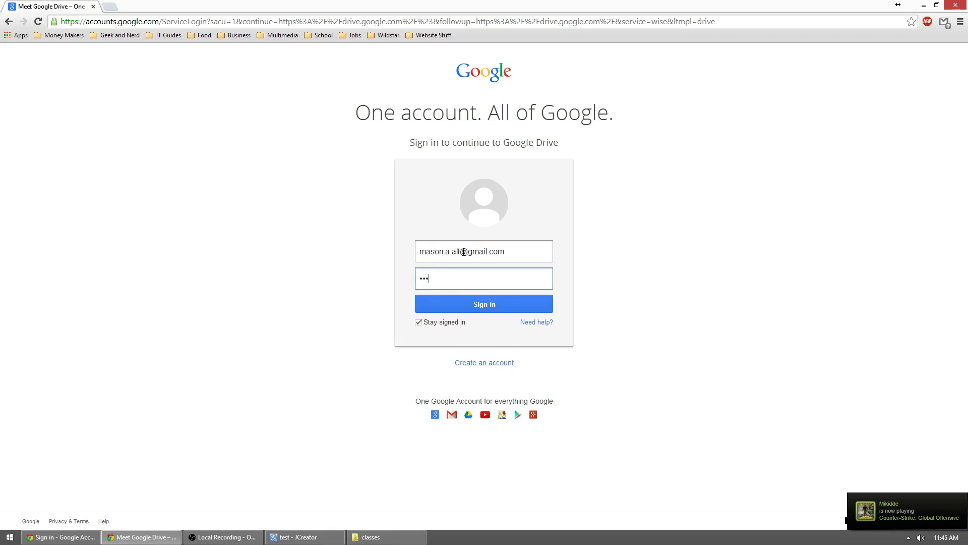
click(483, 303)
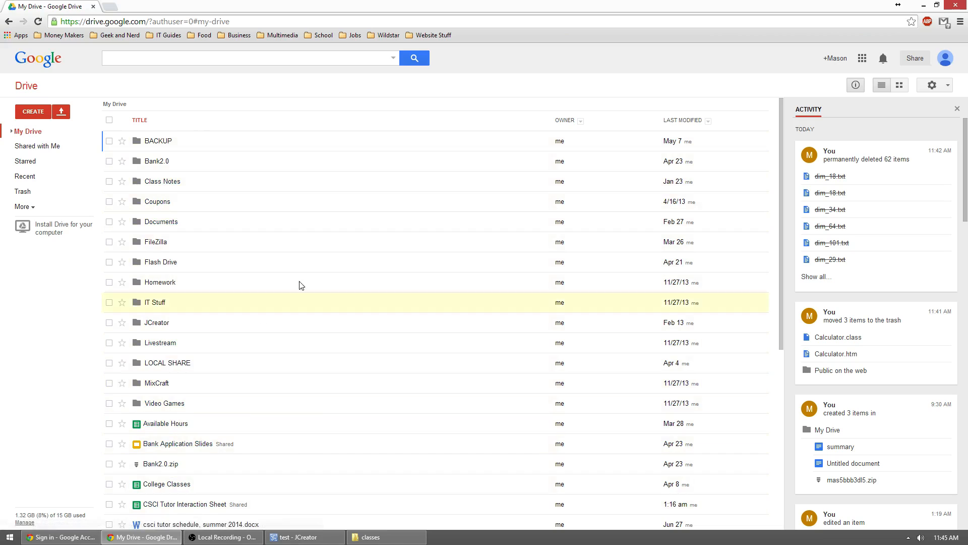
mouse_move(371, 309)
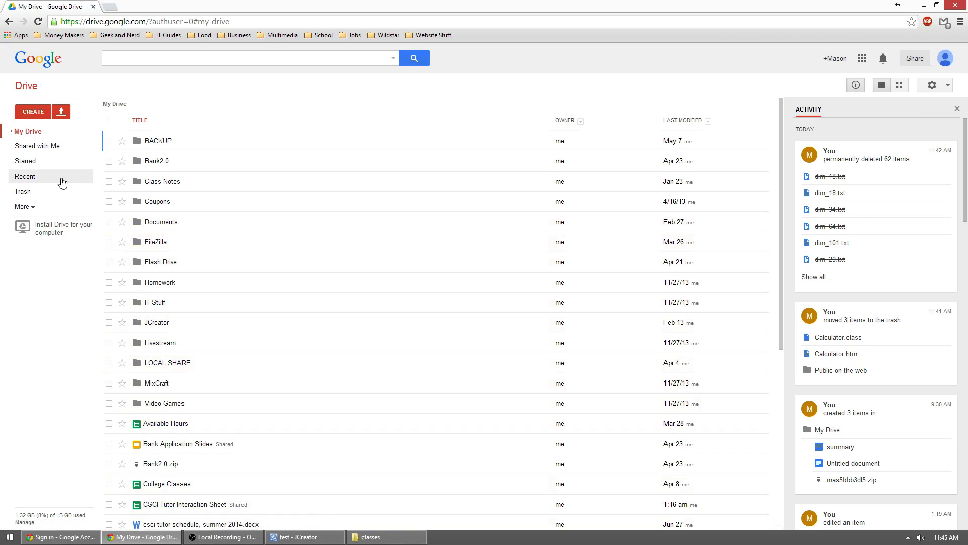
mouse_move(33, 112)
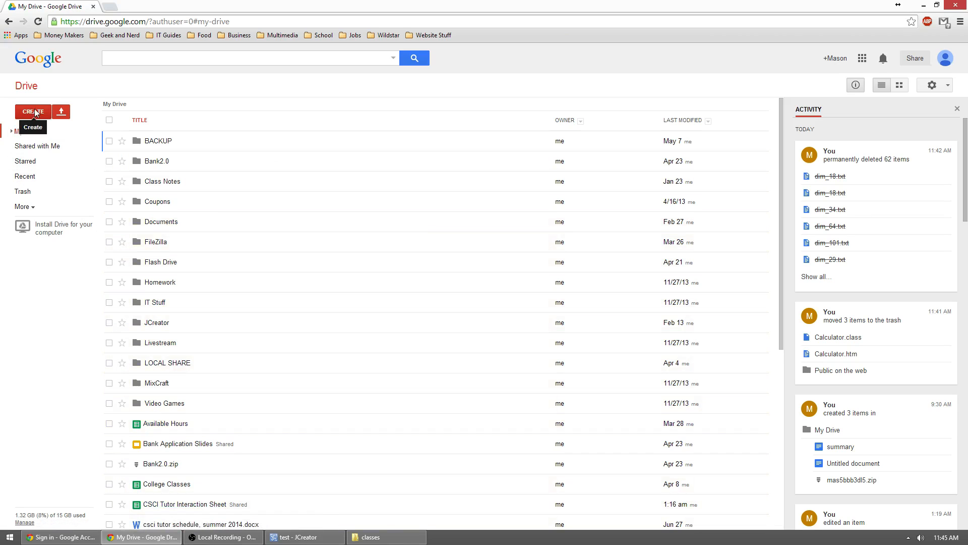
Step: Create a folder named 'Public on the web' in My Drive and bring up its actions menu
click(33, 112)
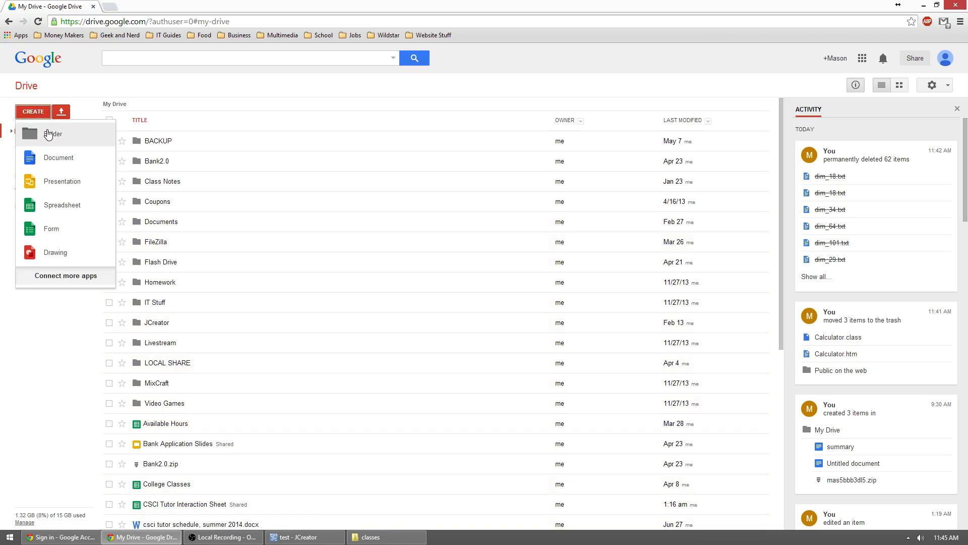
click(52, 134)
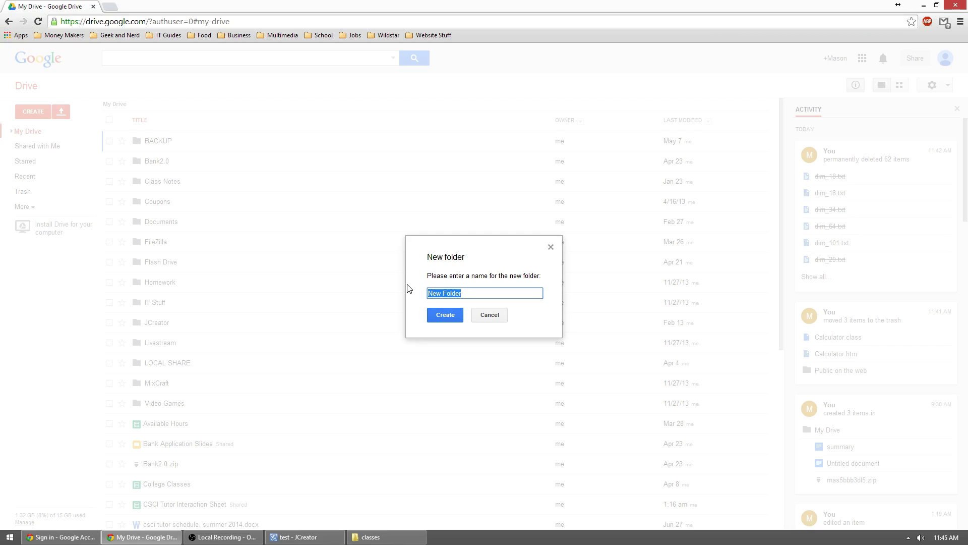
text(Public on the web)
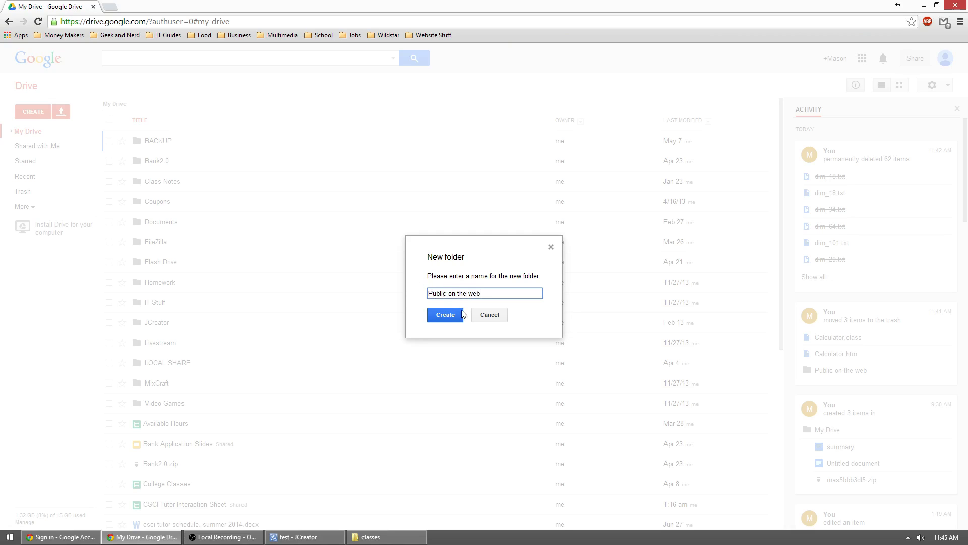
click(444, 314)
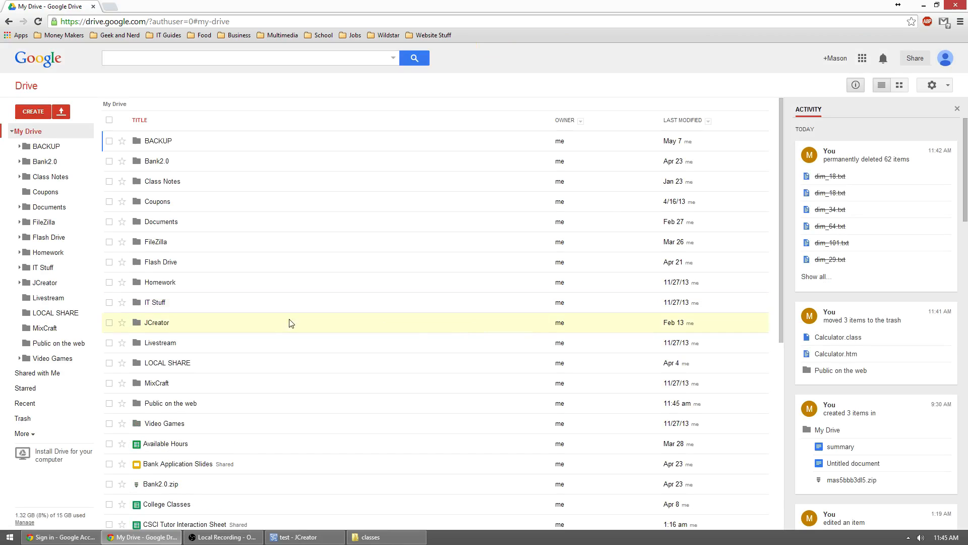
mouse_move(164, 410)
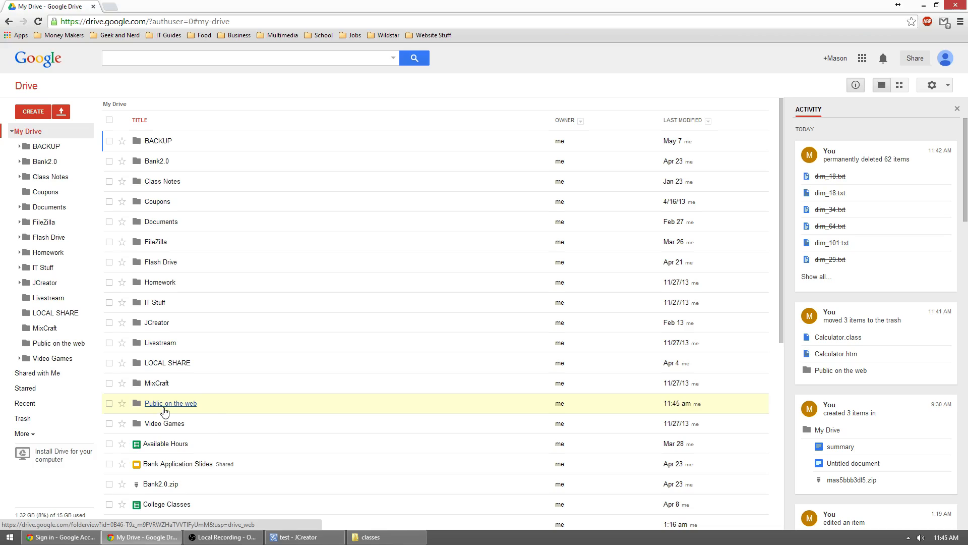
mouse_move(163, 410)
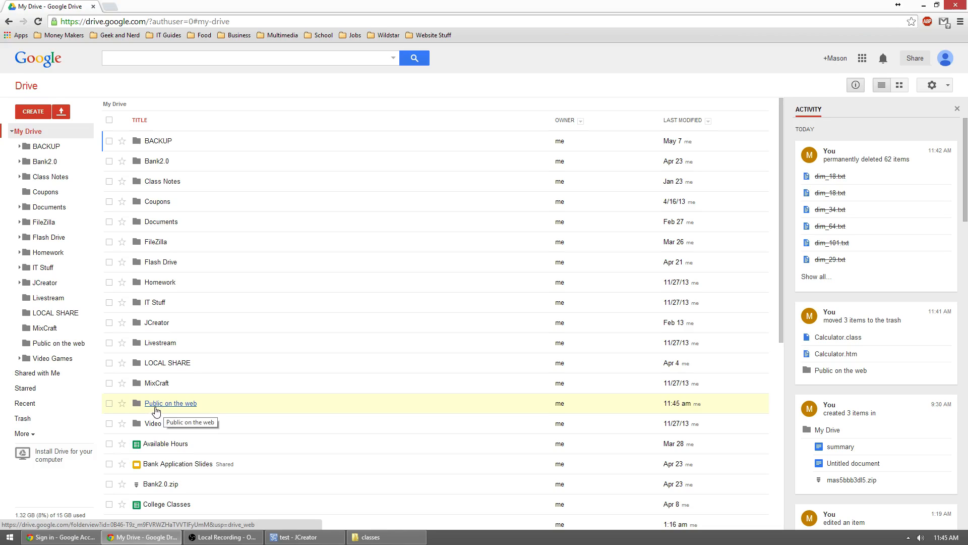
right_click(156, 403)
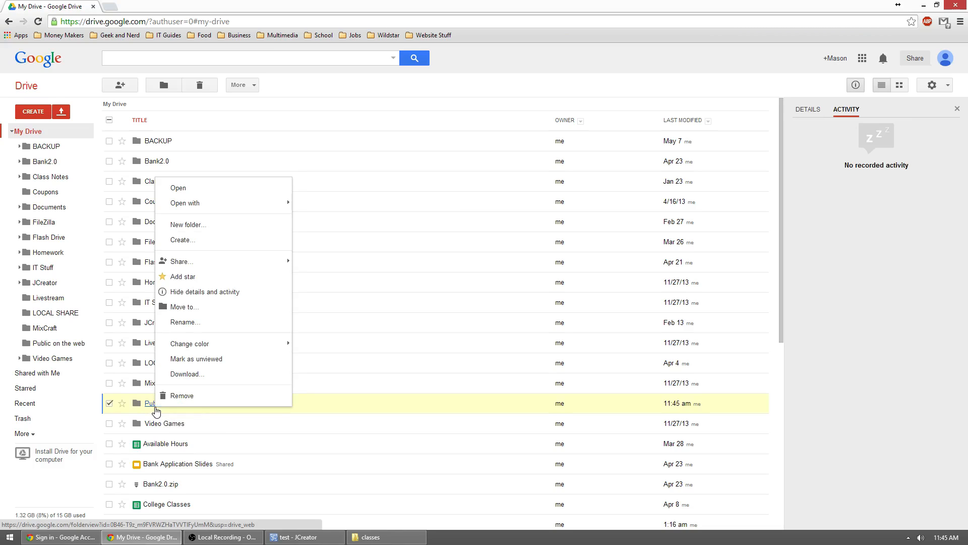
mouse_move(181, 261)
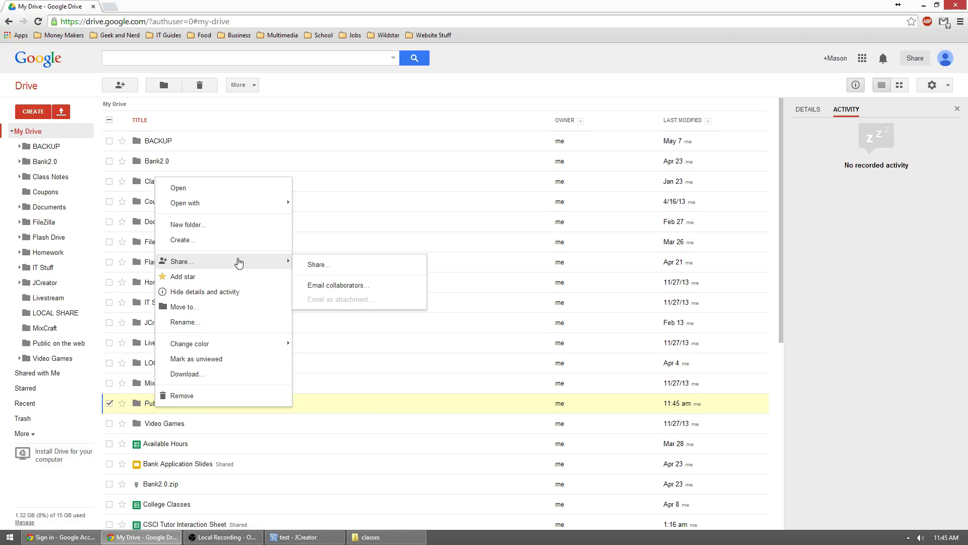
Step: Choose Share from the folder's actions menu to reach its sharing settings
click(318, 264)
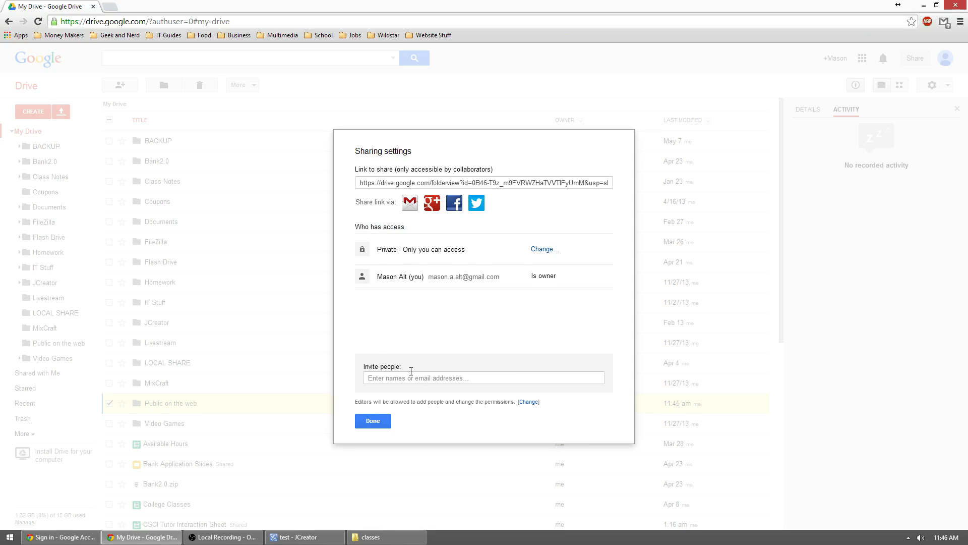
mouse_move(419, 305)
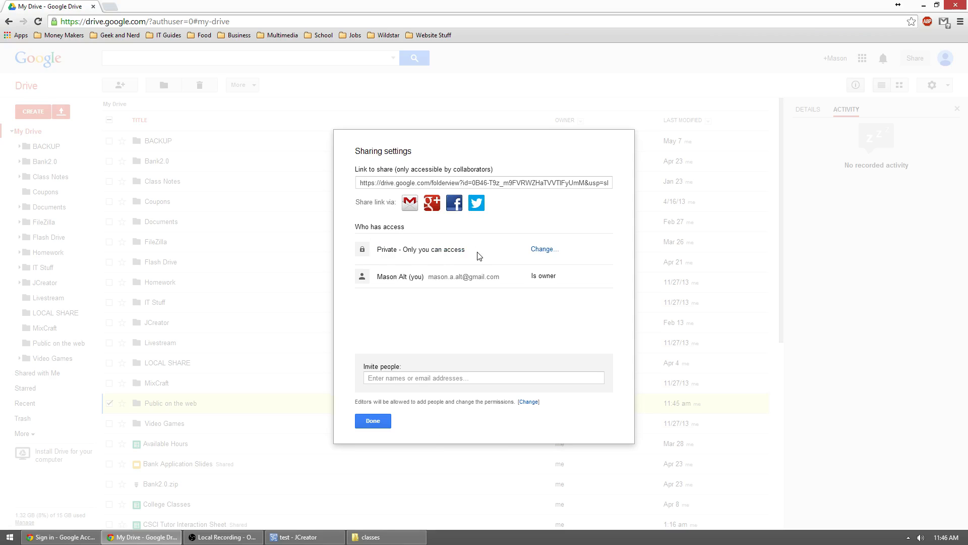
mouse_move(538, 254)
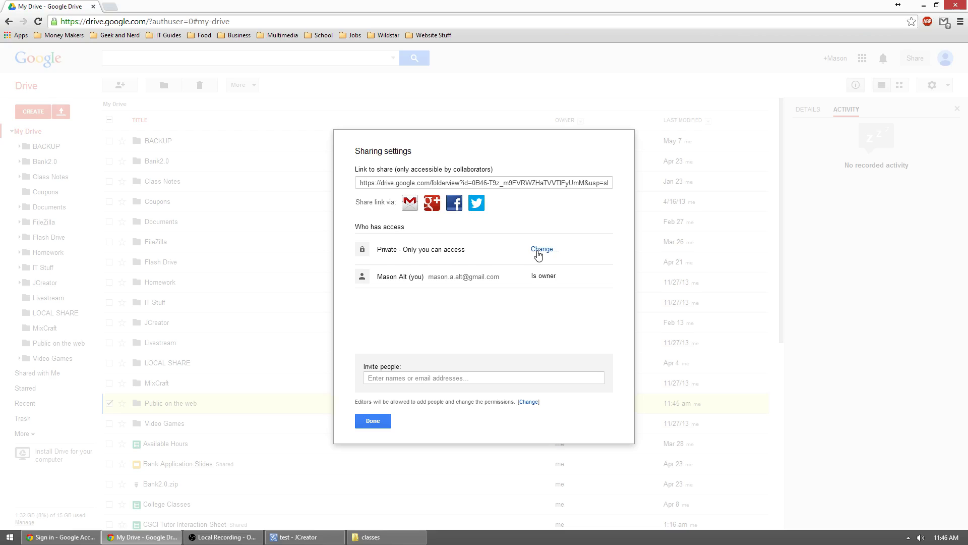
Step: Set the folder's access to 'Public on the web' with 'Can view' and save
click(544, 249)
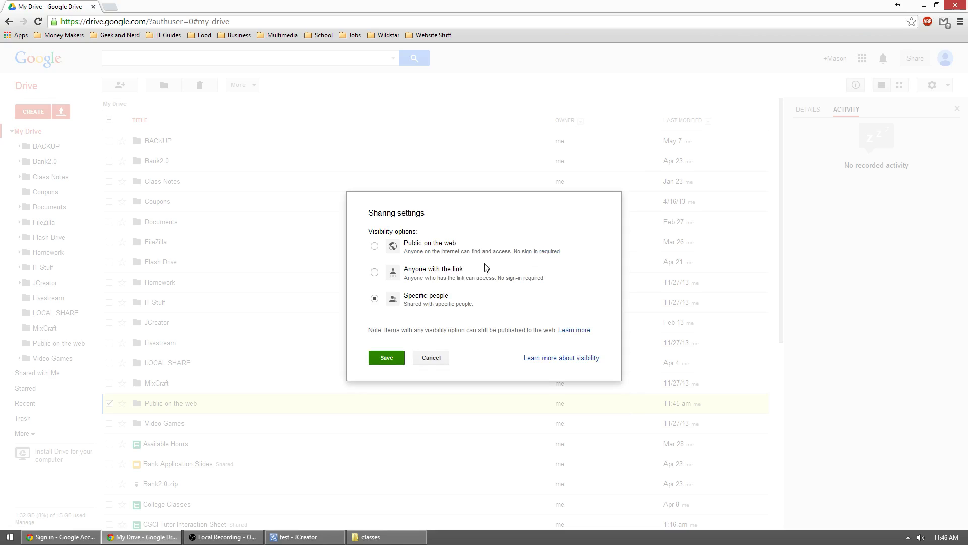
mouse_move(420, 269)
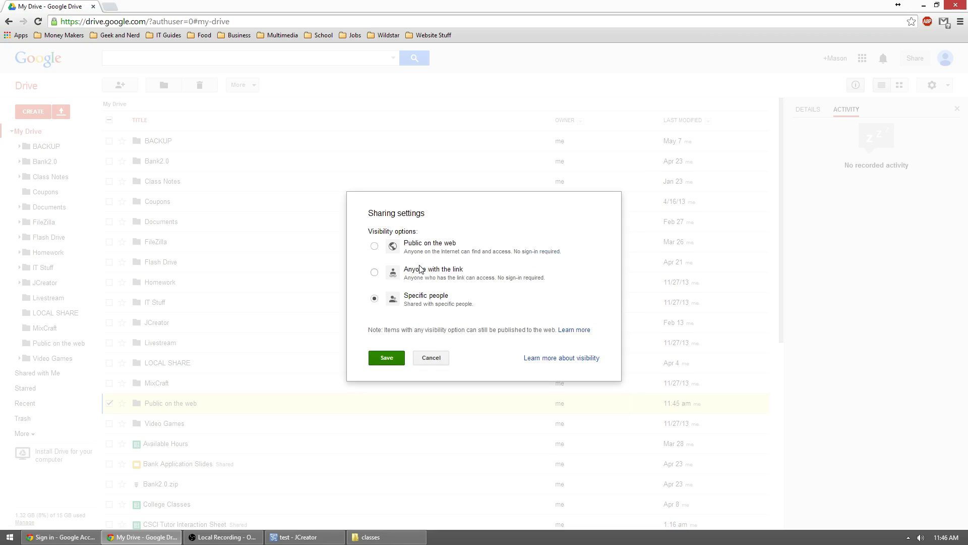
mouse_move(429, 247)
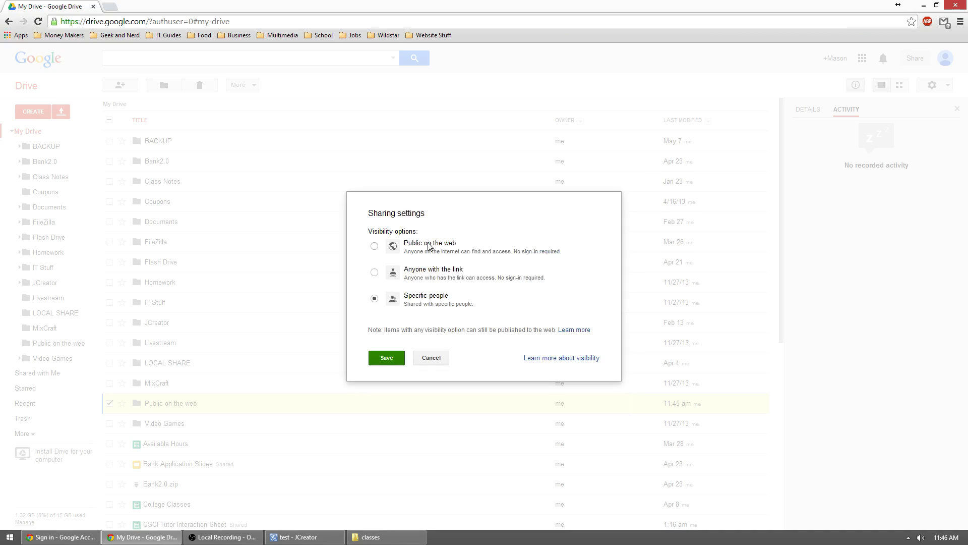
click(375, 245)
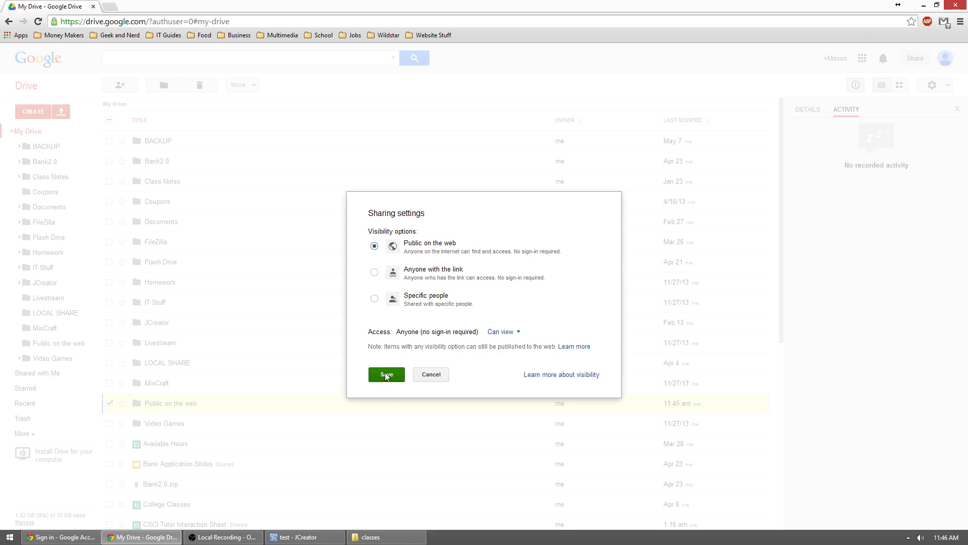
mouse_move(409, 325)
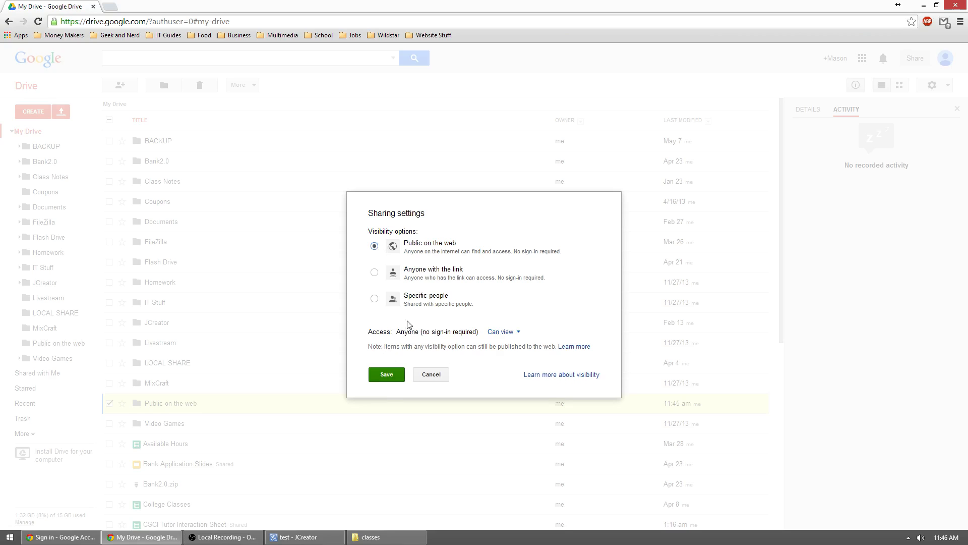
mouse_move(374, 332)
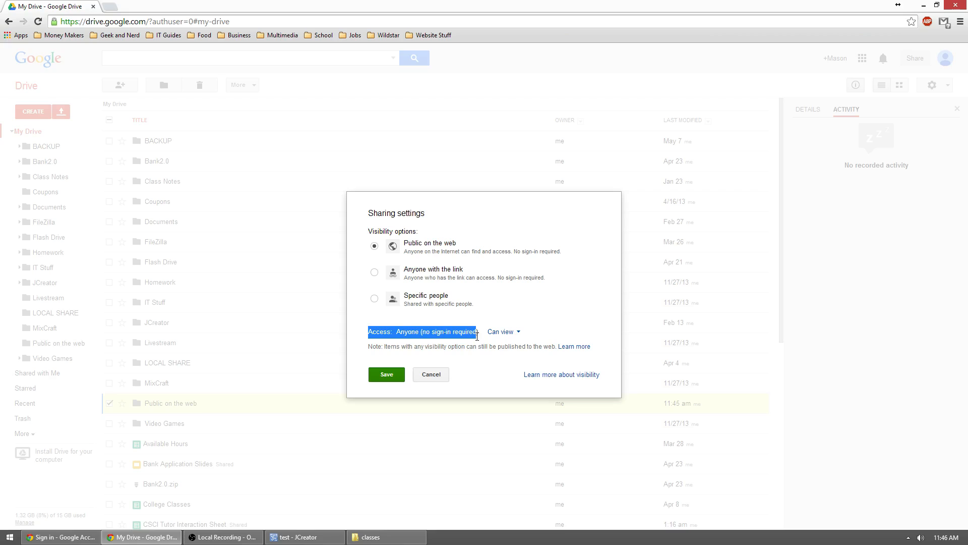
click(420, 332)
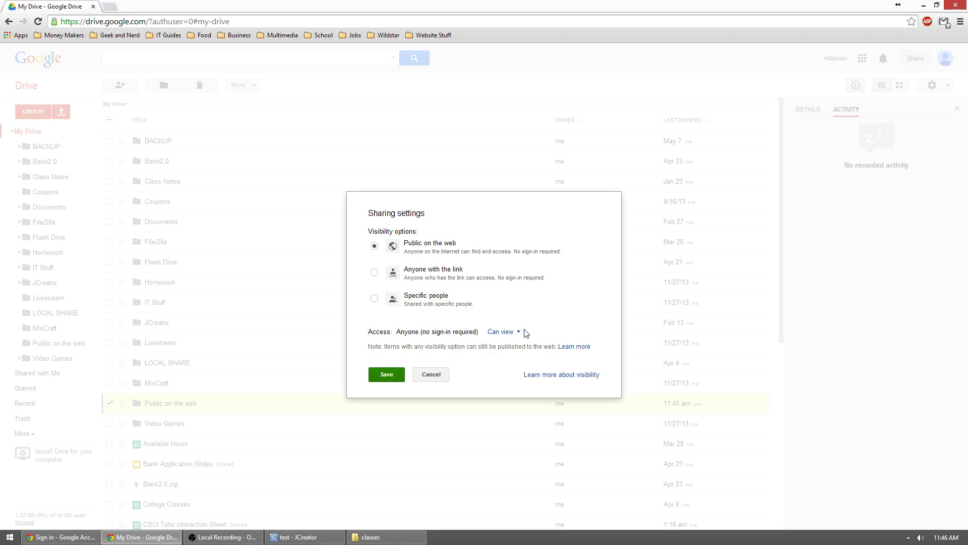
click(501, 332)
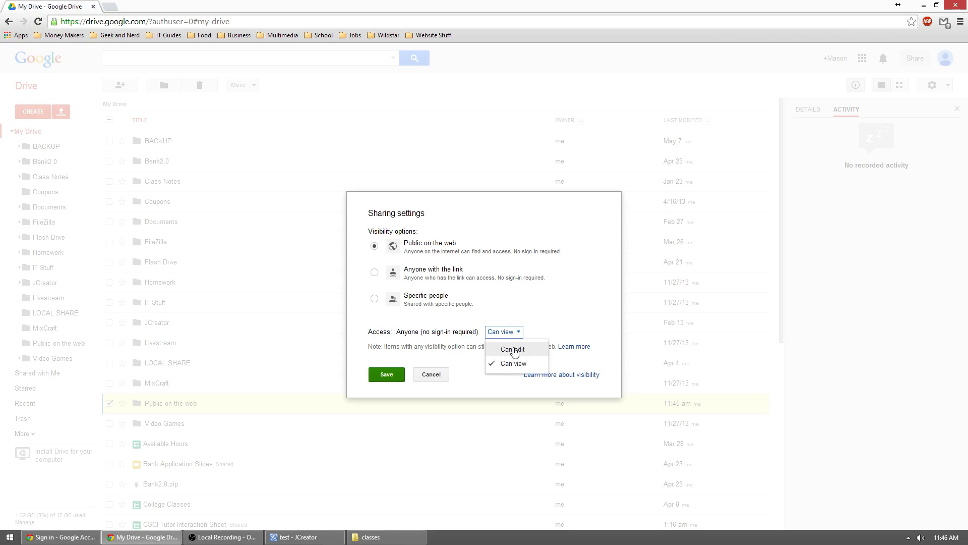
mouse_move(569, 308)
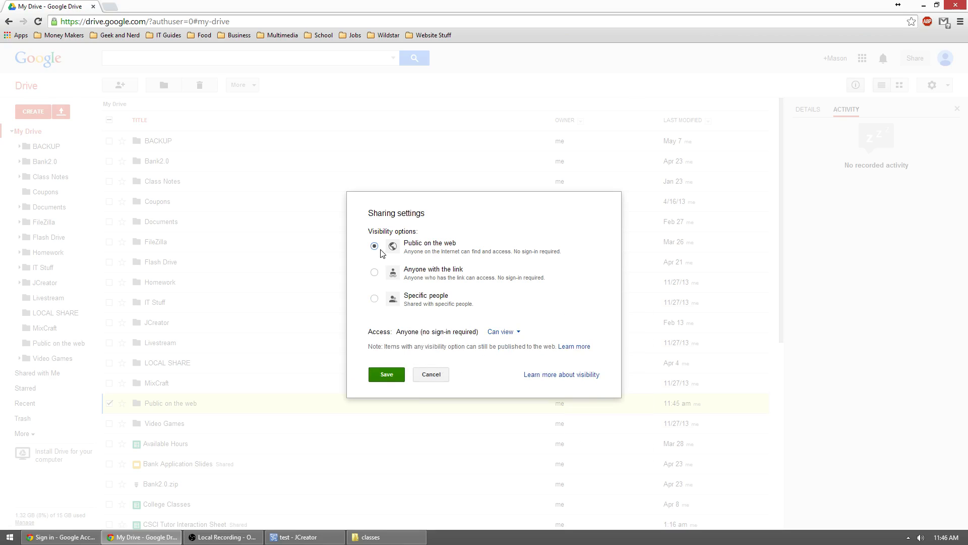
click(386, 374)
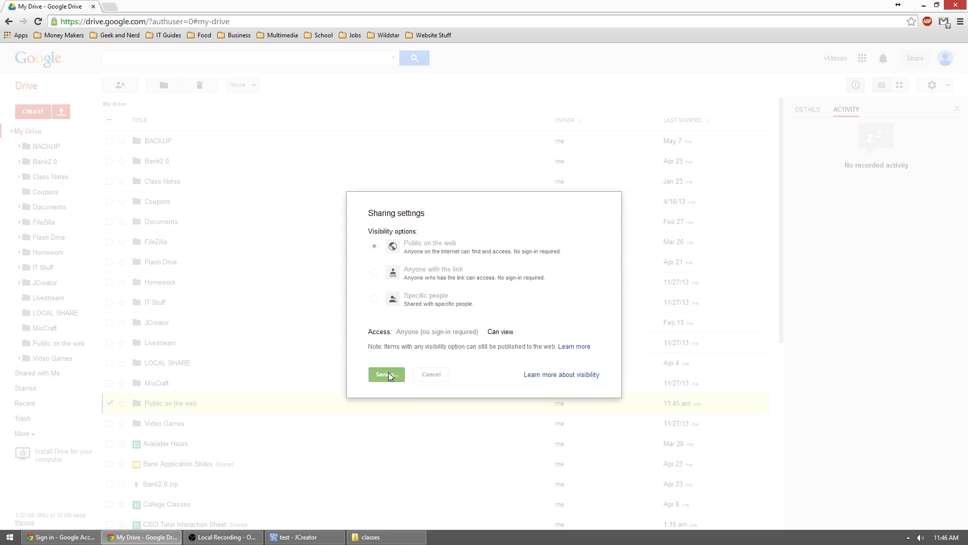
click(383, 374)
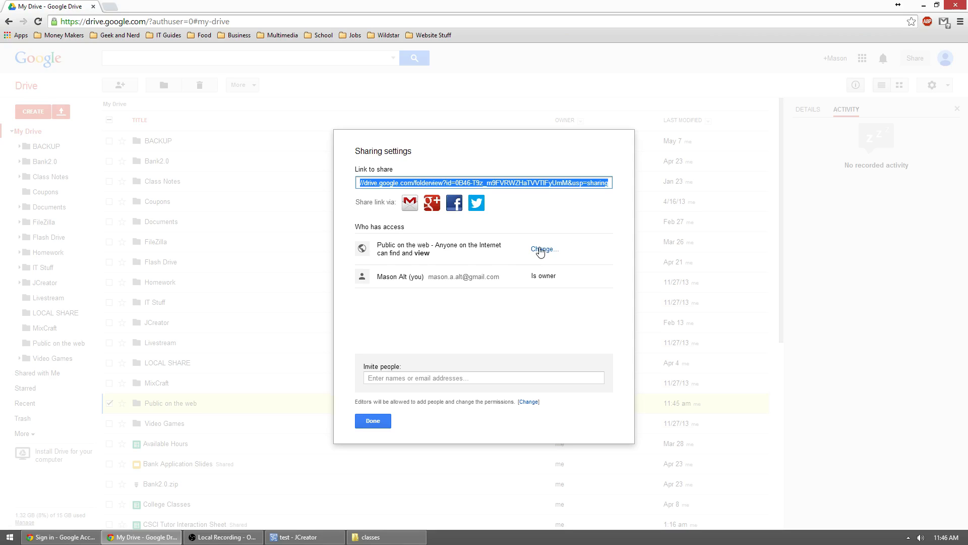
mouse_move(376, 179)
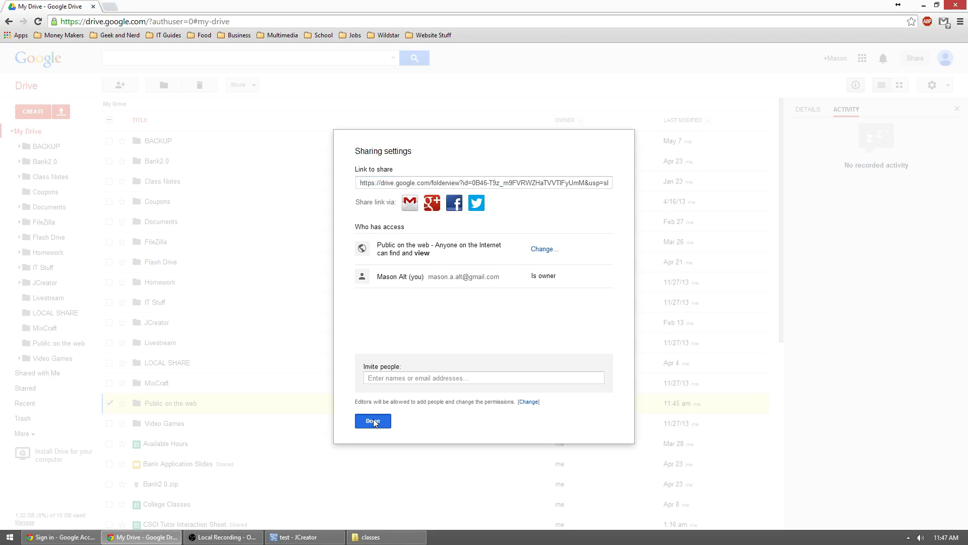
Step: Close sharing, open the 'Public on the web' folder, and recheck its public sharing
click(373, 421)
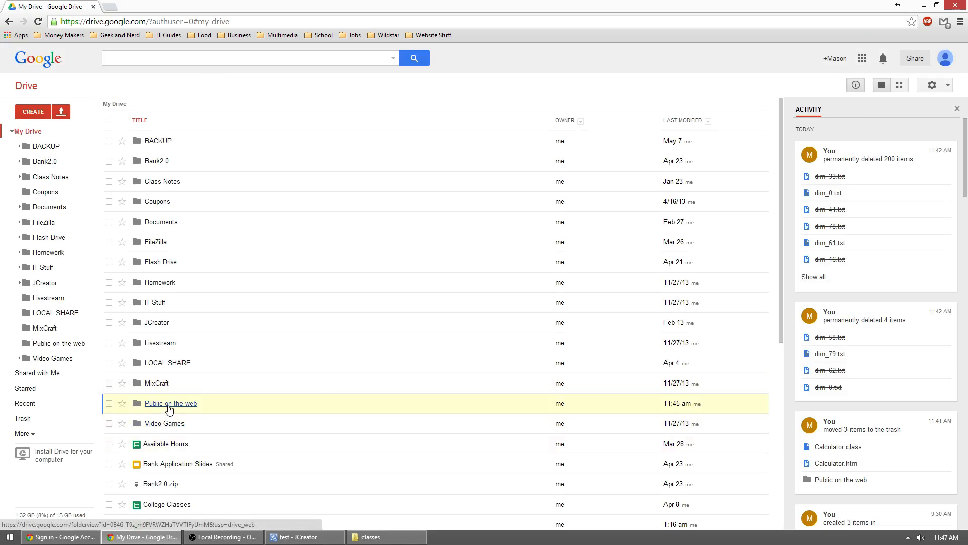
double_click(170, 403)
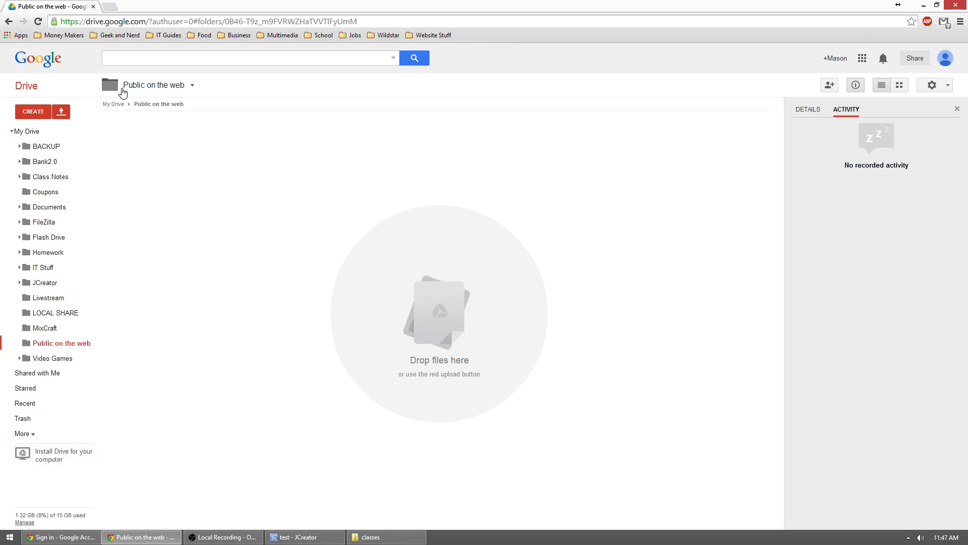
click(192, 85)
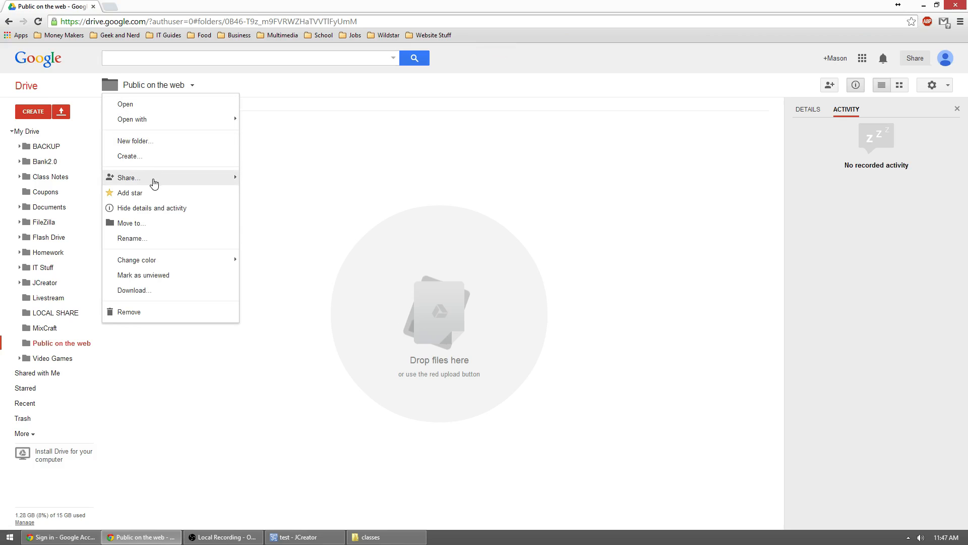
click(129, 177)
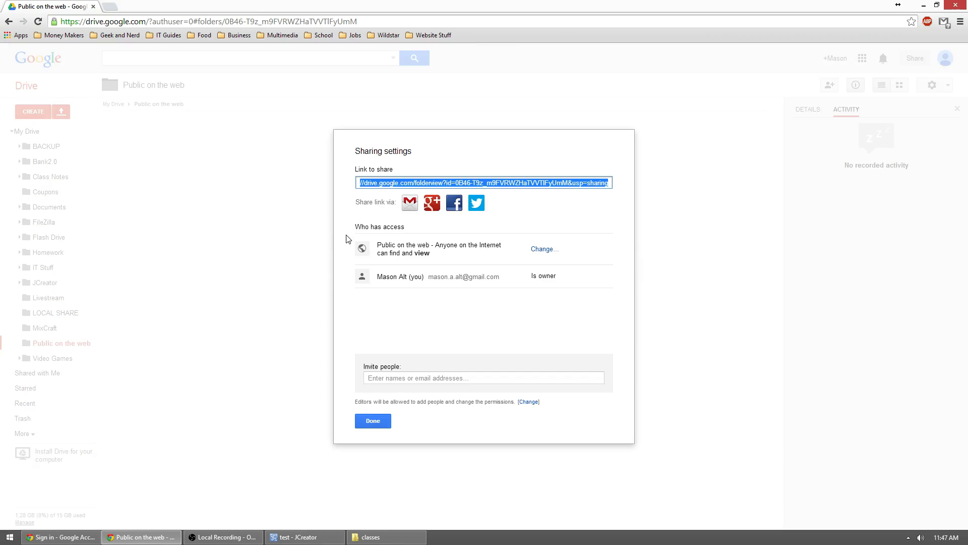
click(372, 421)
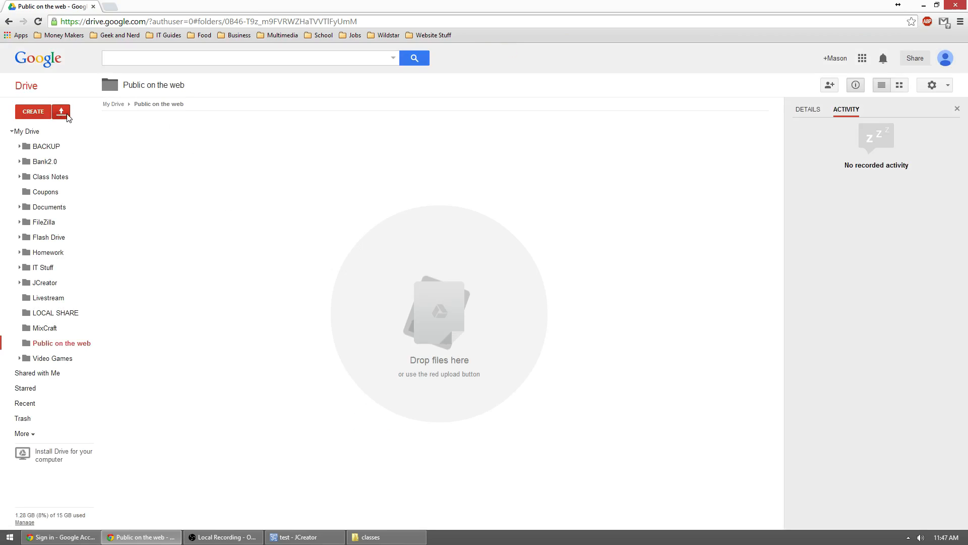
mouse_move(430, 159)
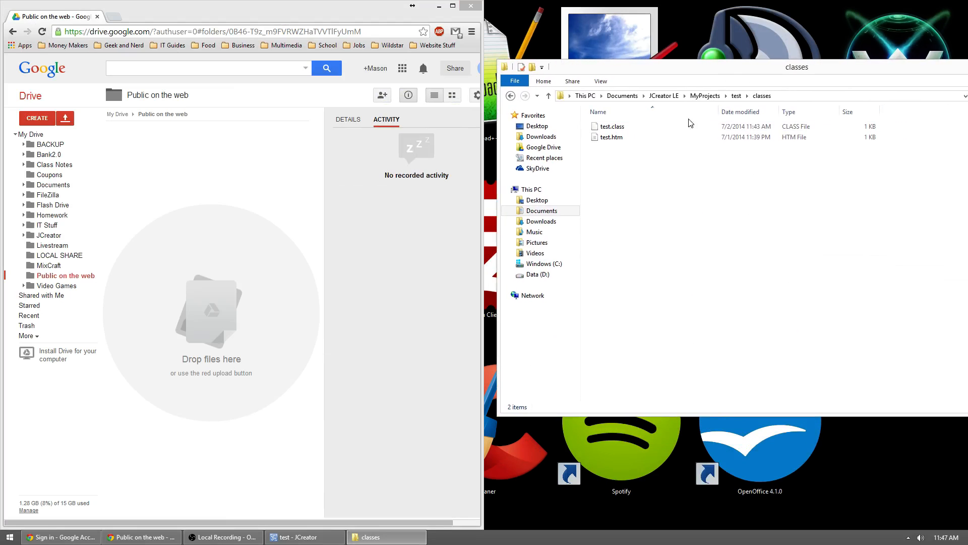
mouse_move(627, 197)
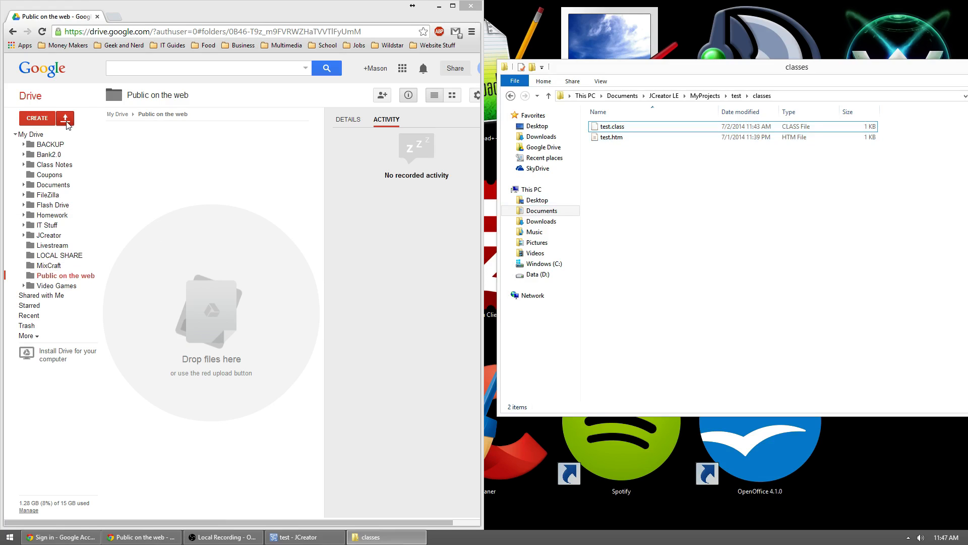
mouse_move(64, 118)
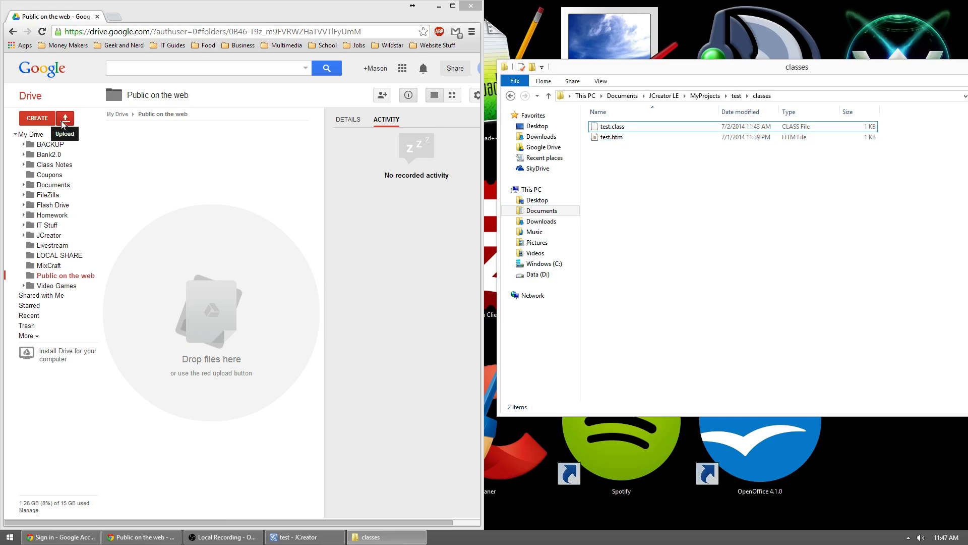
Step: Start a Files upload and browse toward test > classes for test.class and test.htm
click(65, 118)
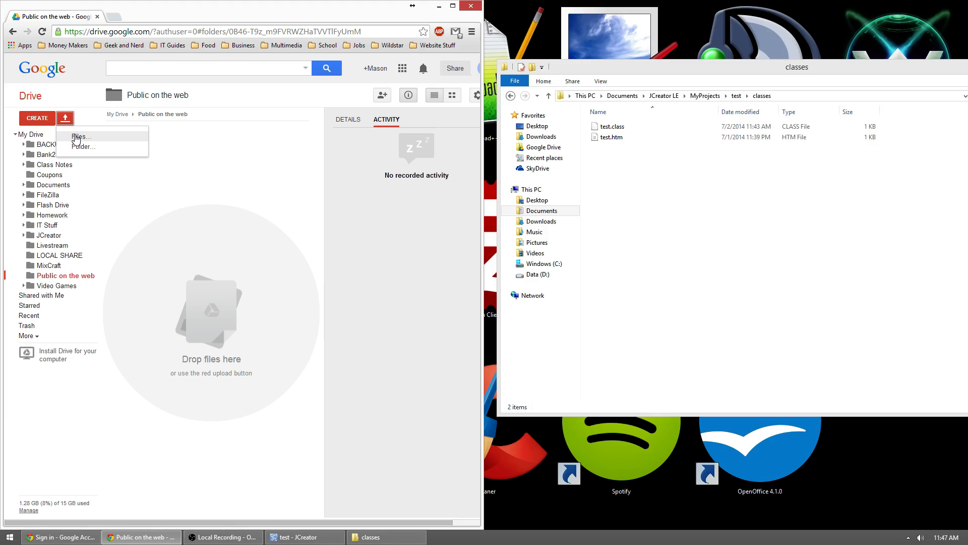
click(79, 137)
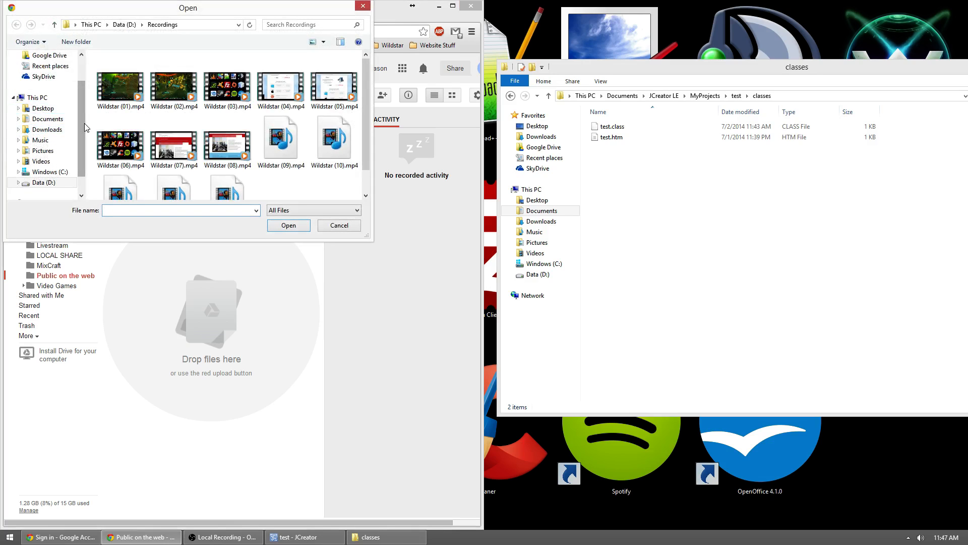
click(47, 81)
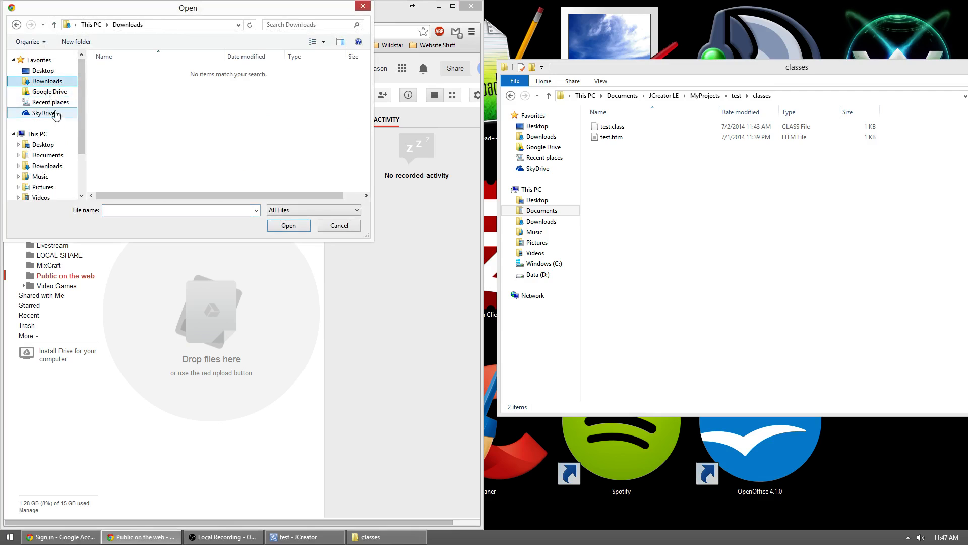
click(48, 154)
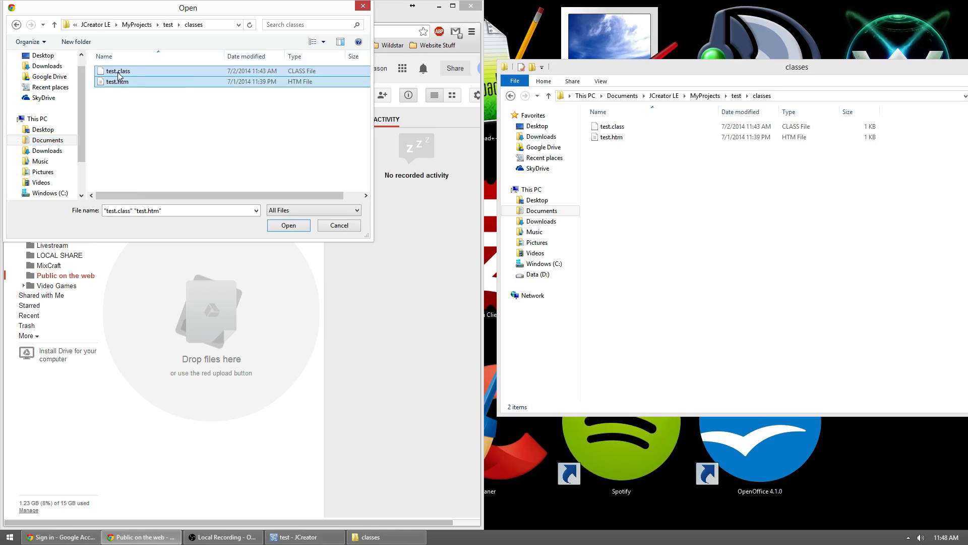
mouse_move(117, 81)
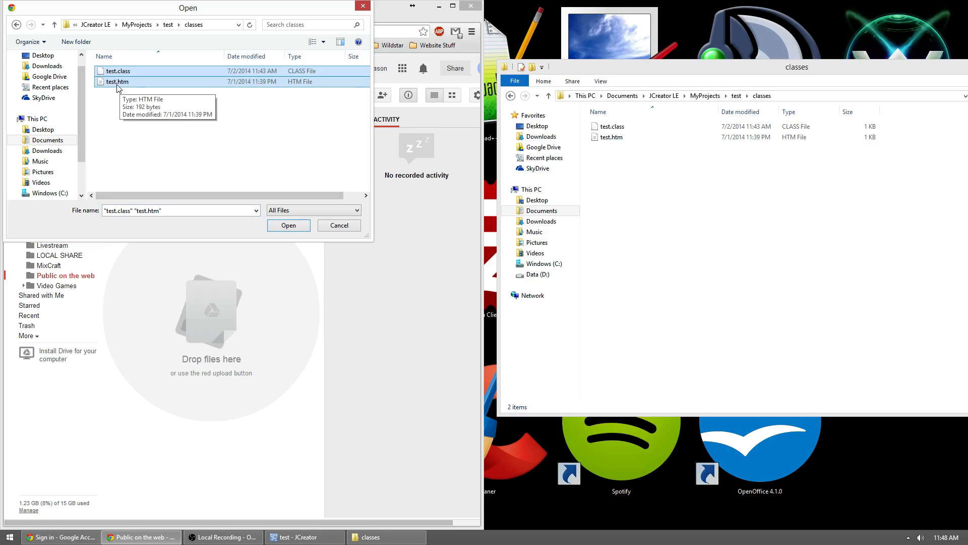
mouse_move(117, 91)
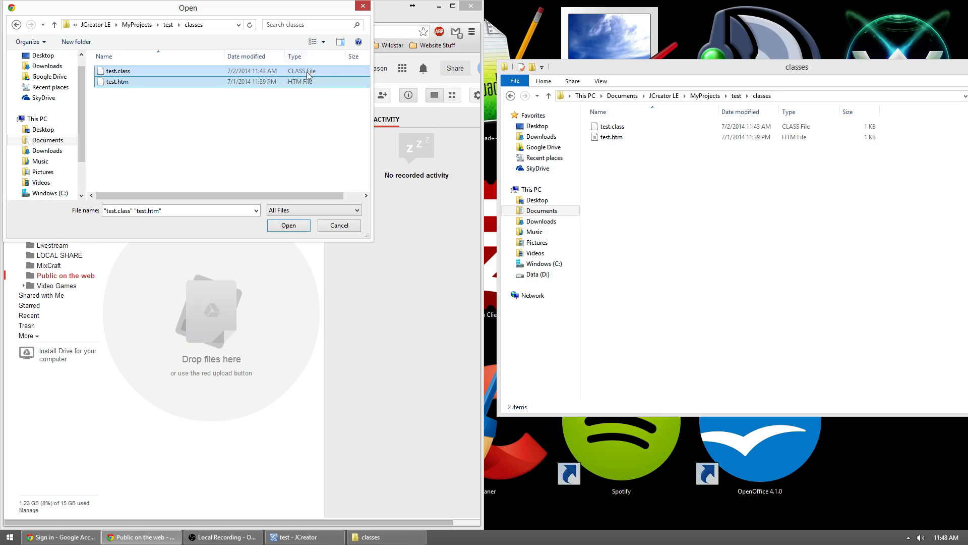
mouse_move(314, 83)
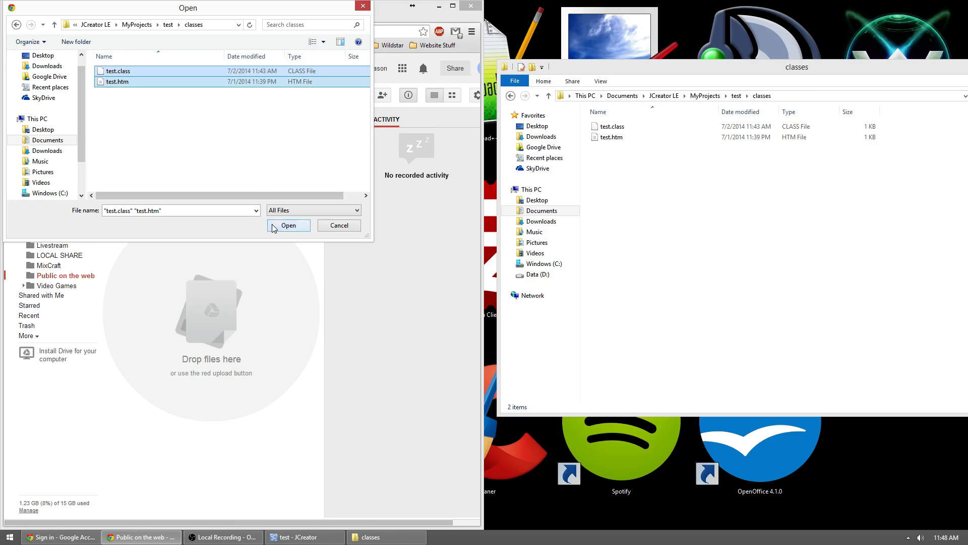
Step: Upload test.class and test.htm, maximize the browser, and bring up test.htm's action menu
click(288, 226)
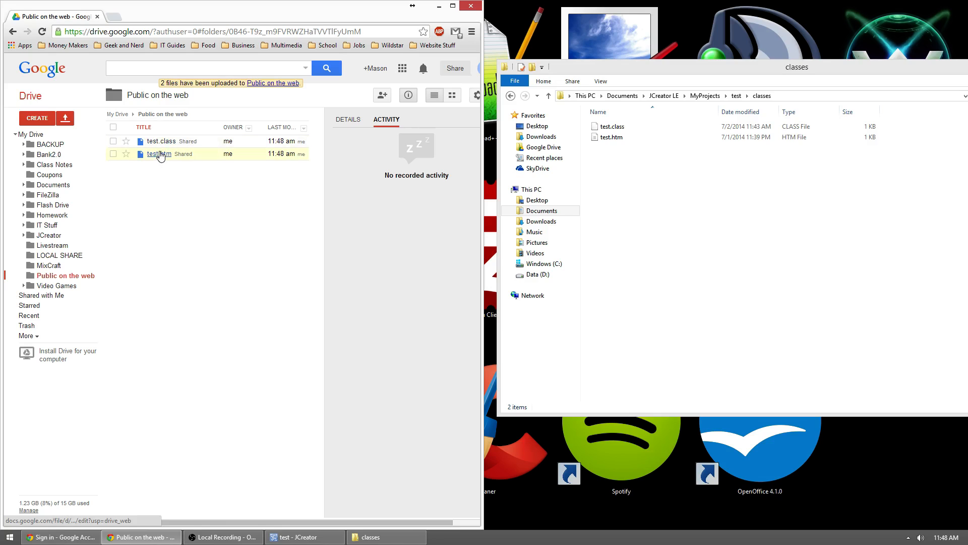
mouse_move(159, 154)
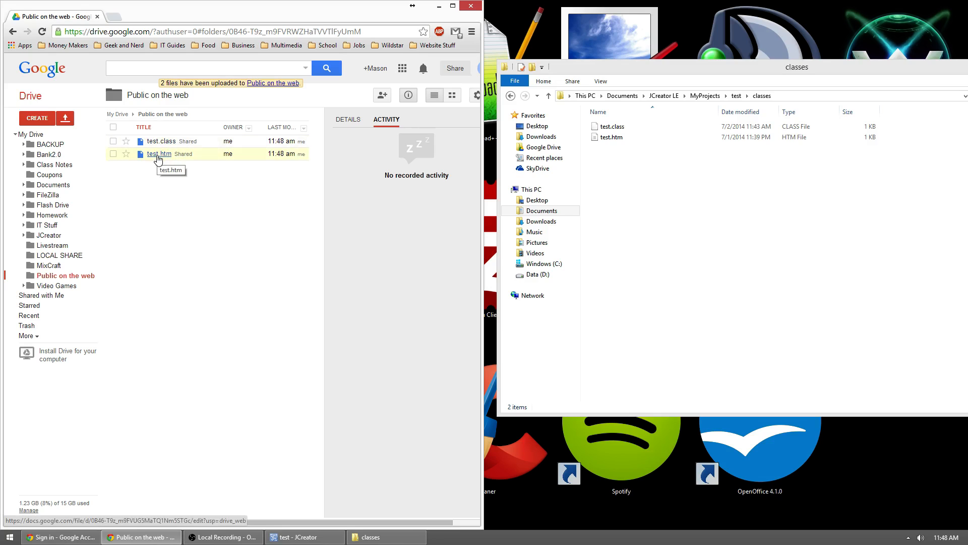
click(452, 7)
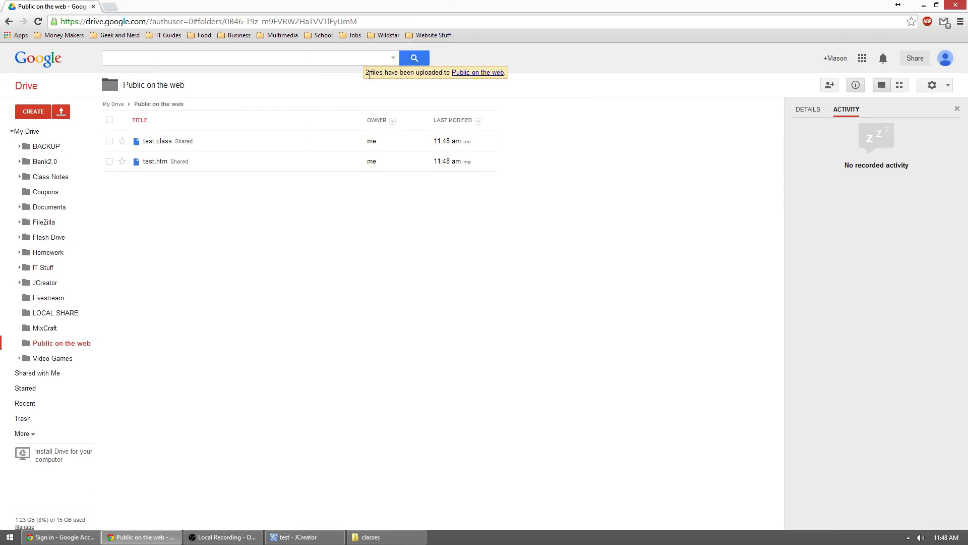
right_click(155, 161)
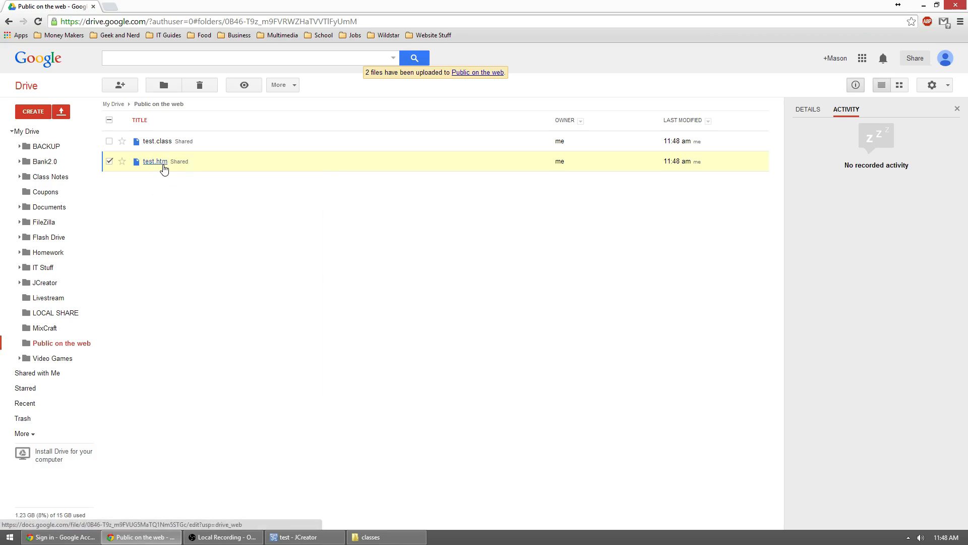
right_click(155, 161)
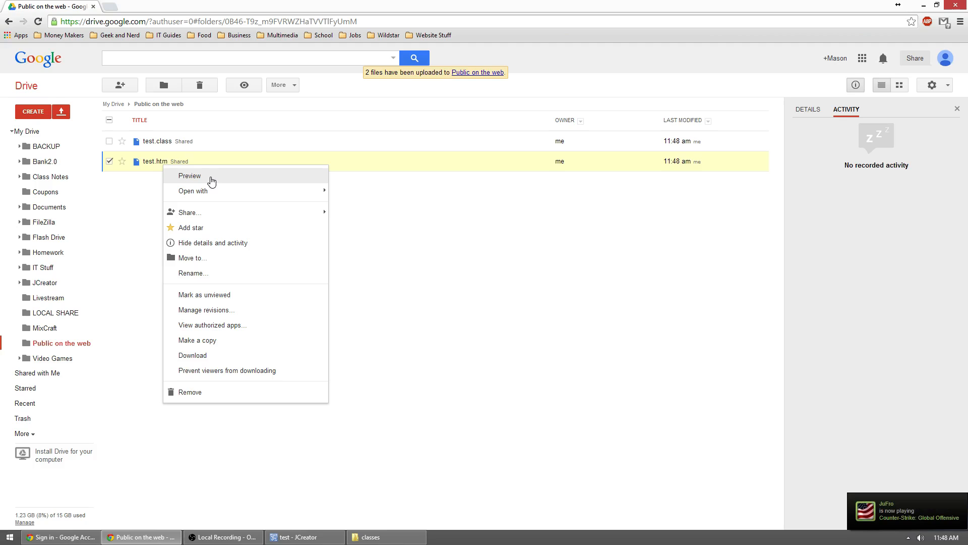
Step: Open test.htm with Google Drive Viewer as a hosted page and dismiss the Application Blocked notice
click(190, 175)
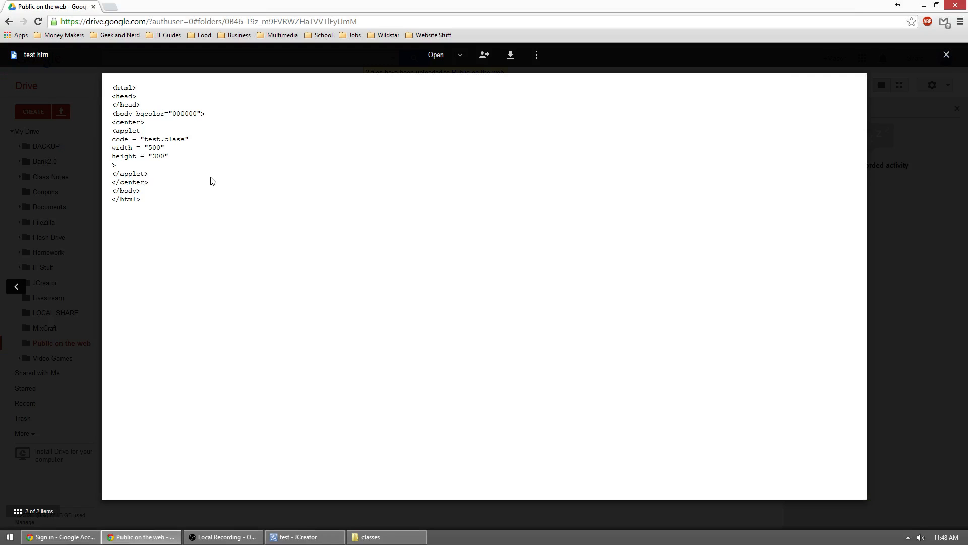
click(460, 55)
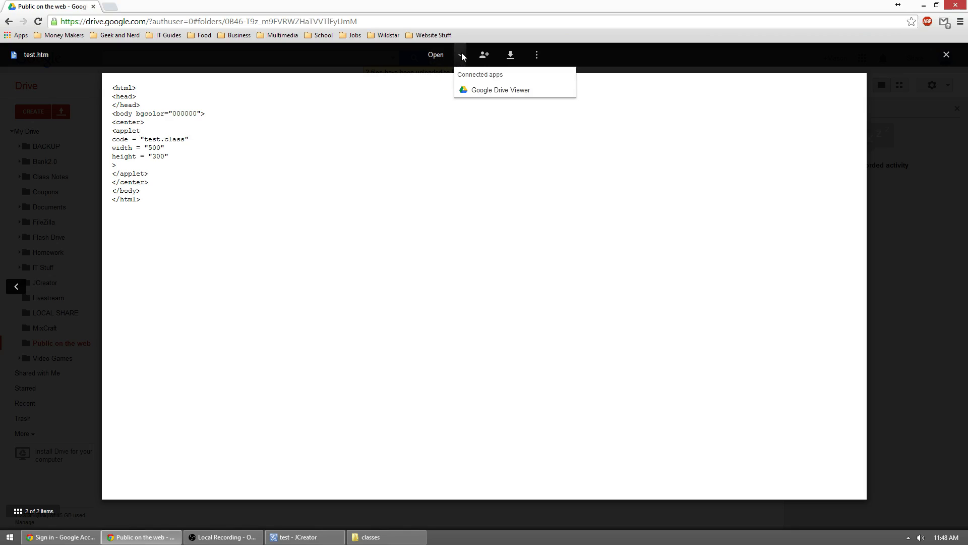
click(501, 90)
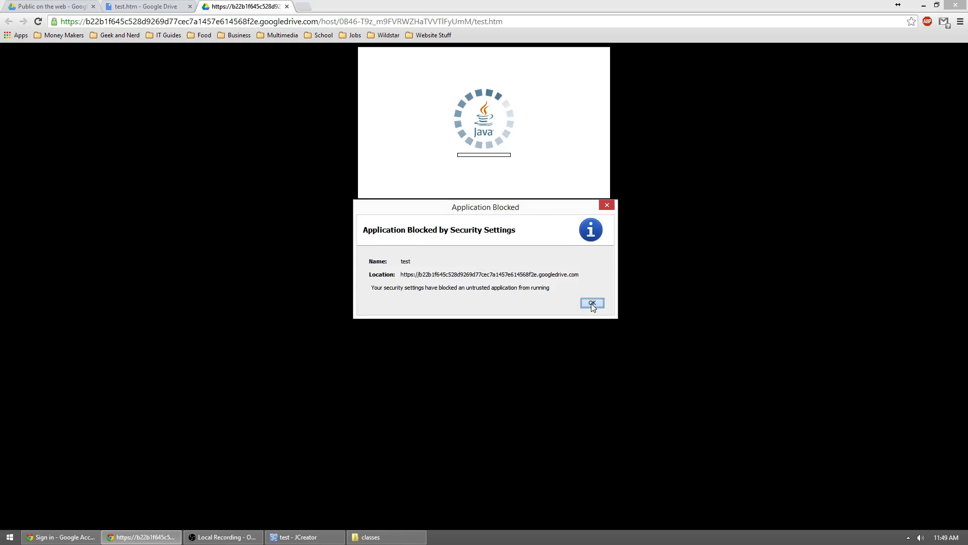
click(591, 303)
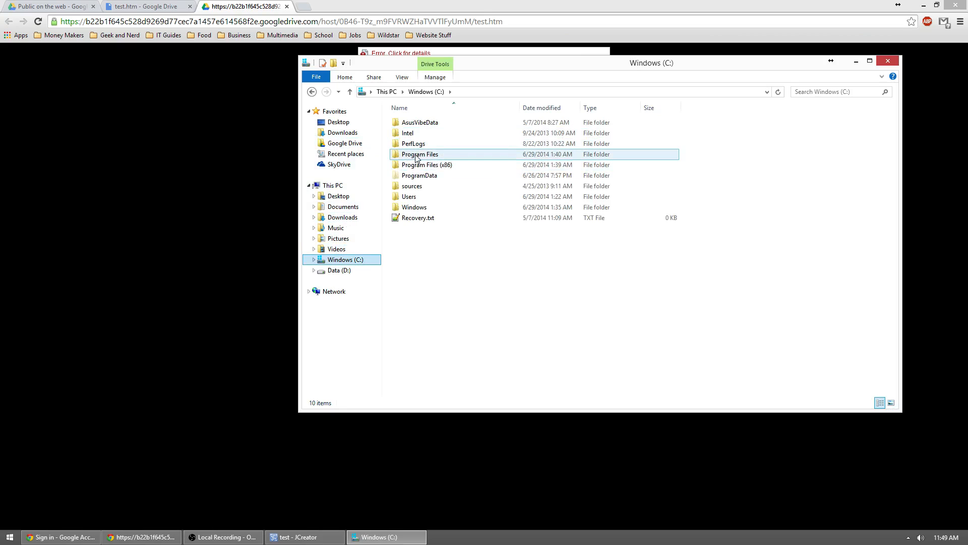
mouse_move(419, 154)
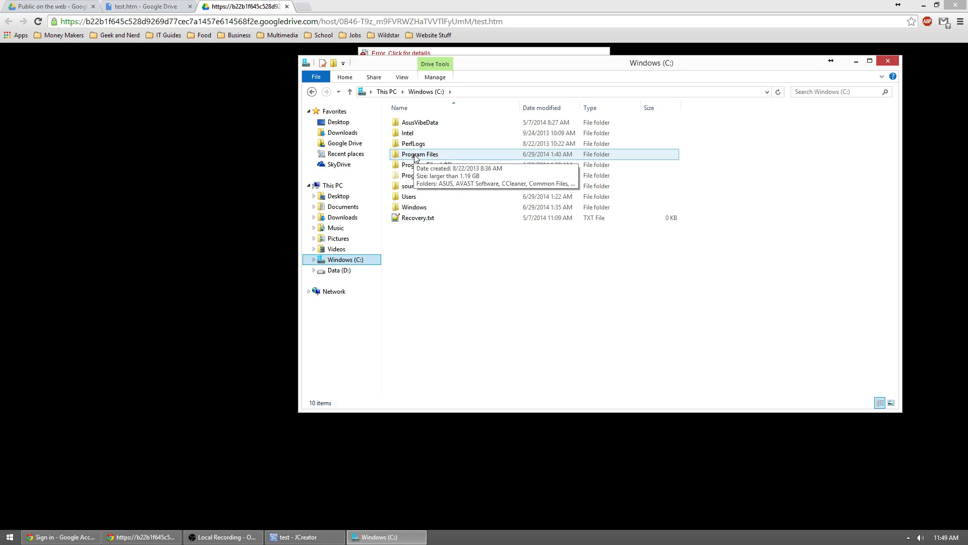
Step: Browse to Program Files\Java\jre7\bin and select javacpl.exe
double_click(419, 153)
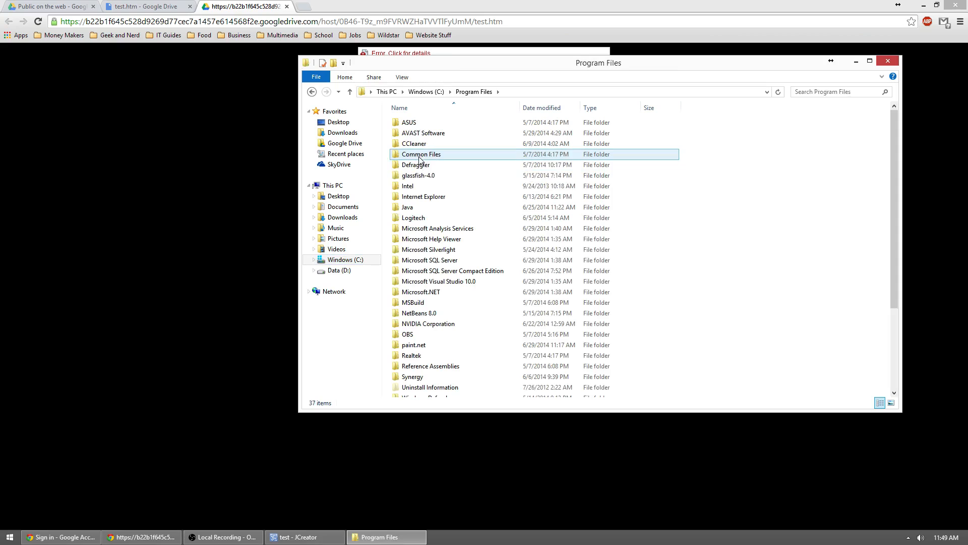
double_click(408, 207)
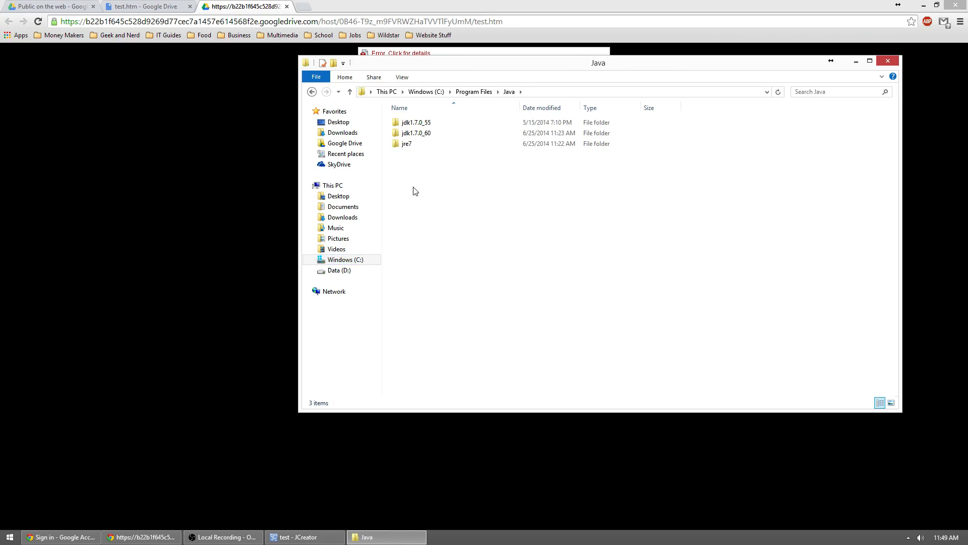
click(407, 143)
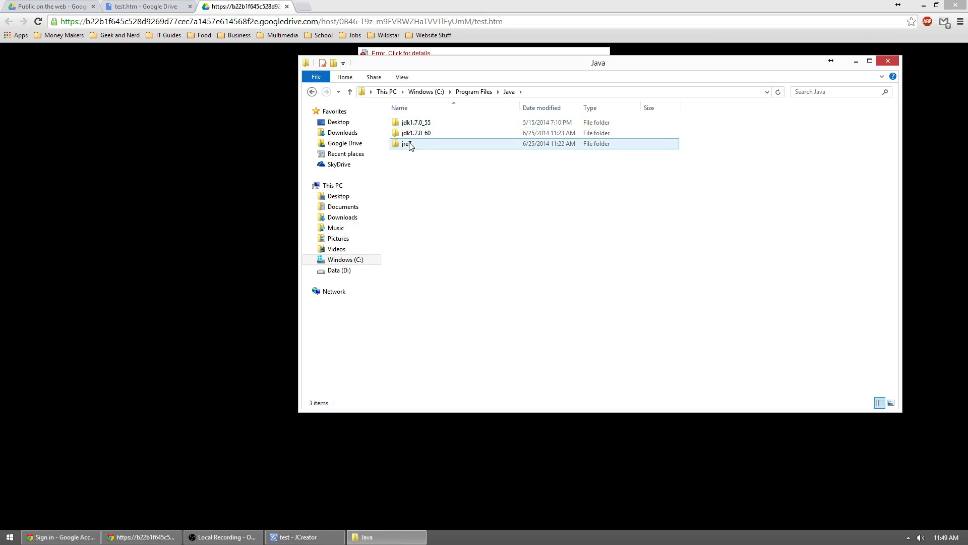
mouse_move(405, 144)
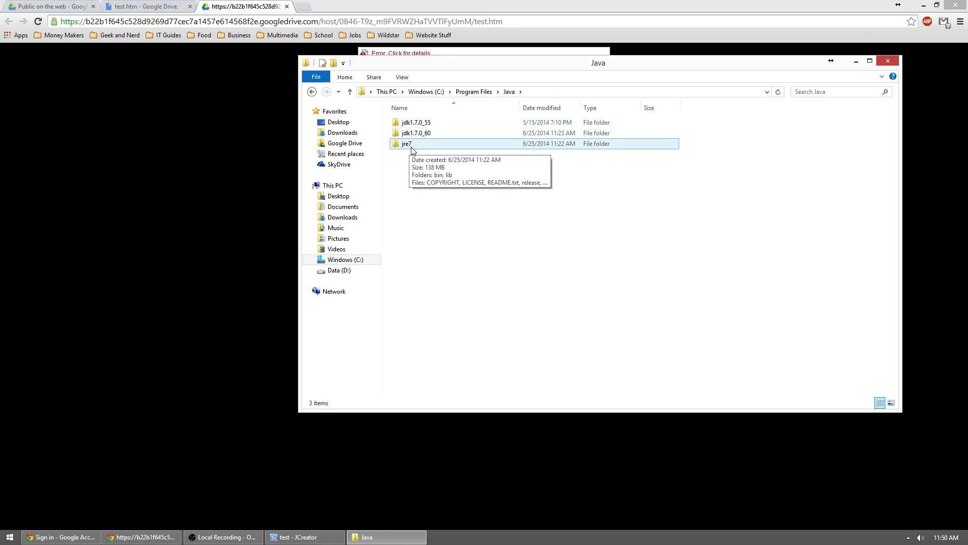
mouse_move(419, 152)
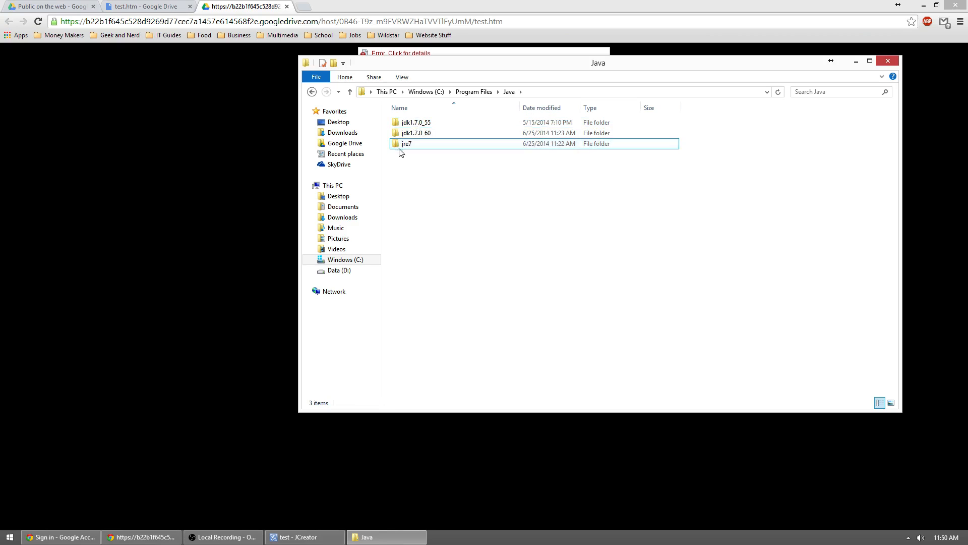
double_click(405, 143)
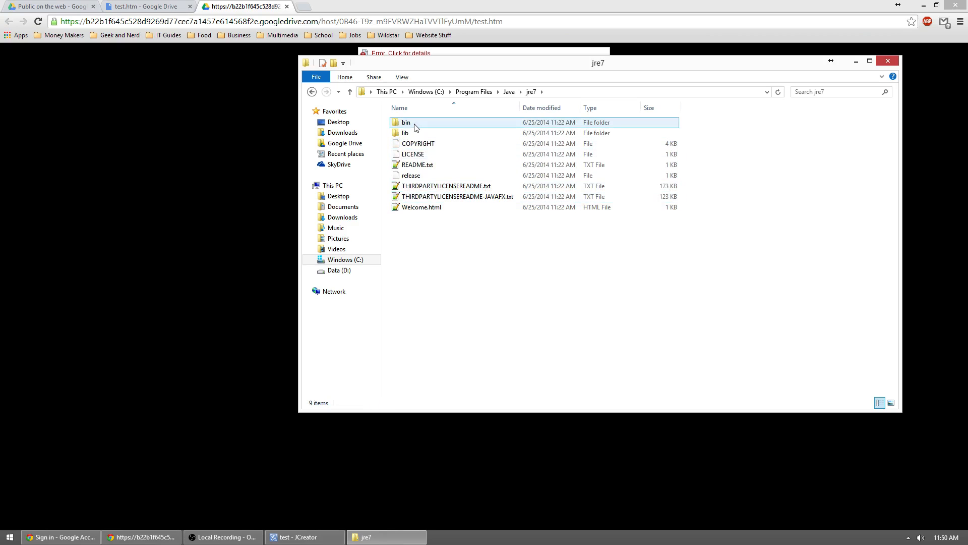
double_click(406, 122)
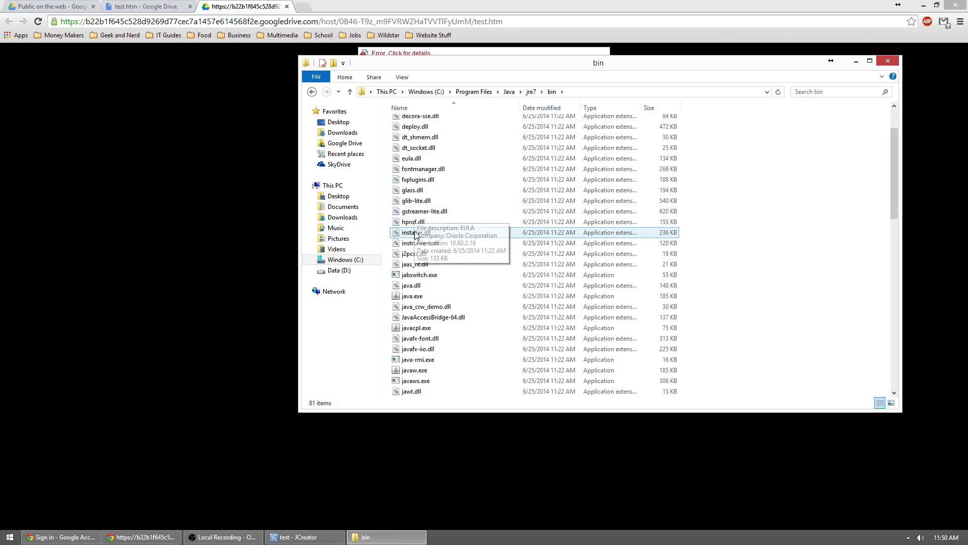
click(411, 232)
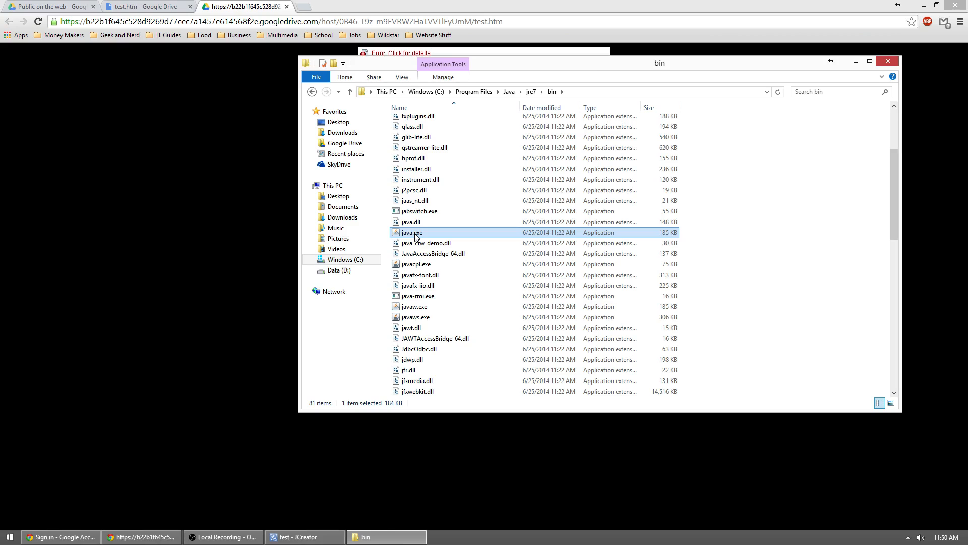
click(415, 263)
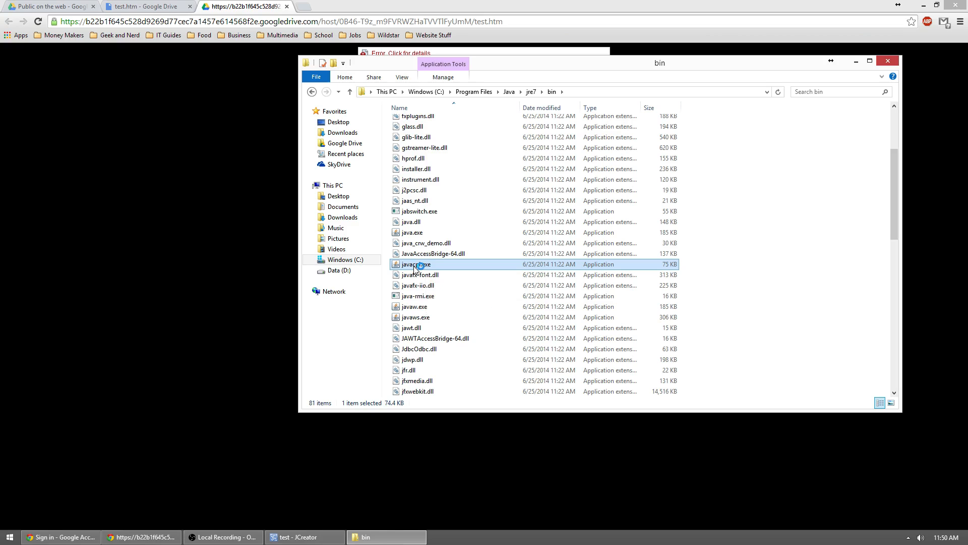
mouse_move(649, 306)
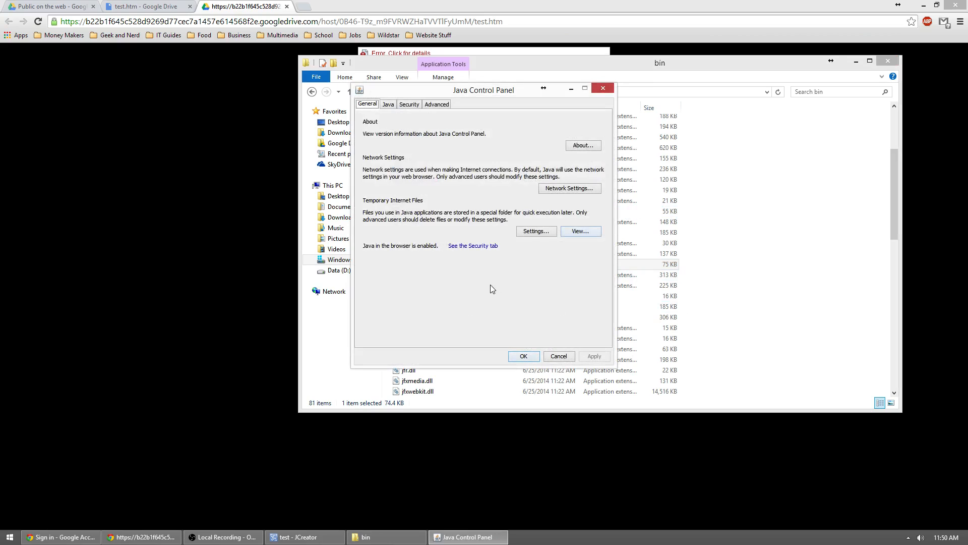
Step: Move the Security tab slider from High to Medium and confirm with OK
click(409, 104)
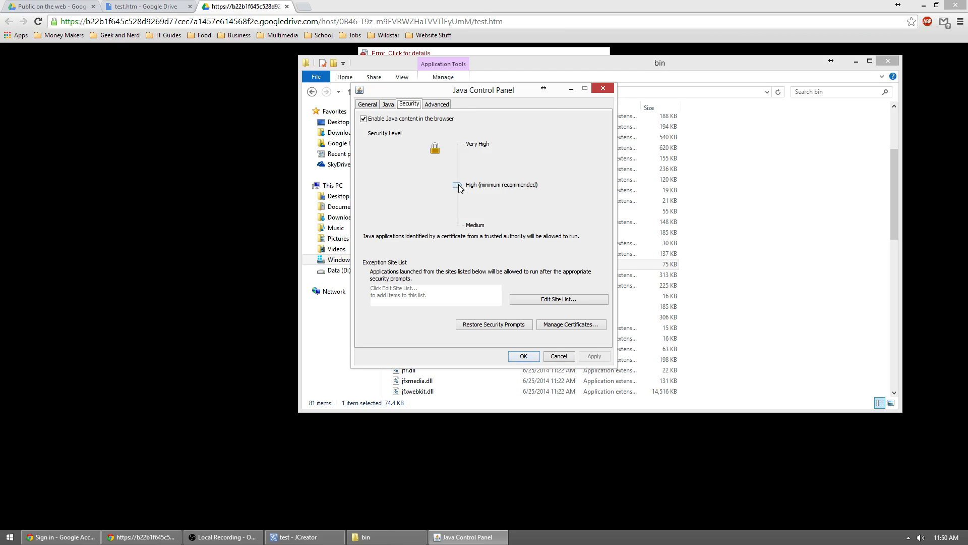
drag(457, 185, 457, 224)
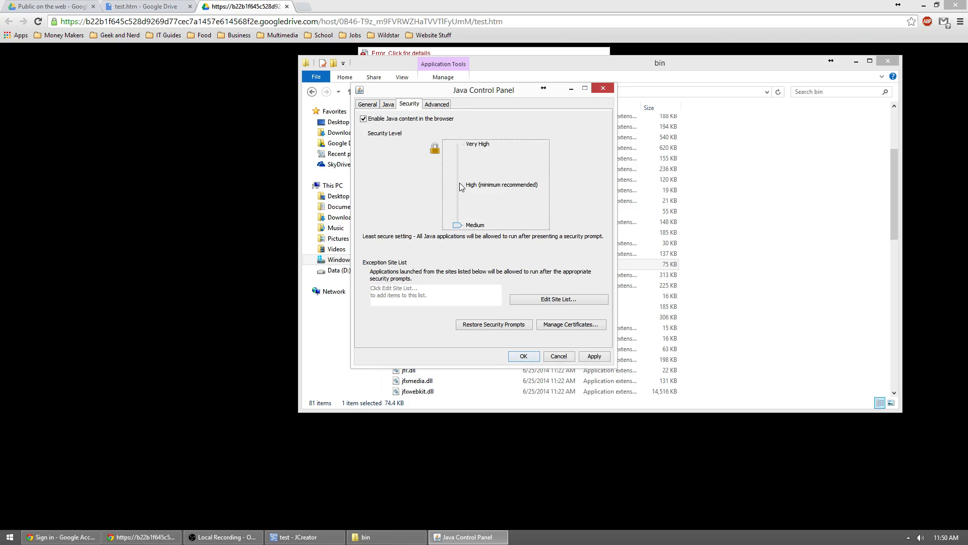
mouse_move(460, 190)
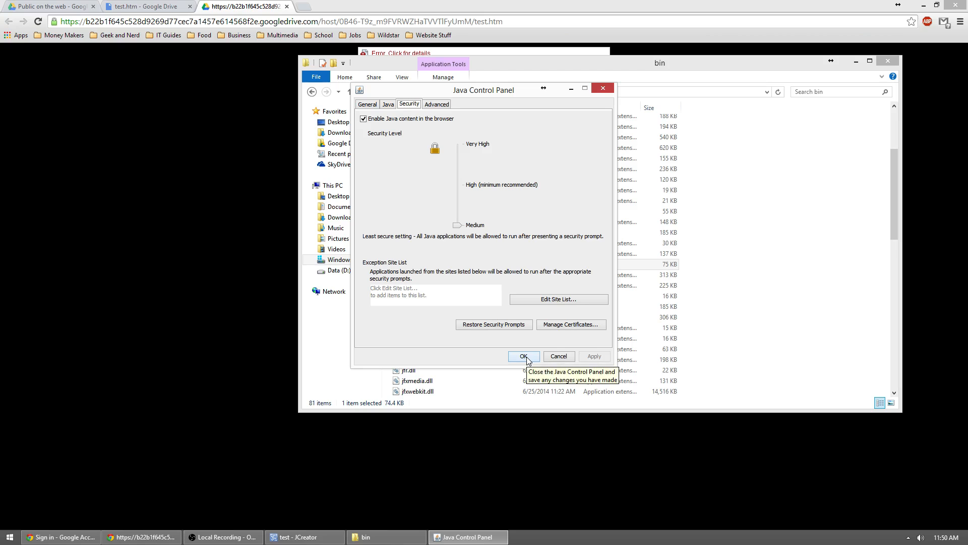
click(523, 356)
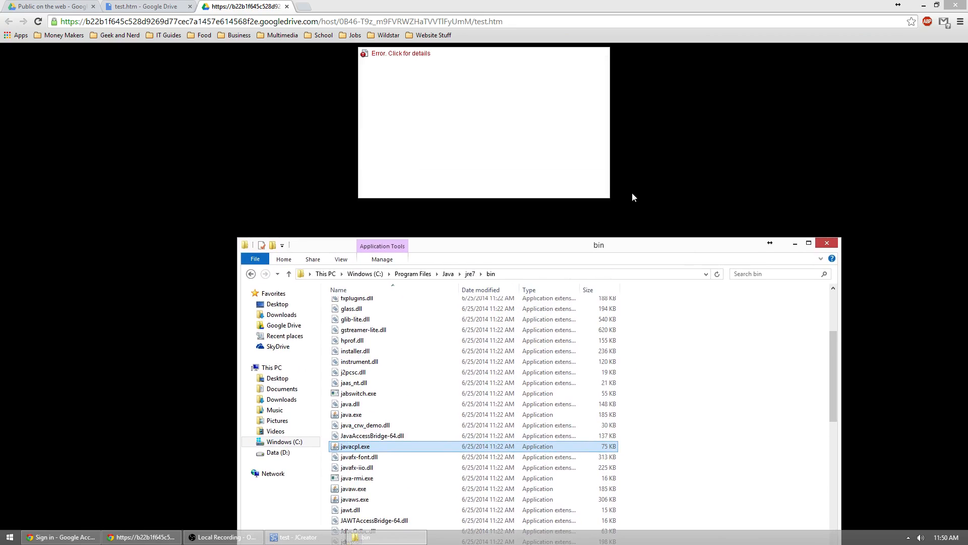
mouse_move(647, 274)
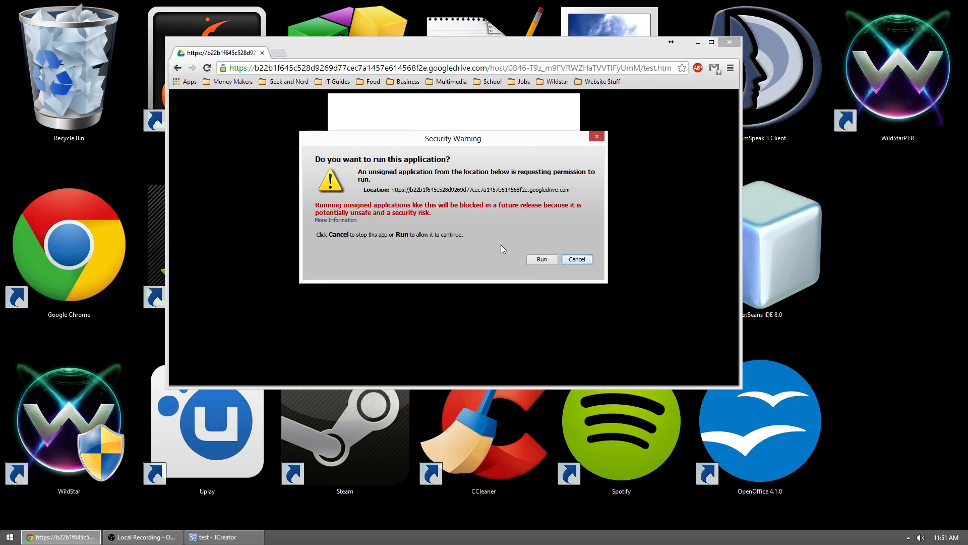
Step: Choose Run in the Java Security Warning for the unsigned test applet
click(541, 259)
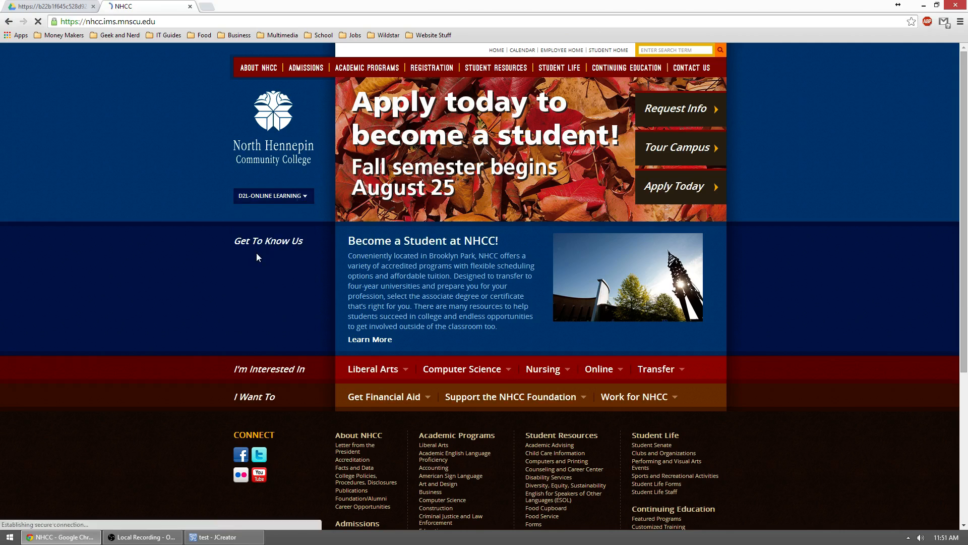
Step: Log into D2L, go to Discussions, open Student Web Sites and start a new thread
click(272, 196)
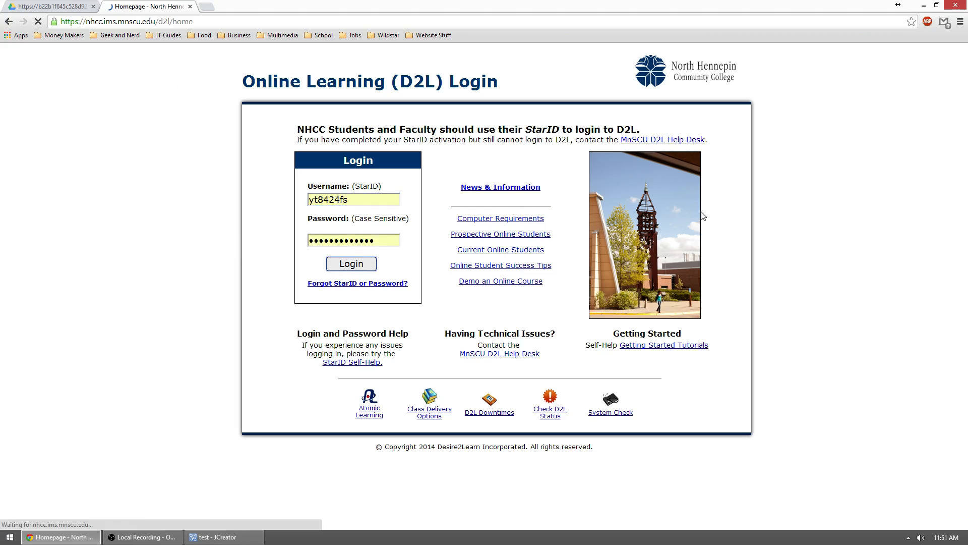
click(351, 264)
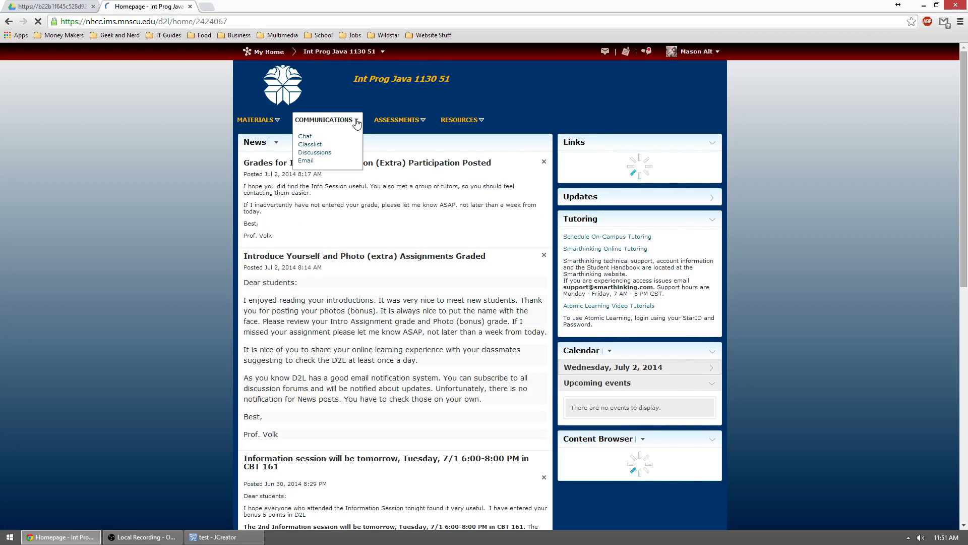
click(314, 153)
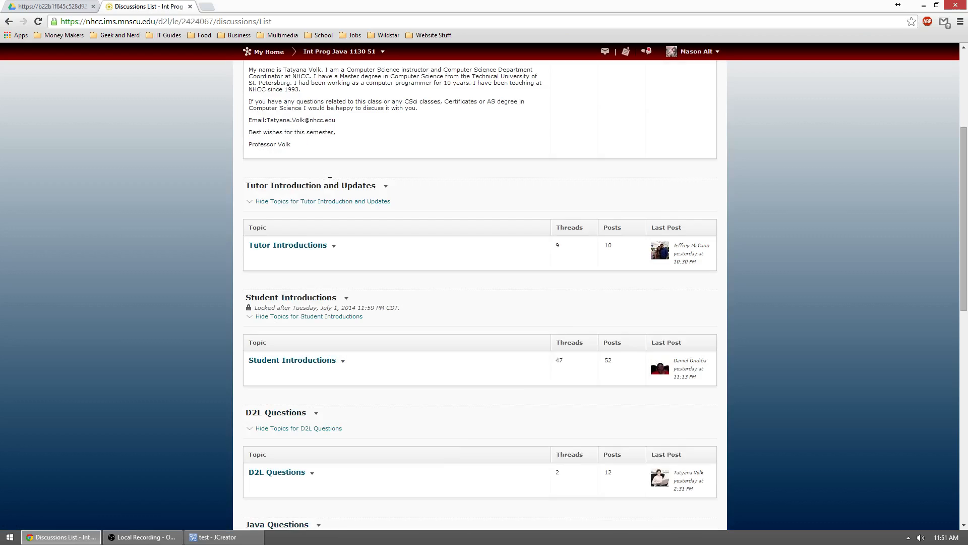
scroll(down, 3)
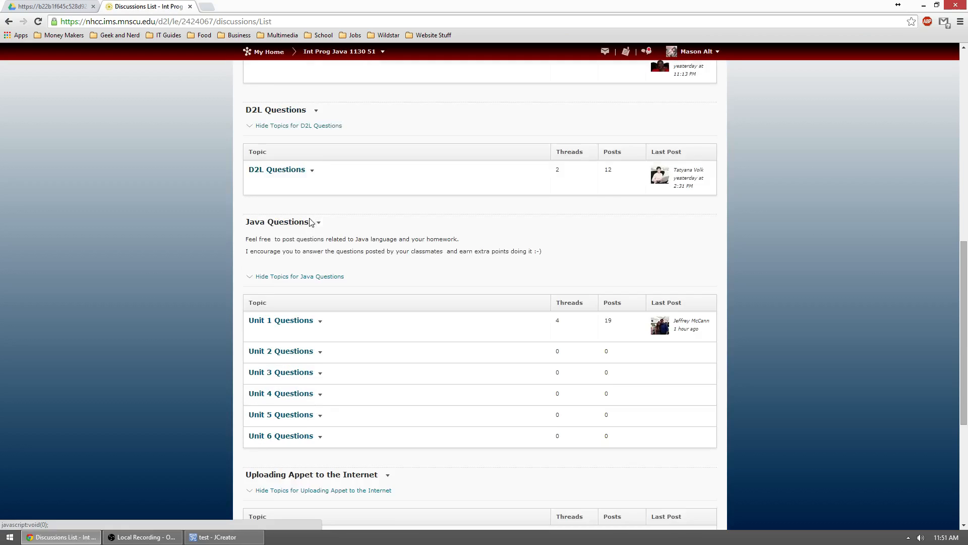
scroll(down, 3)
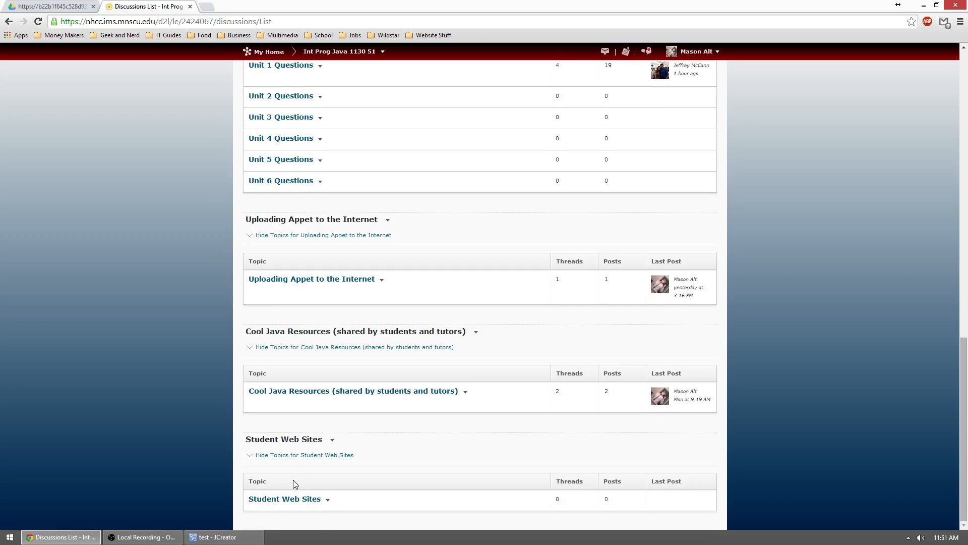
click(284, 498)
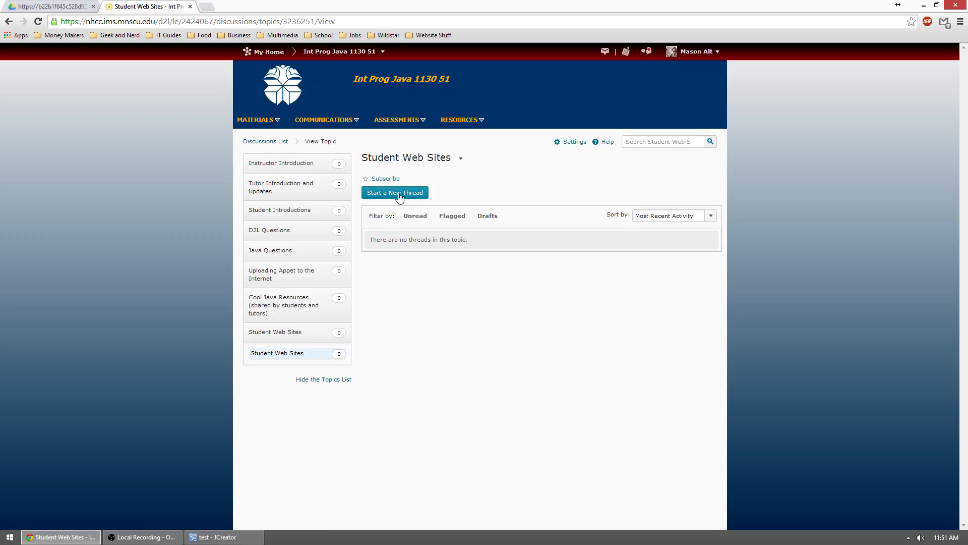
click(395, 192)
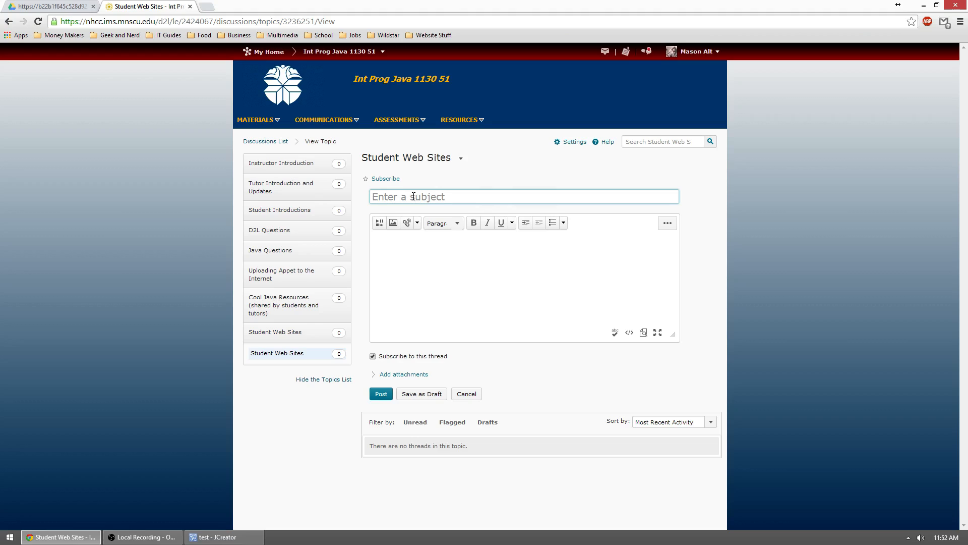
Step: Enter the thread subject 'Test Project - Mason Alt'
text(Test P)
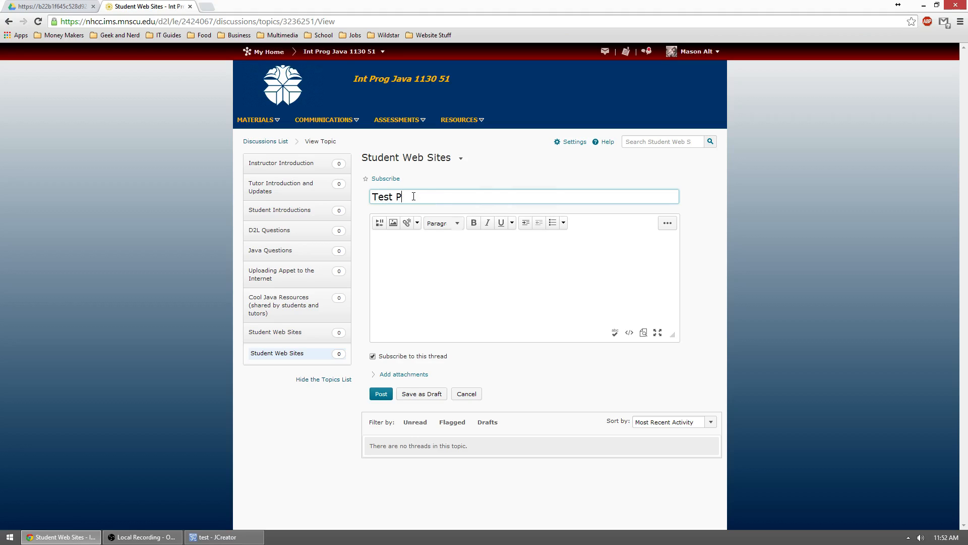
text(roject)
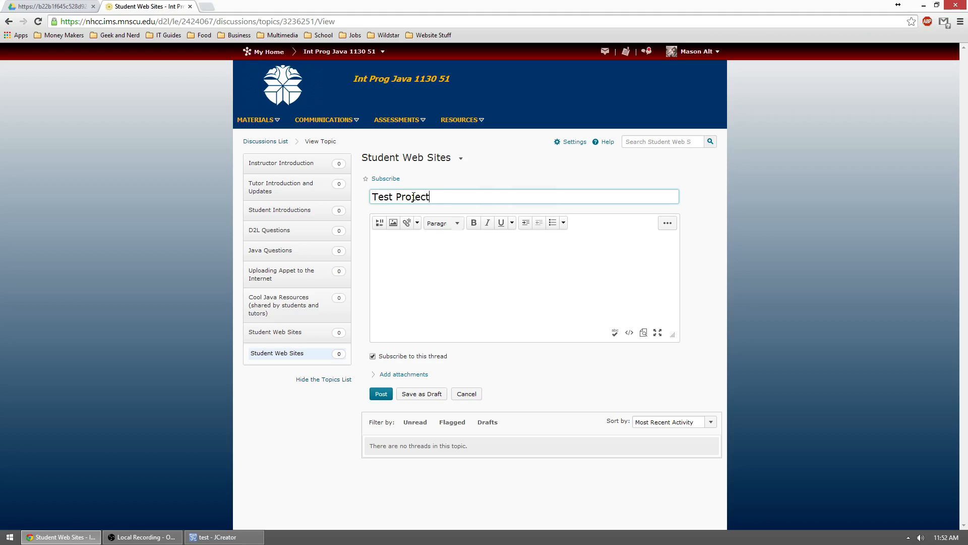
text(- M)
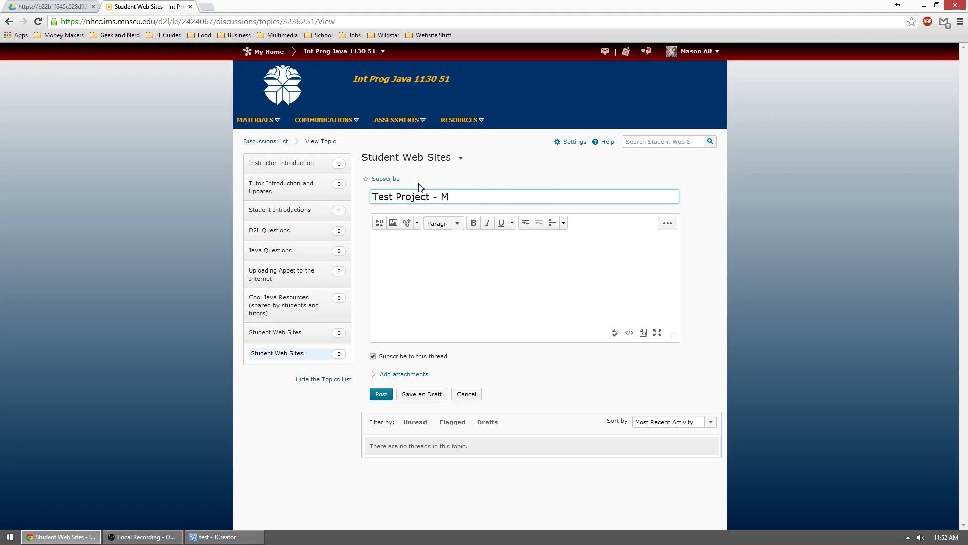
text(ason Alt)
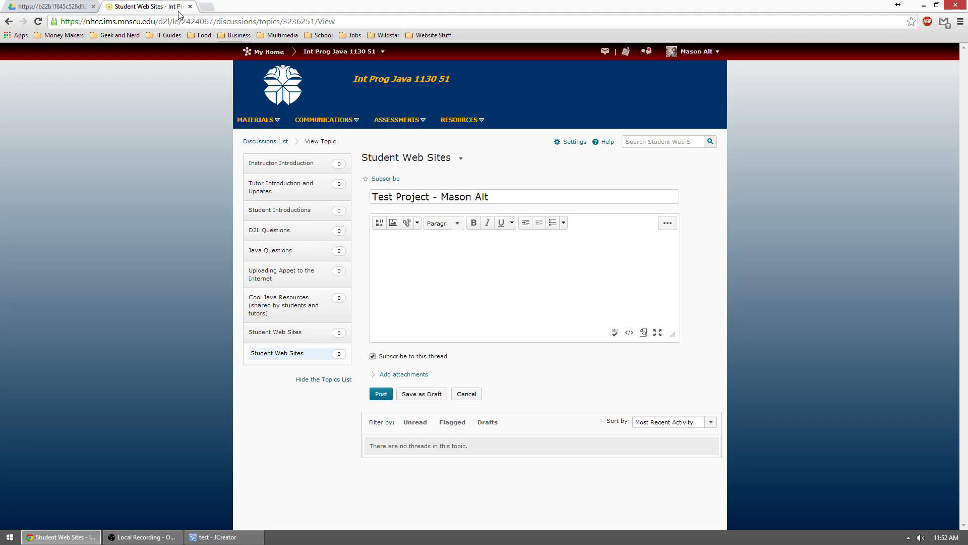
Step: Write the message inviting classmates to check out the Test Project, ending 'Link is here.'
click(447, 267)
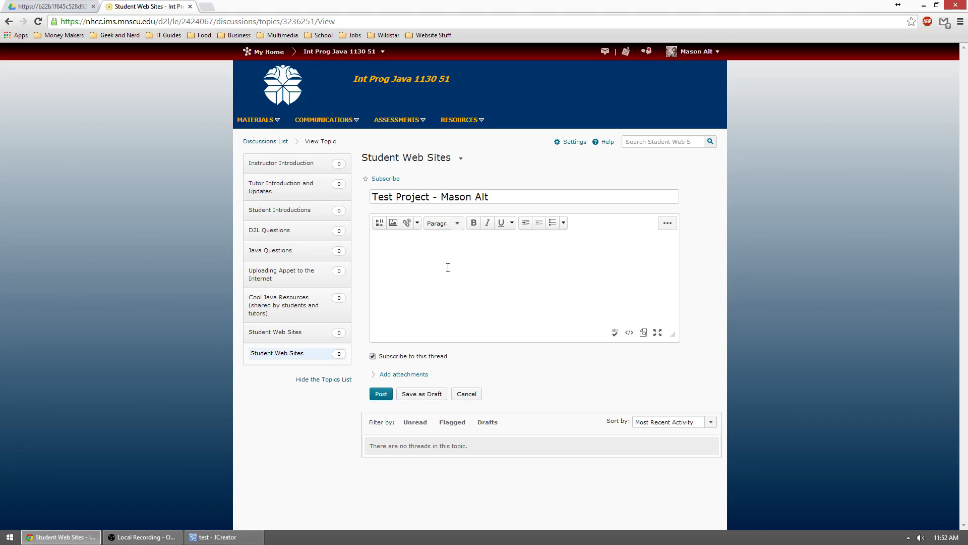
text(Hey guys,)
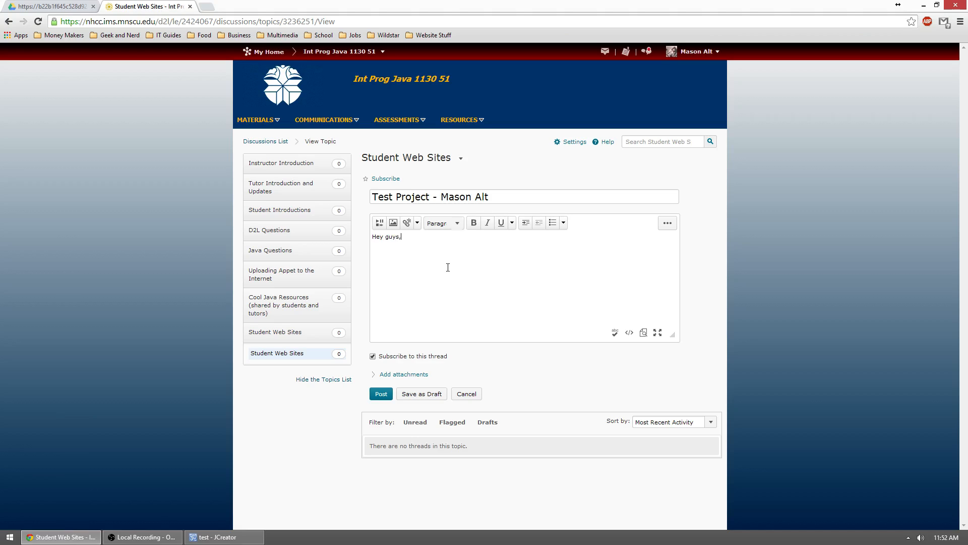
text(check out m)
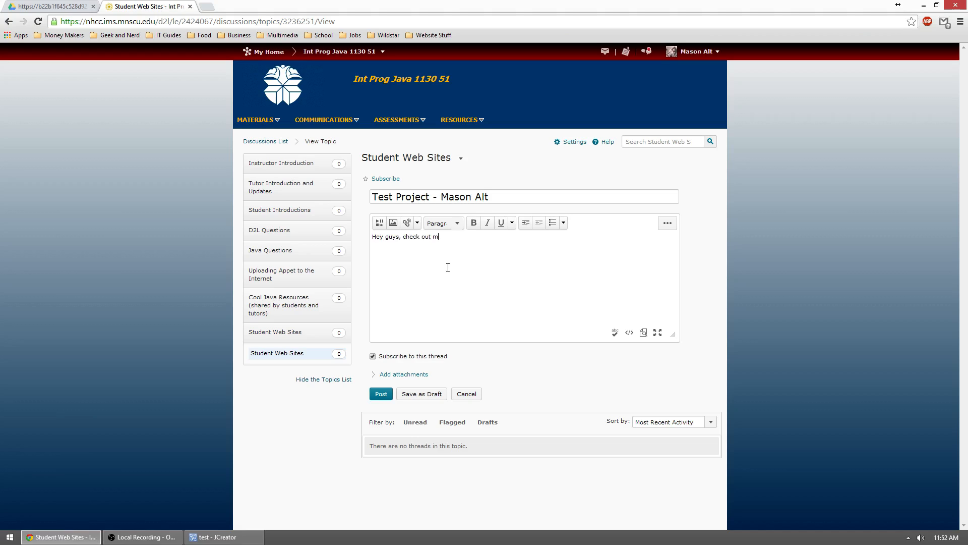
text(y Test Project that I made for my tutorial video.)
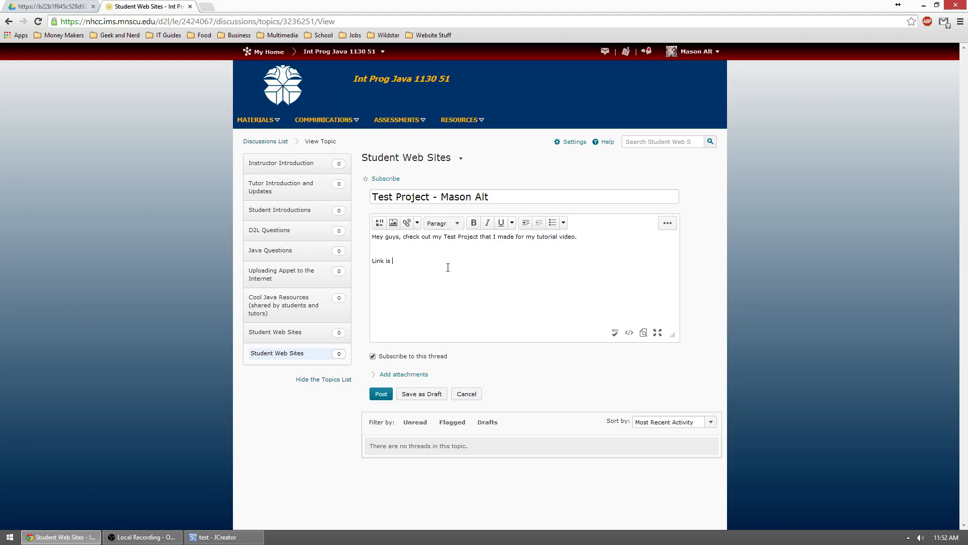
text(here.)
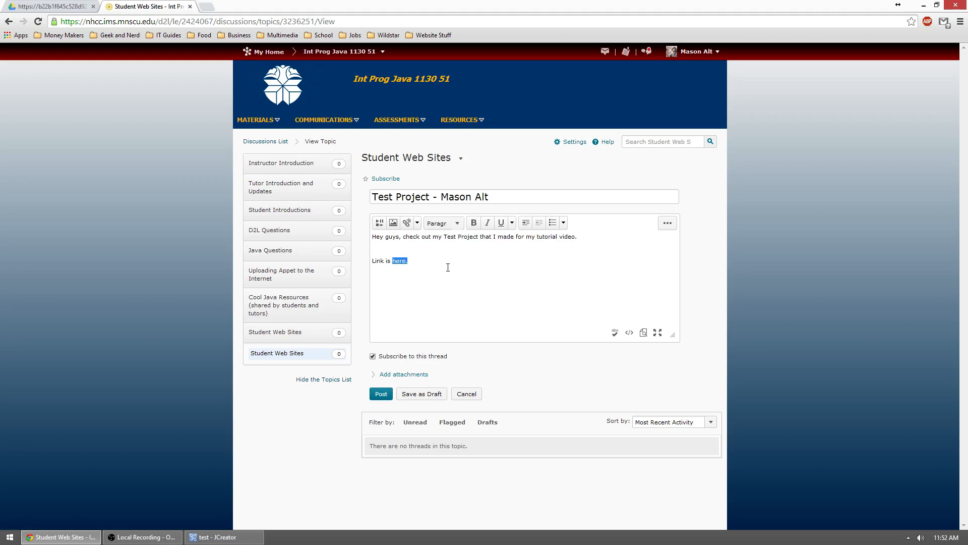
mouse_move(406, 223)
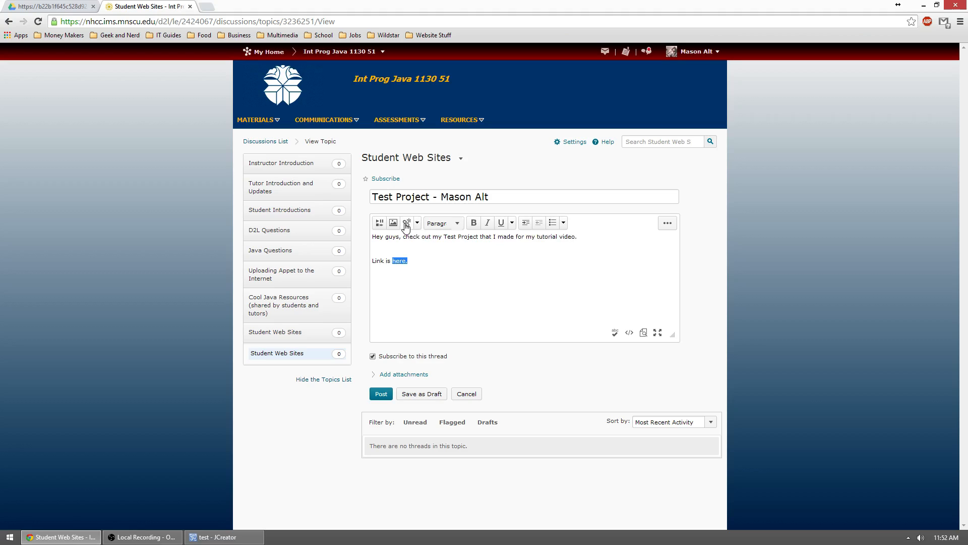
Step: Insert a URL Quicklink to the pasted Drive page, titled 'here.', opening in a new window
click(405, 222)
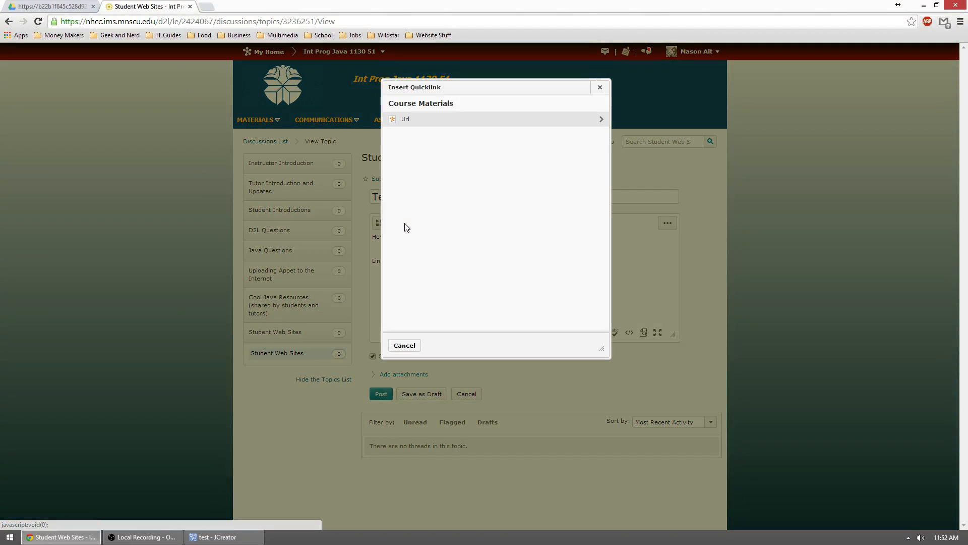
click(405, 118)
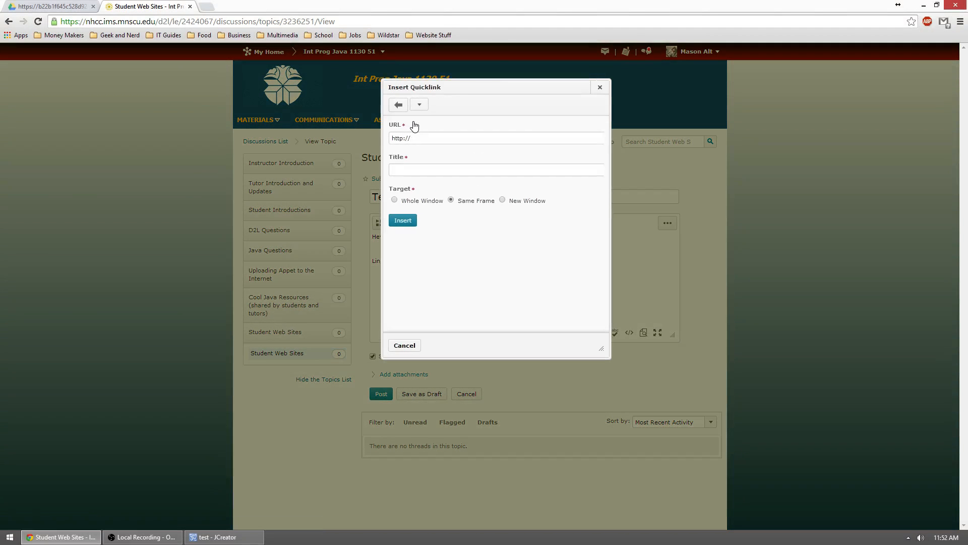
right_click(433, 138)
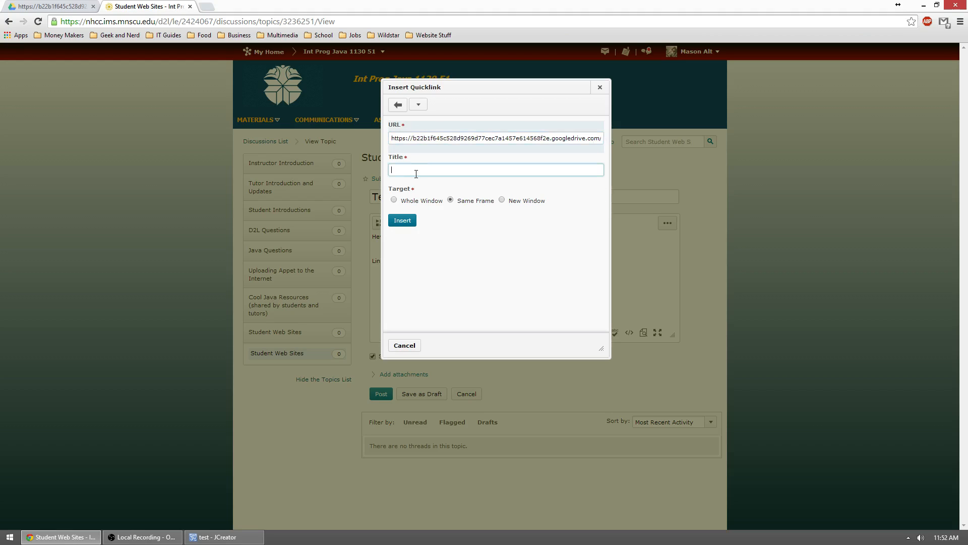
text(here.)
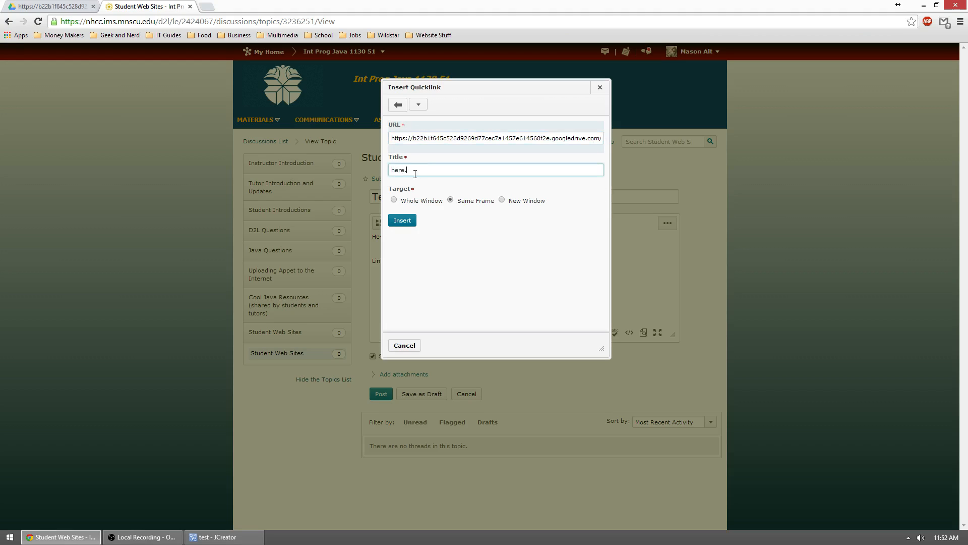
click(502, 200)
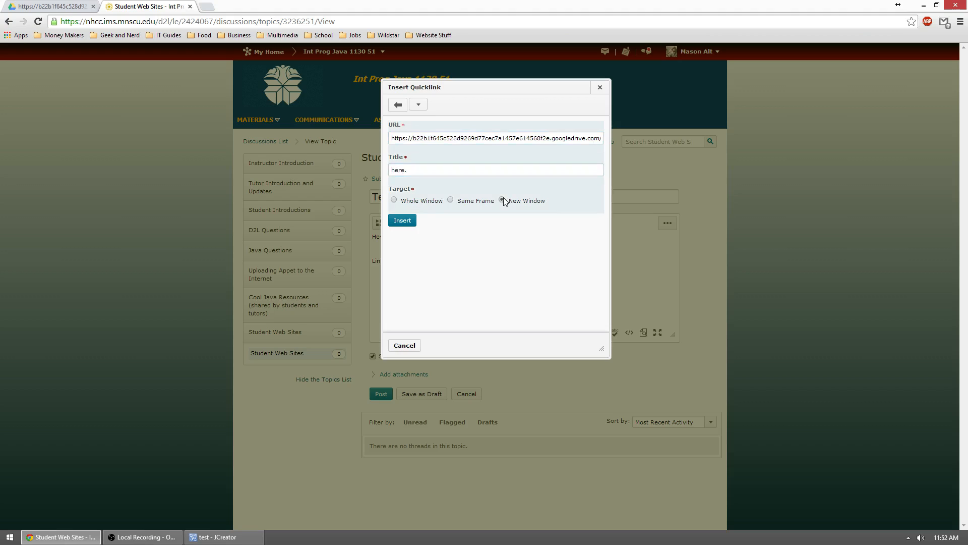
click(402, 220)
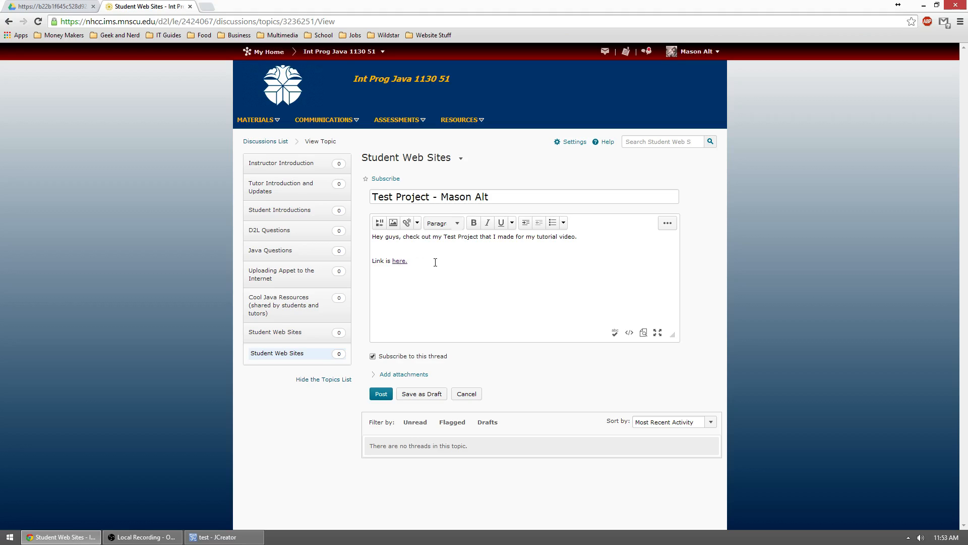
Step: Sign off with 'Mason', post the thread, and open the posted Test Project thread
text(Mason)
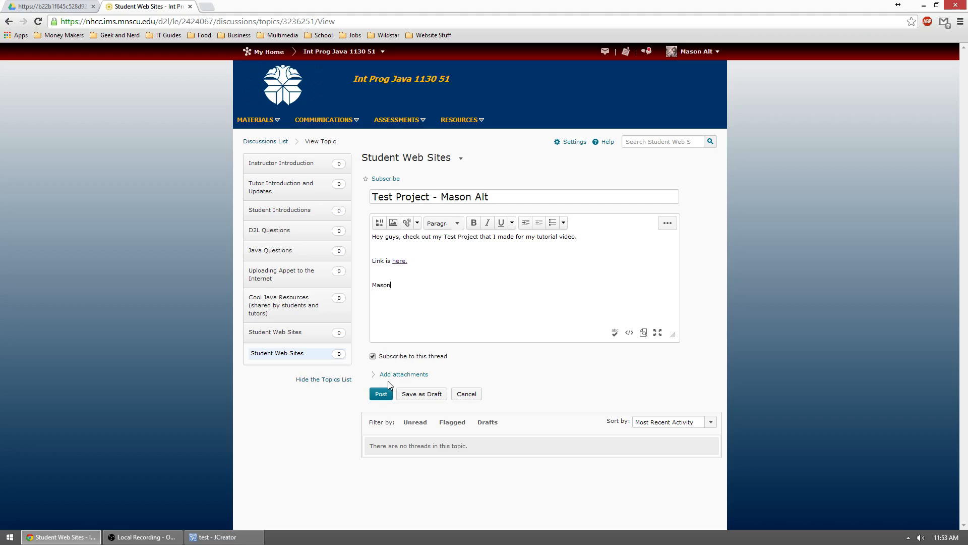
click(380, 394)
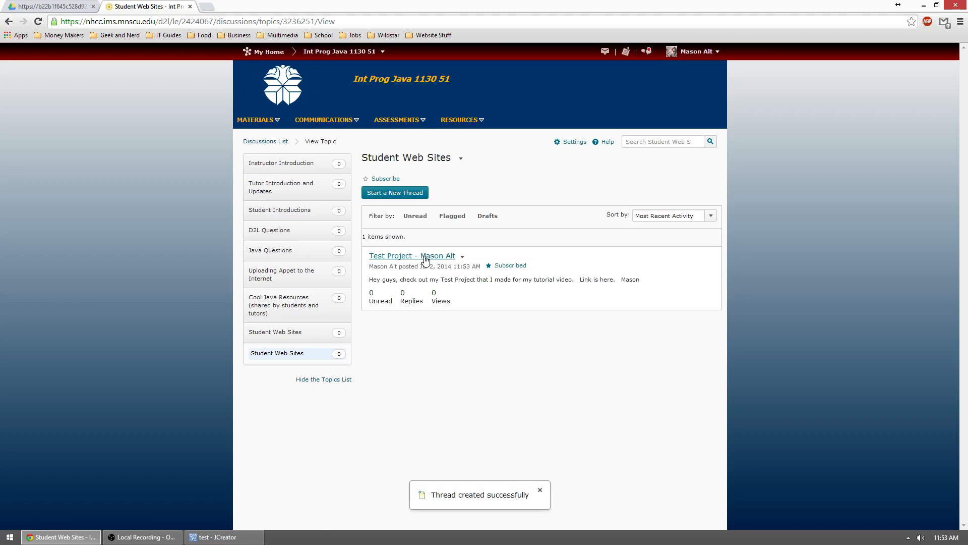
click(412, 256)
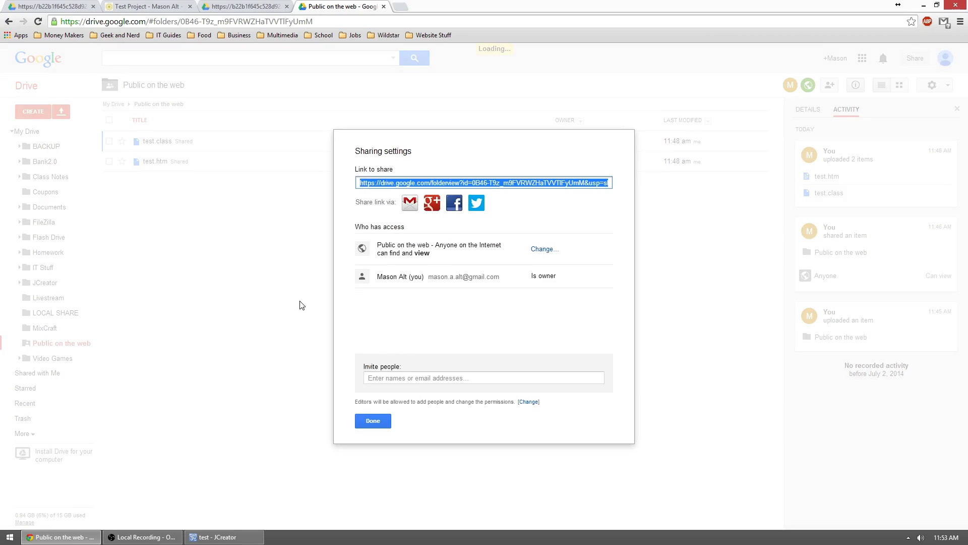
Step: Close Sharing settings with Done, then preview test.htm from its context menu
click(372, 420)
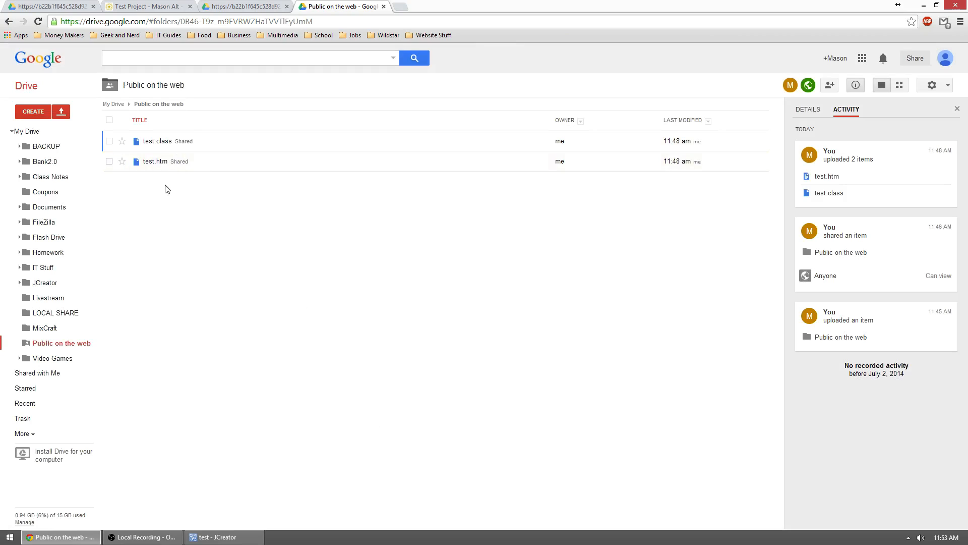
click(157, 140)
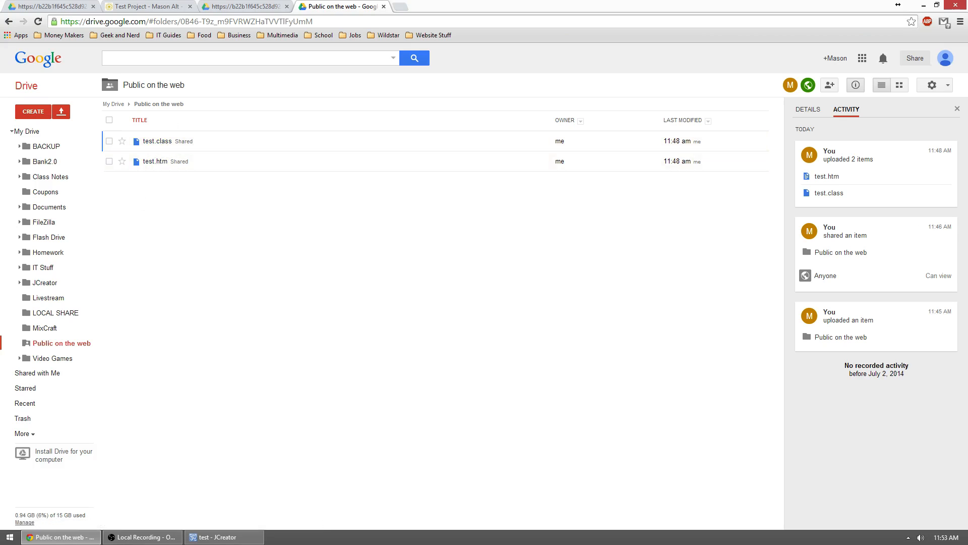
mouse_move(155, 161)
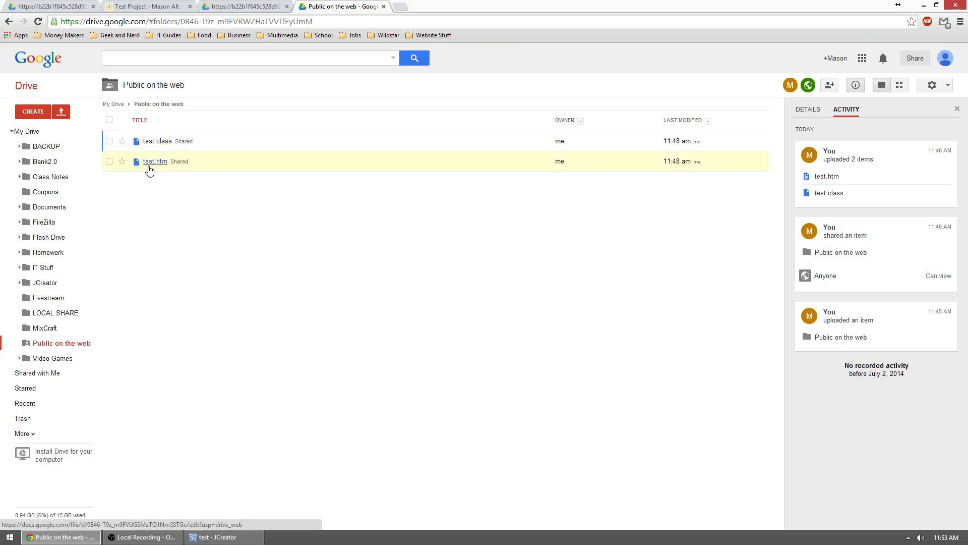
mouse_move(162, 170)
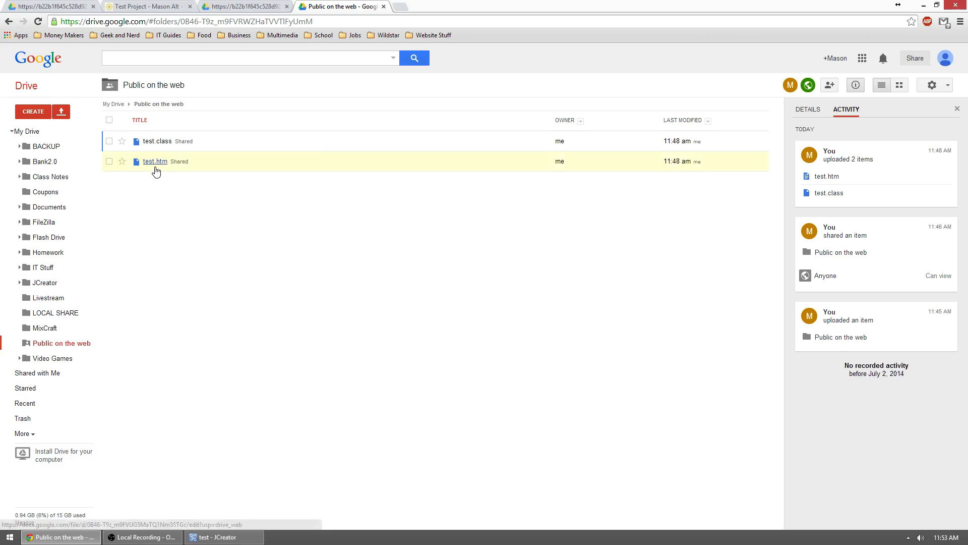
right_click(155, 161)
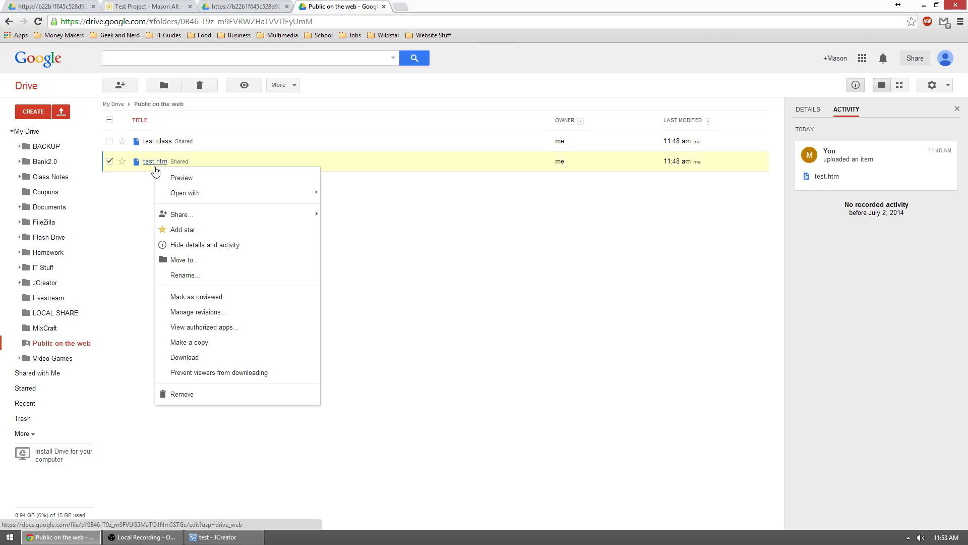
click(181, 178)
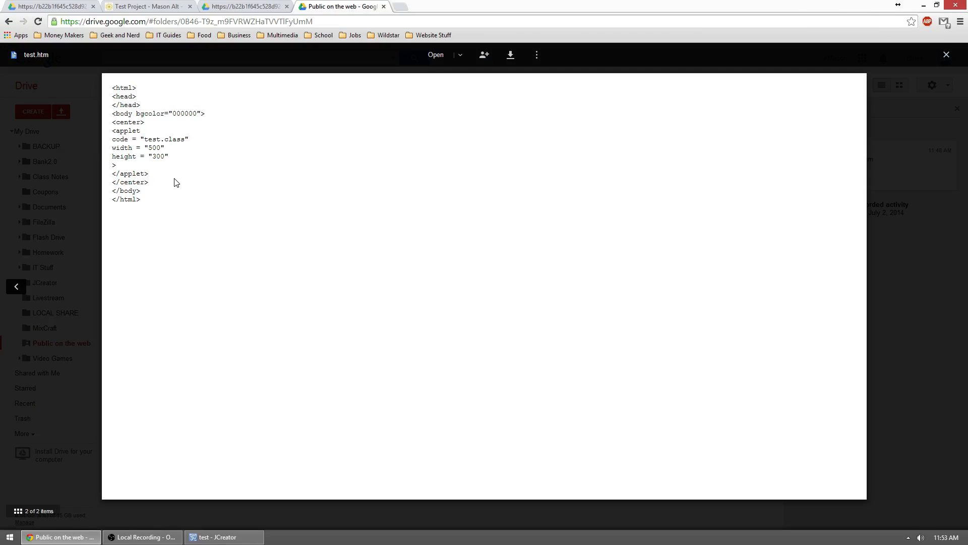